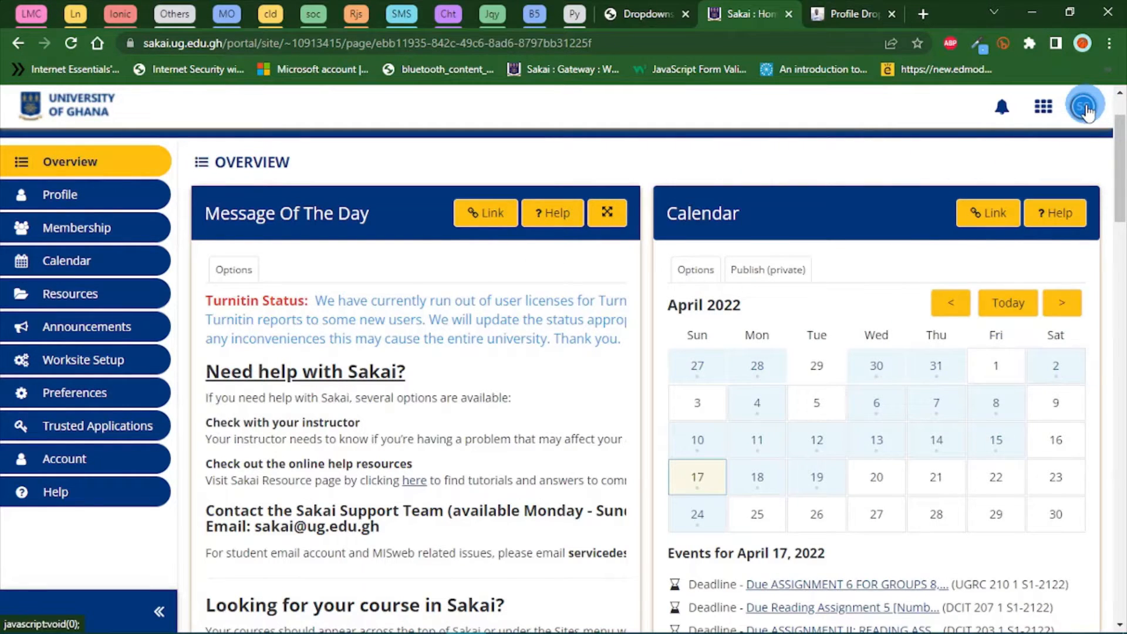
pyautogui.click(1085, 107)
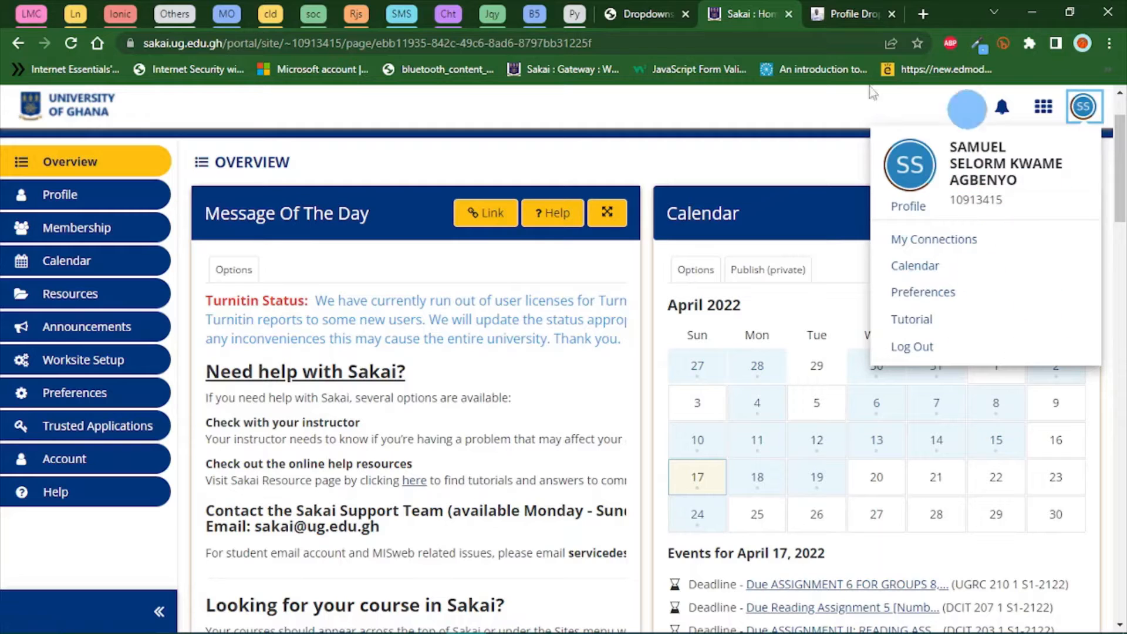
pyautogui.click(805, 167)
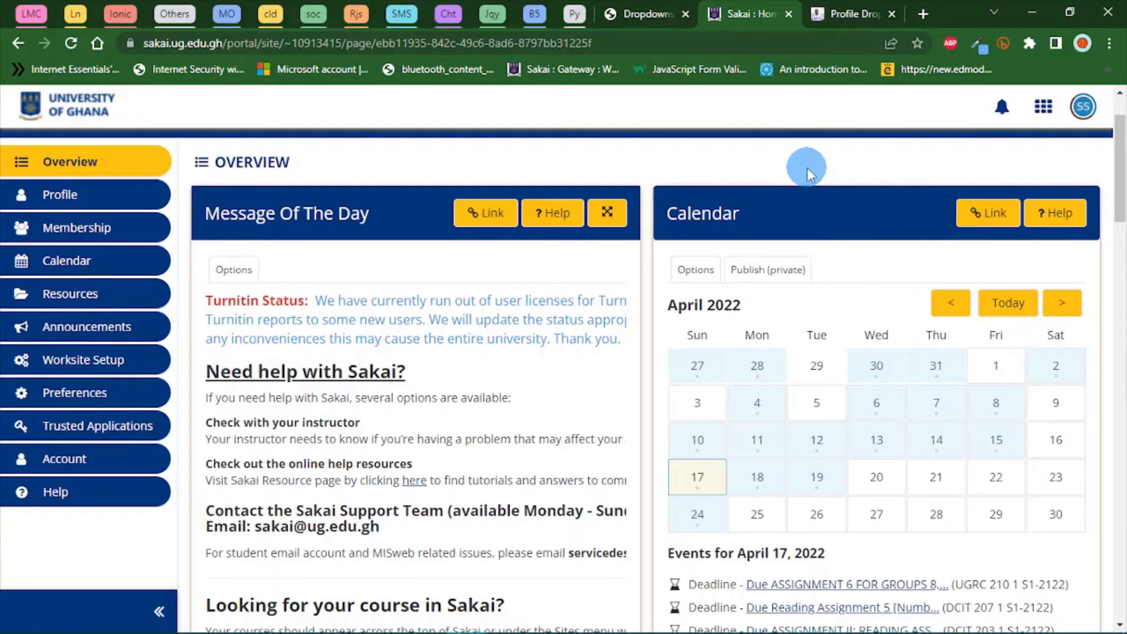
pyautogui.click(643, 13)
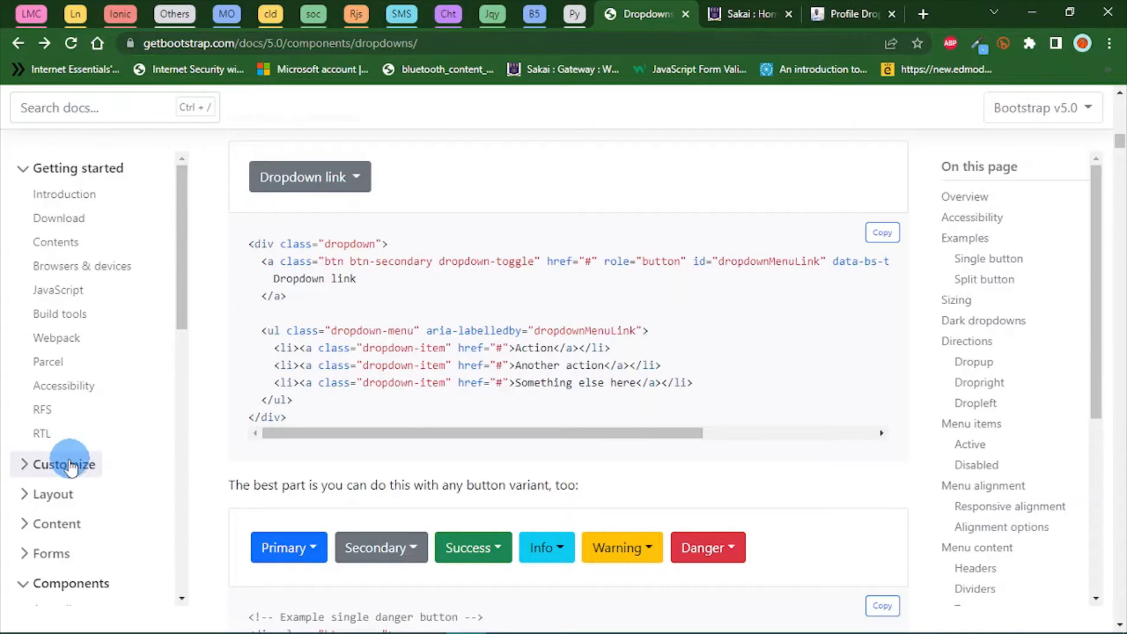
pyautogui.moveTo(881, 233)
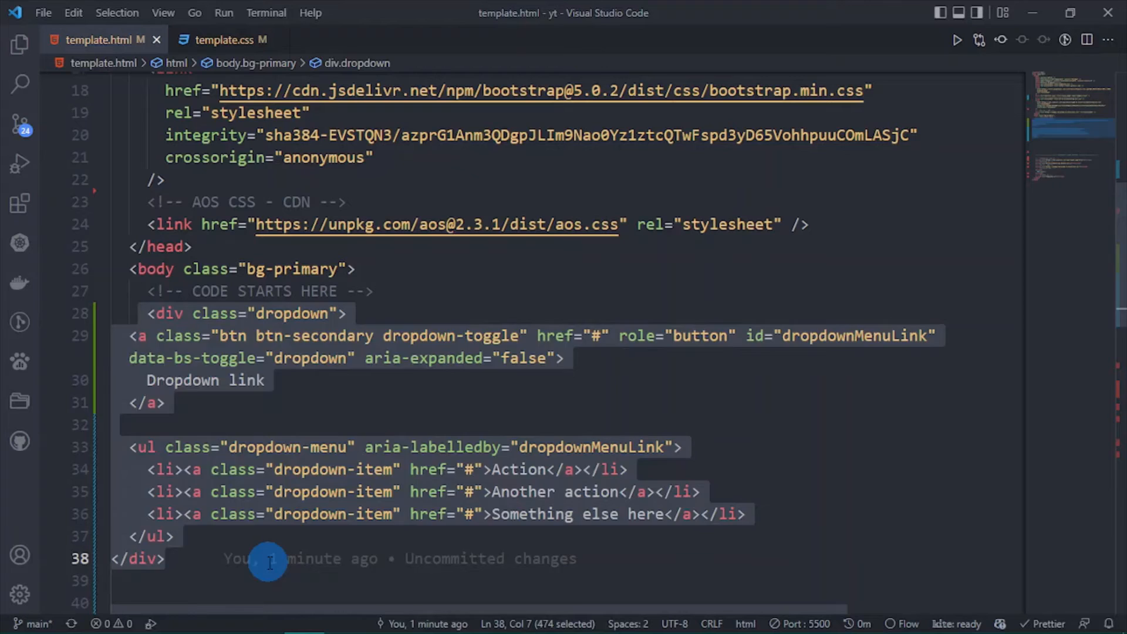
# Step: Wrap the dropdown div in <nav></nav> and add text-end to its class
pyautogui.write('<nav></nav>')
pyautogui.write(' text')
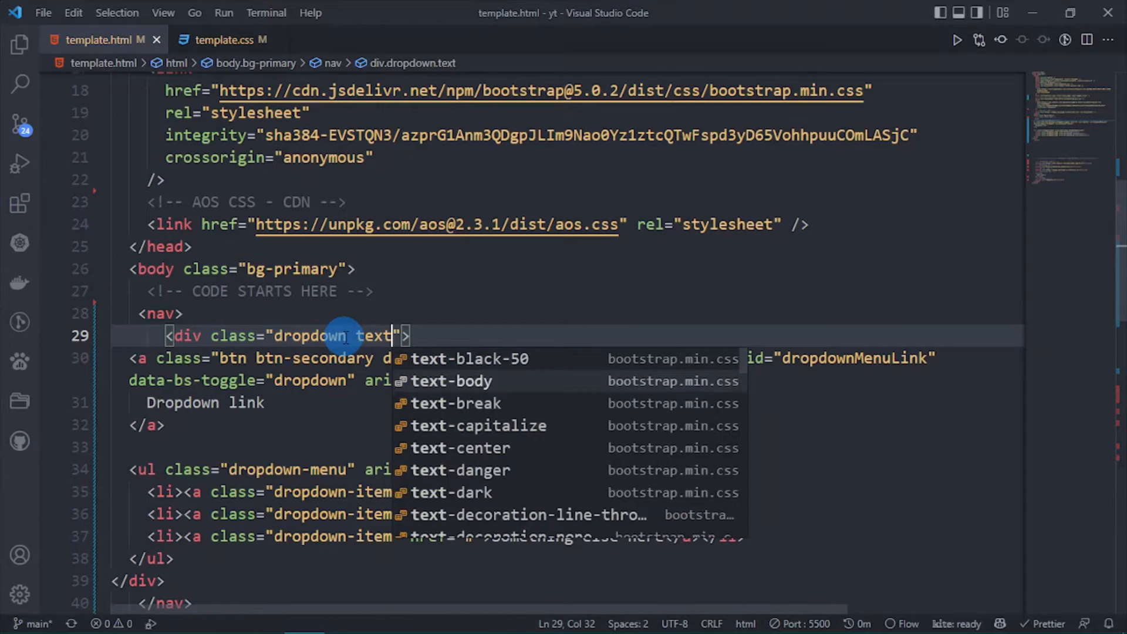
pyautogui.write('-end')
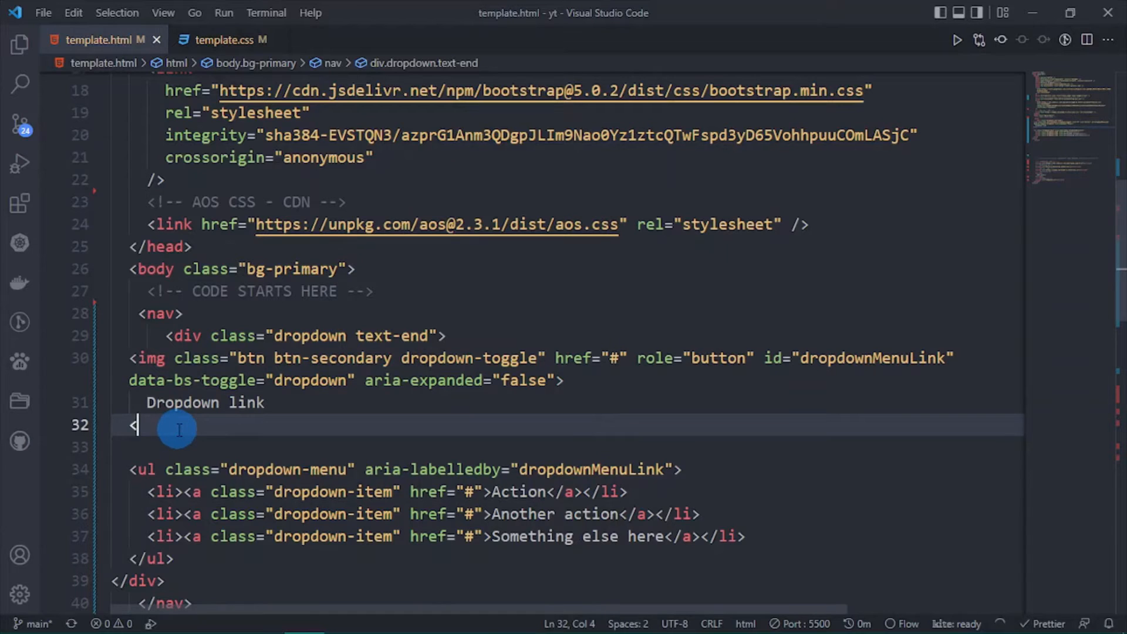
# Step: Make the toggle a self-closing rounded-circle mt-3 sonny.jpeg img with style 'border: 1px solid'
pyautogui.press('Backspace')
pyautogui.write('/')
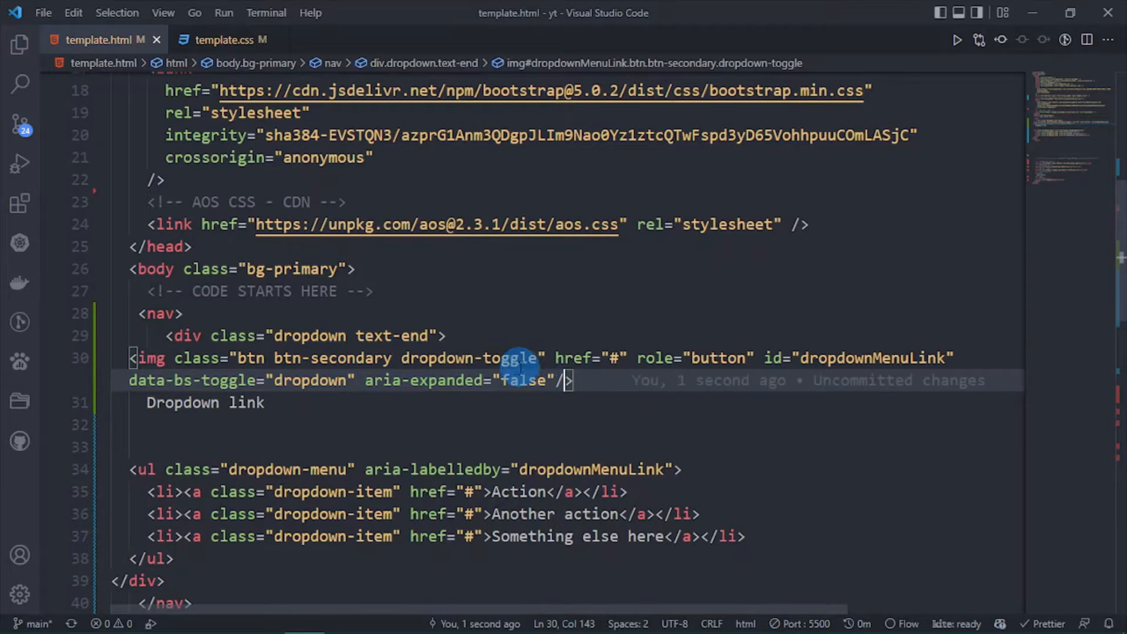
pyautogui.moveTo(467, 428)
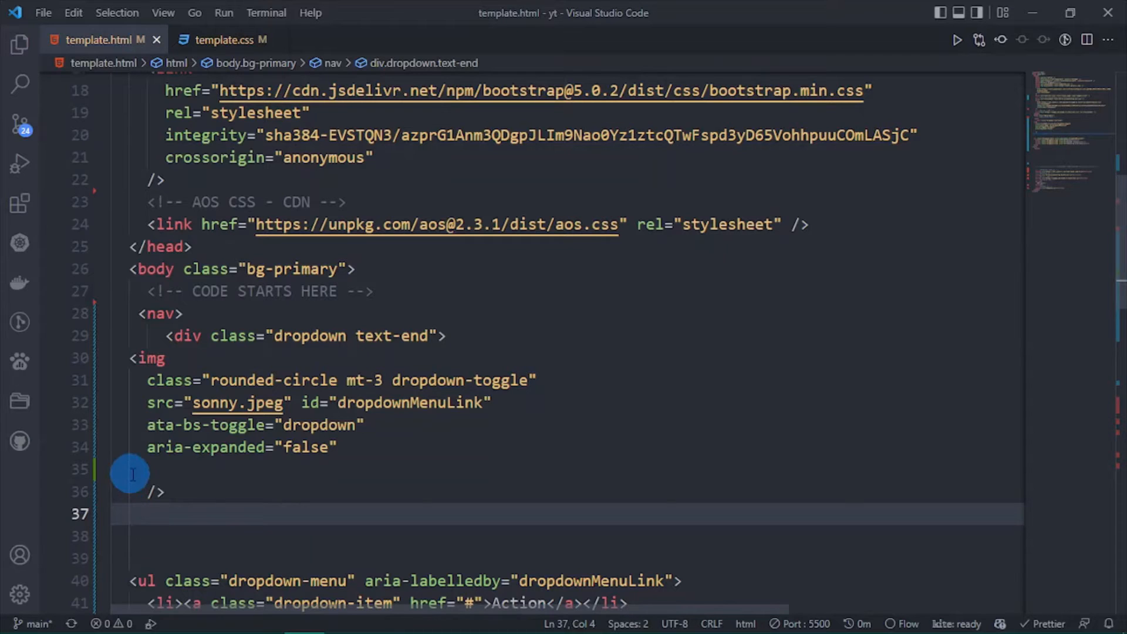
pyautogui.write('sy')
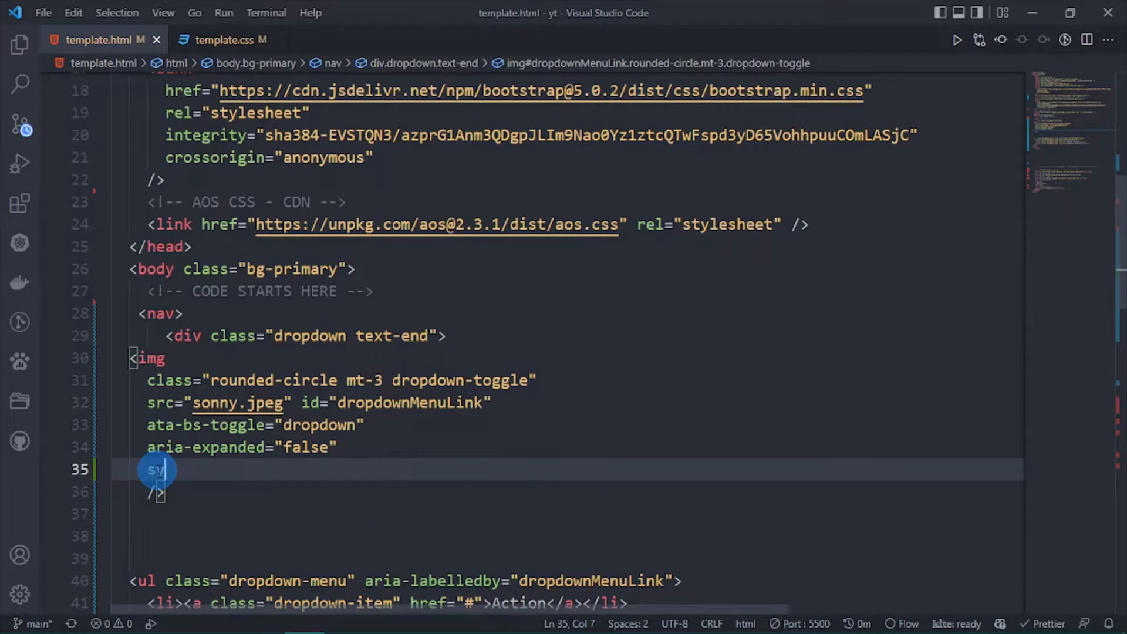
pyautogui.write('style="border: ;')
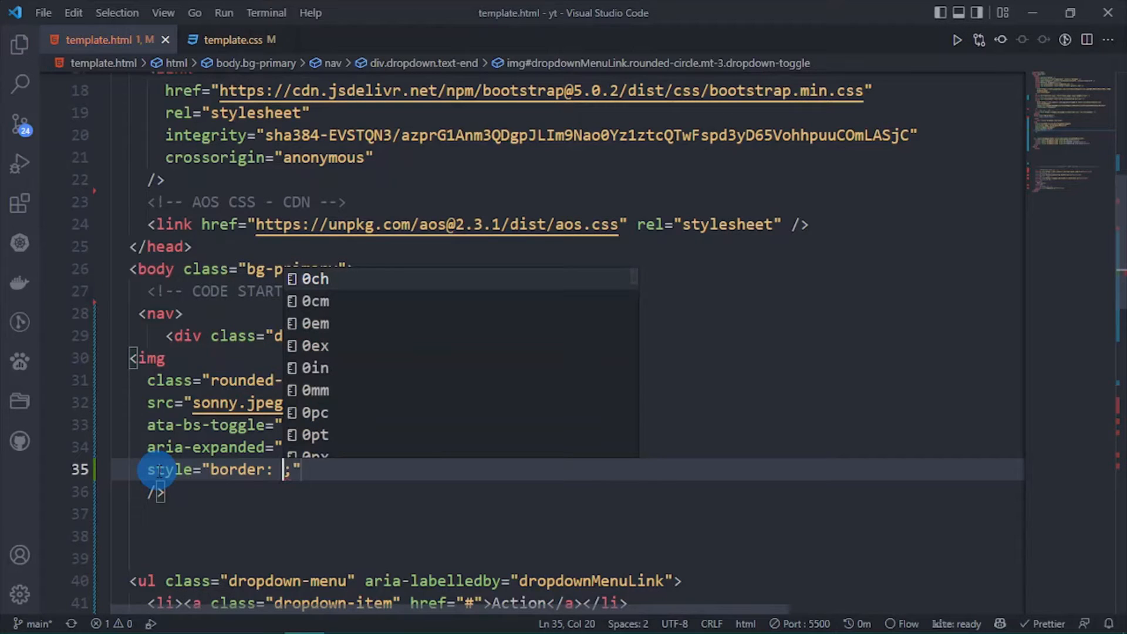
pyautogui.write('1px solid')
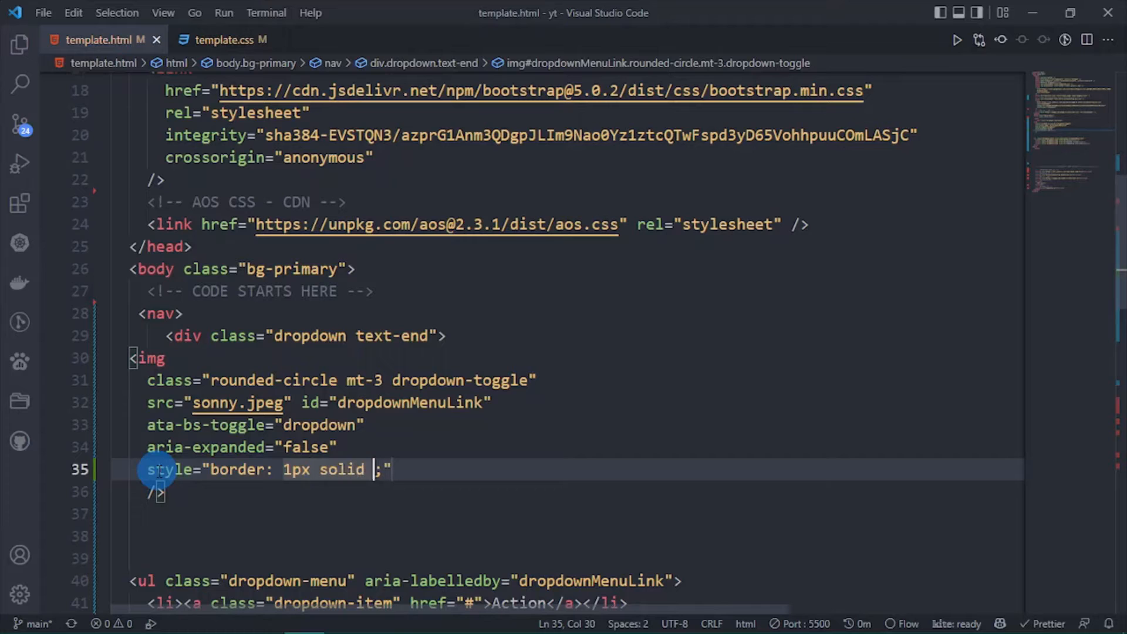
pyautogui.click(230, 39)
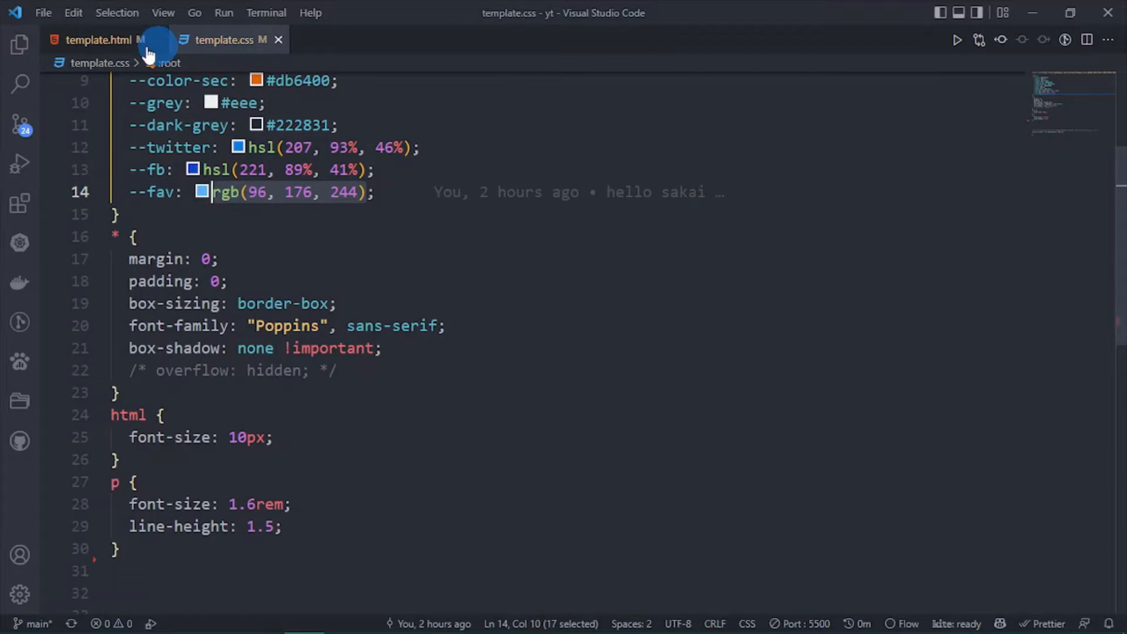
# Step: Complete the avatar style with rgb(96, 176, 244) border, 7rem height and width, pointer cursor
pyautogui.click(99, 40)
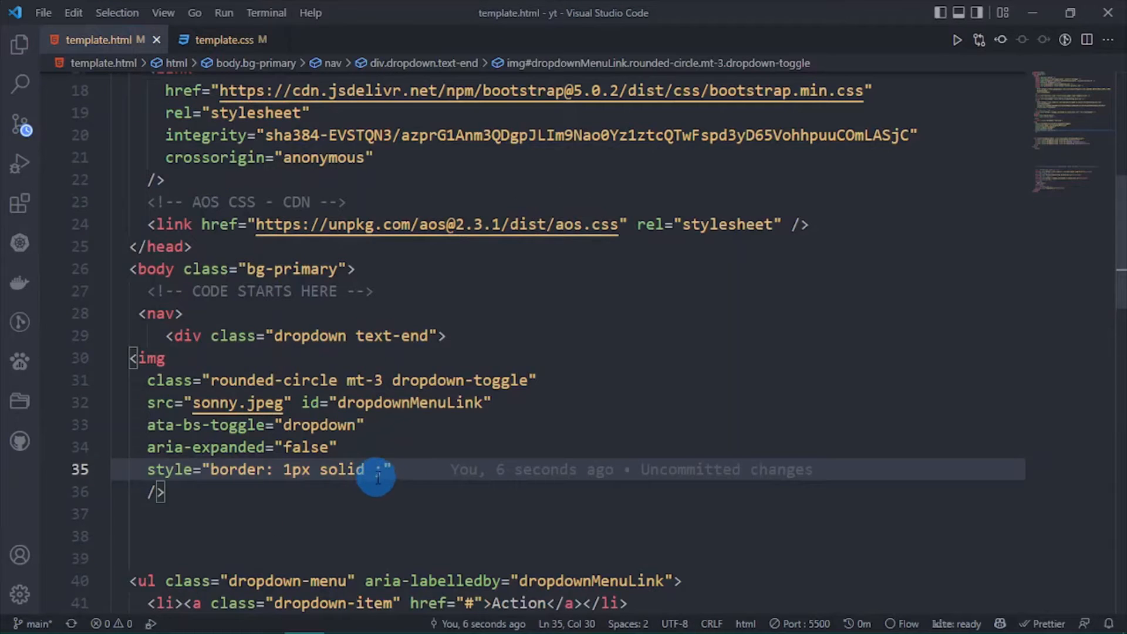
pyautogui.write('rgb(96, 176, 244)')
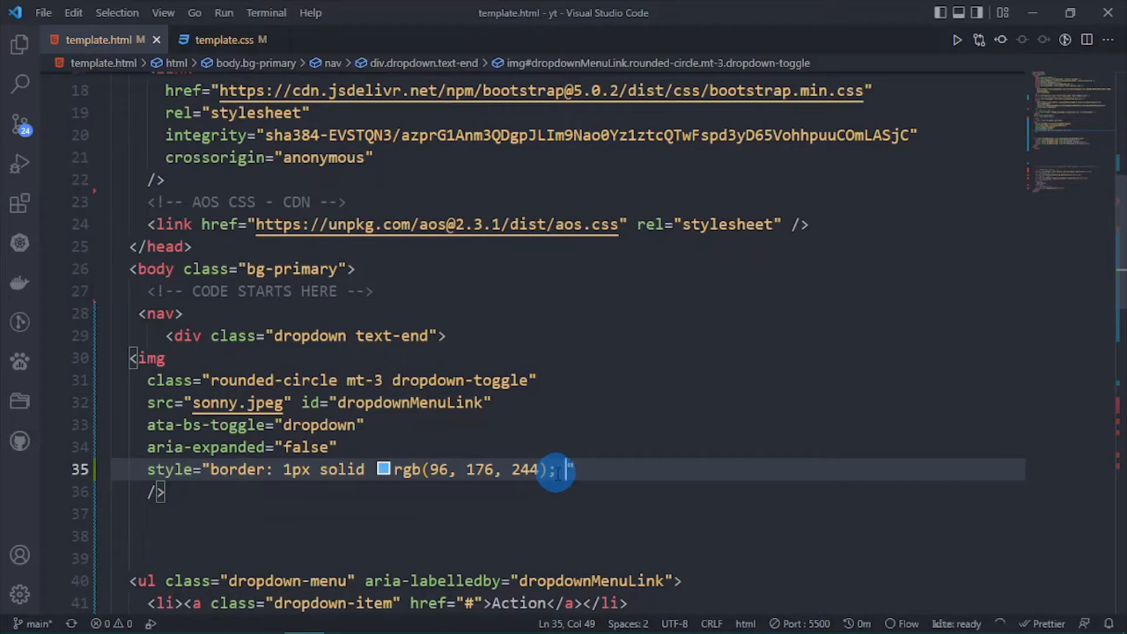
pyautogui.write('height: ;')
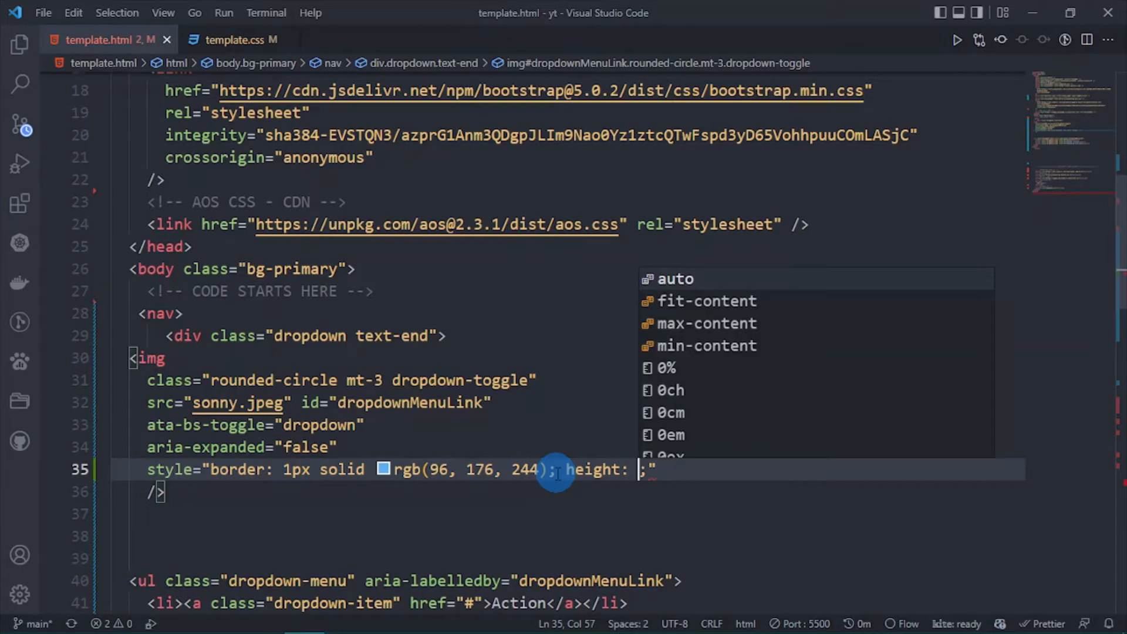
pyautogui.write('7')
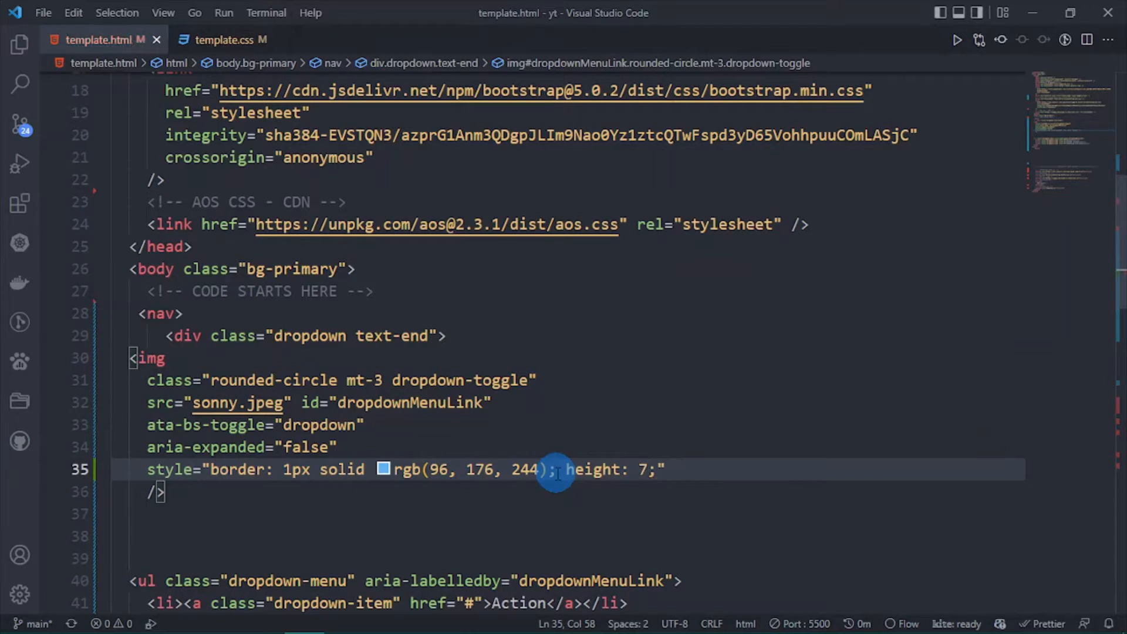
pyautogui.write('rem; width:')
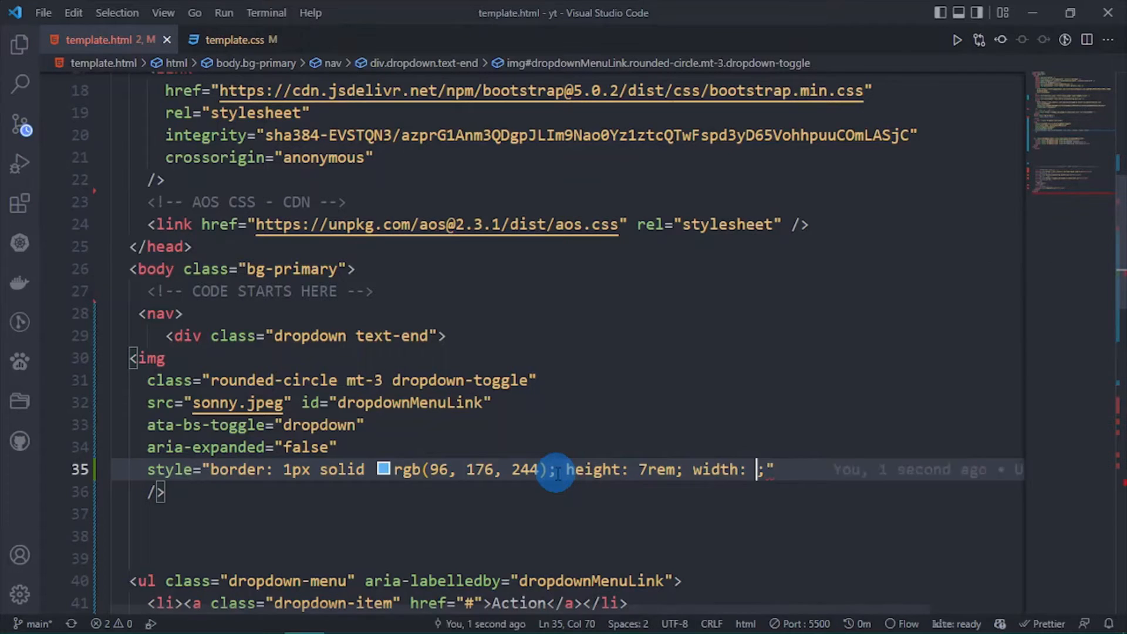
pyautogui.write('7rem')
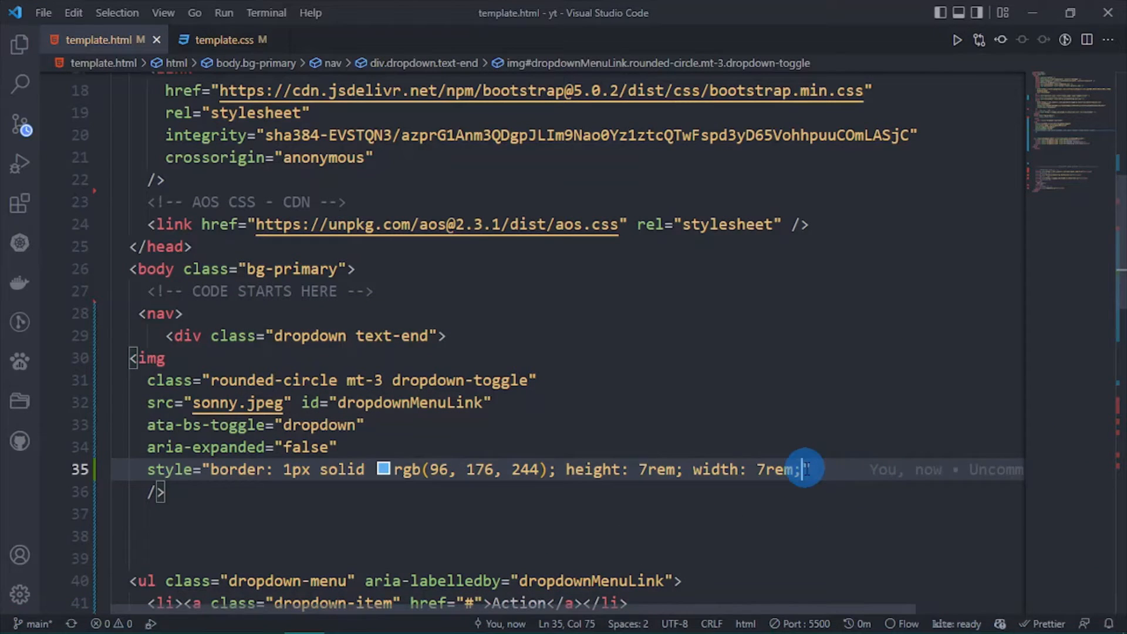
pyautogui.write('cur')
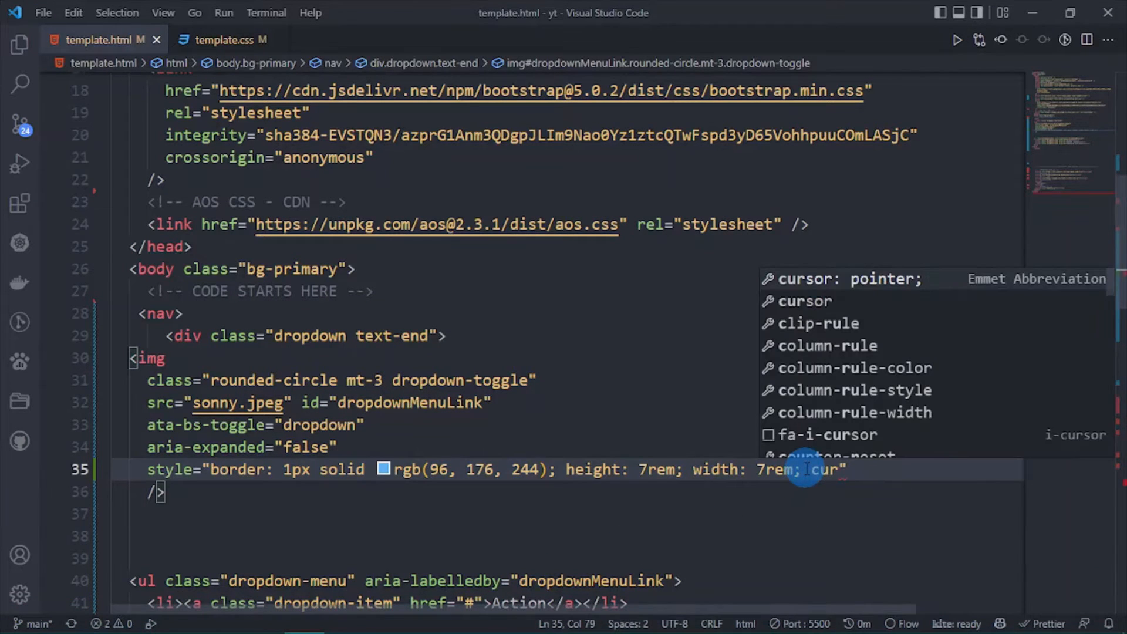
pyautogui.write('cursor: ;')
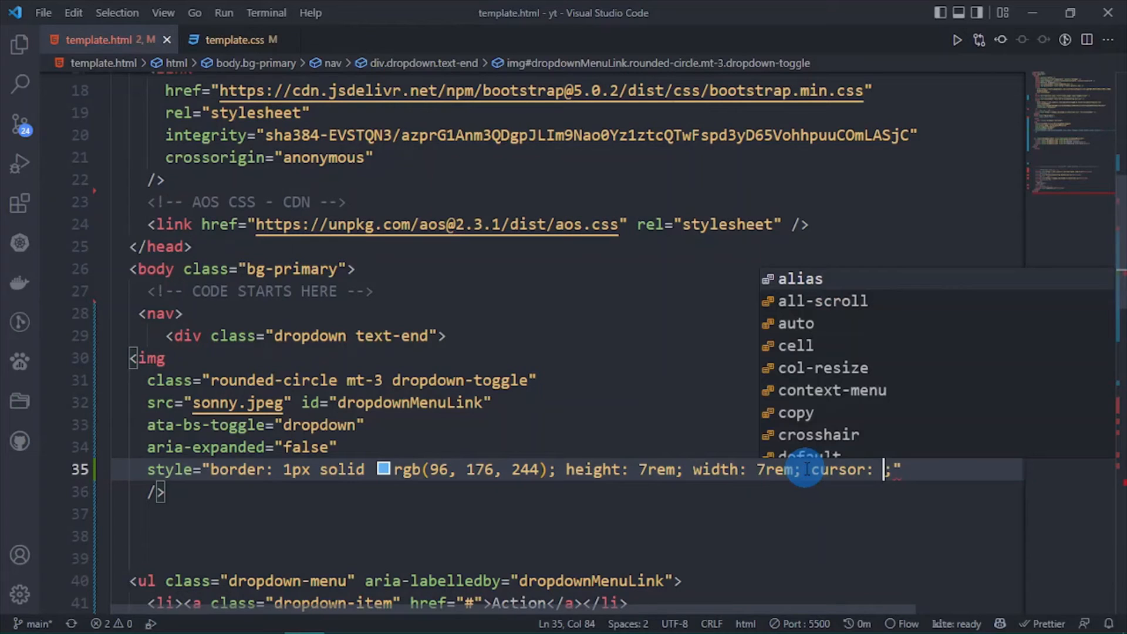
pyautogui.write('pointer')
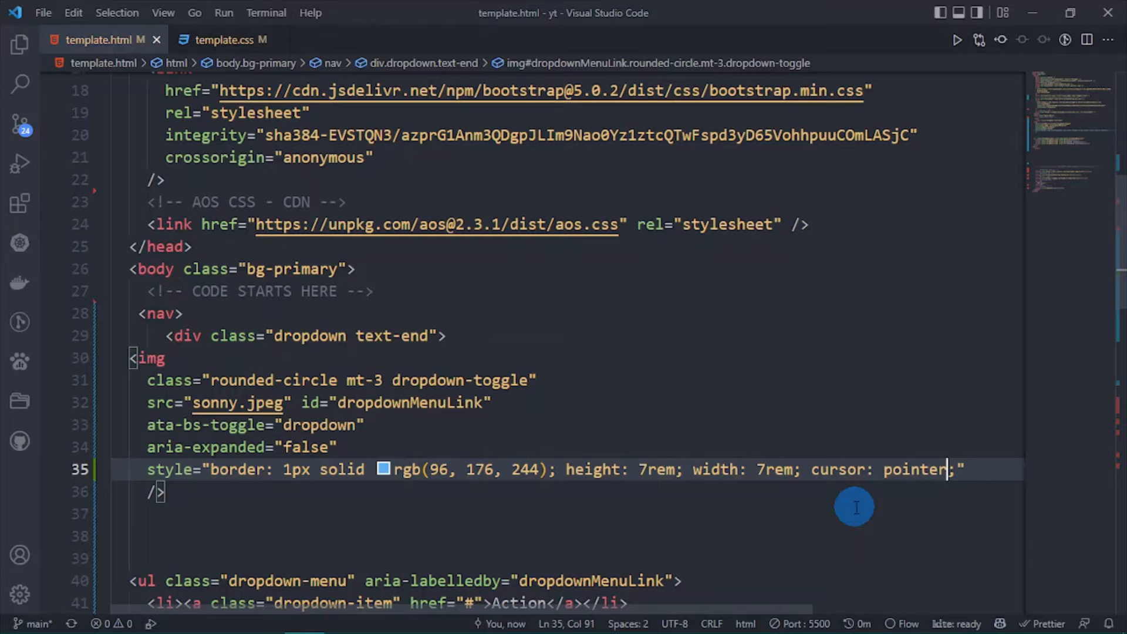
pyautogui.moveTo(824, 561)
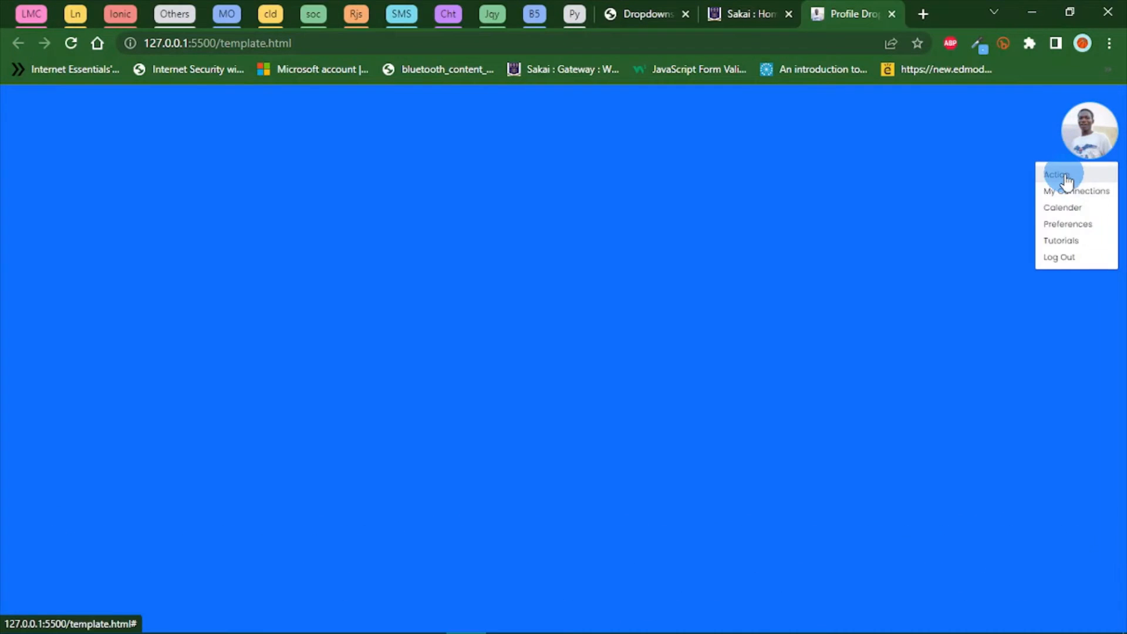
# Step: Switch to the Sakai tab to compare its profile menu with the local dropdown
pyautogui.click(748, 14)
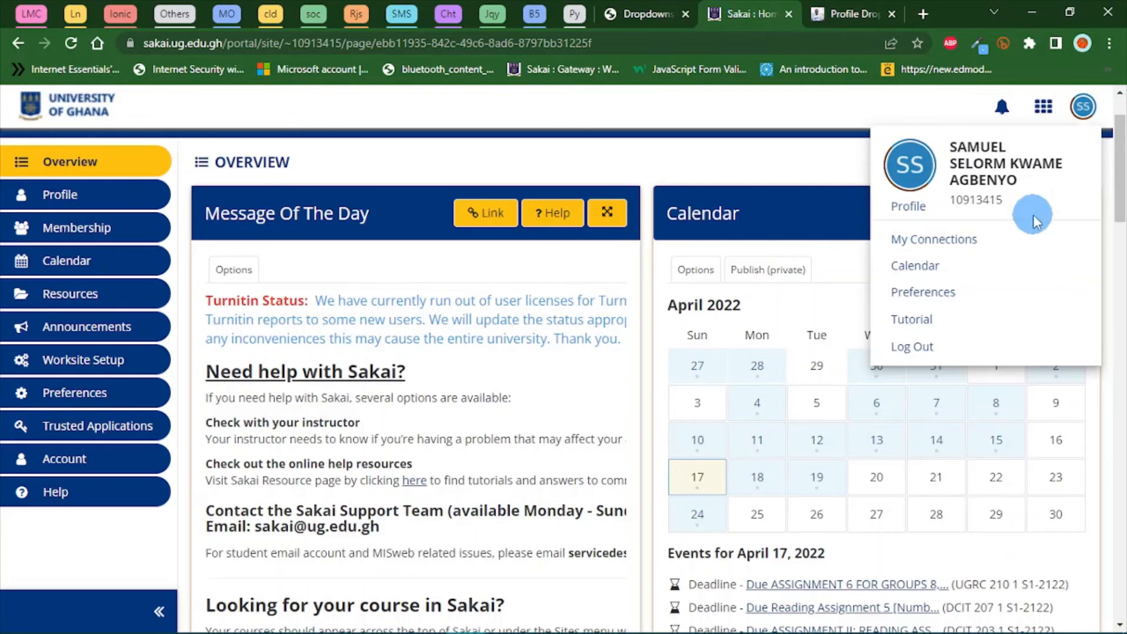
pyautogui.moveTo(908, 206)
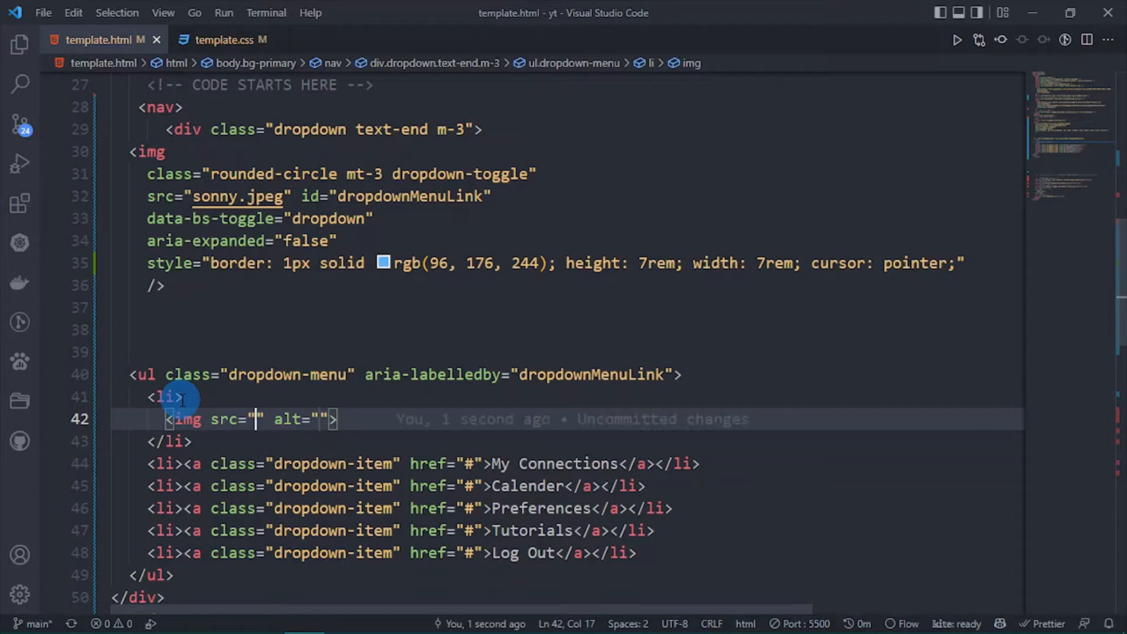
# Step: Give the menu's sonny.jpeg image the blue border, 7rem size, pointer cursor and rounded-circle class
pyautogui.write('sonny.jpeg')
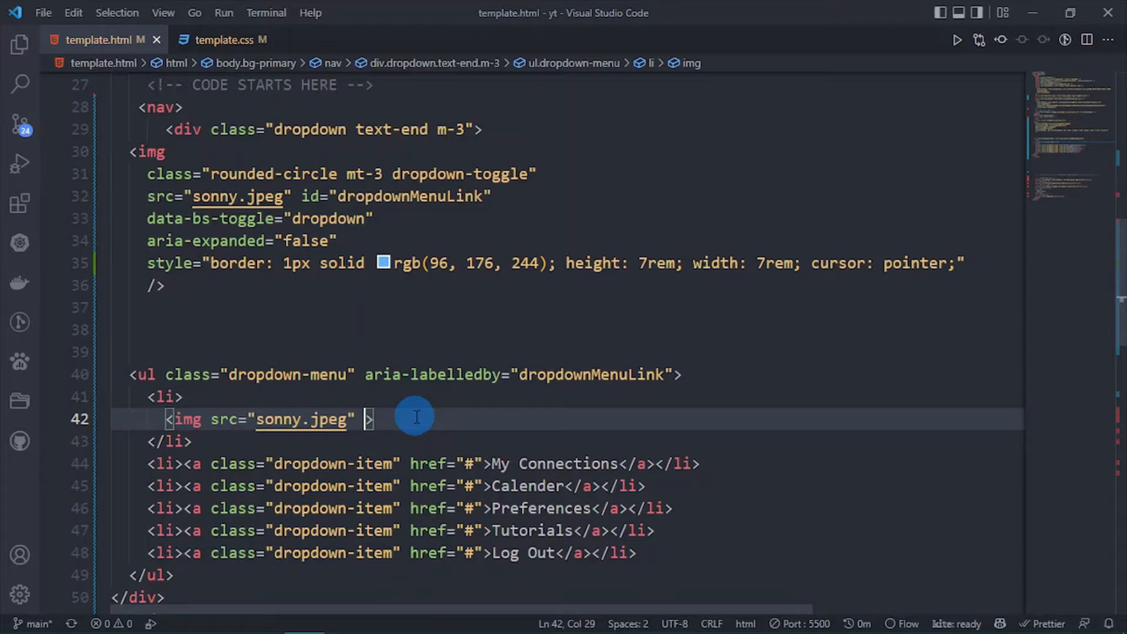
pyautogui.moveTo(959, 320)
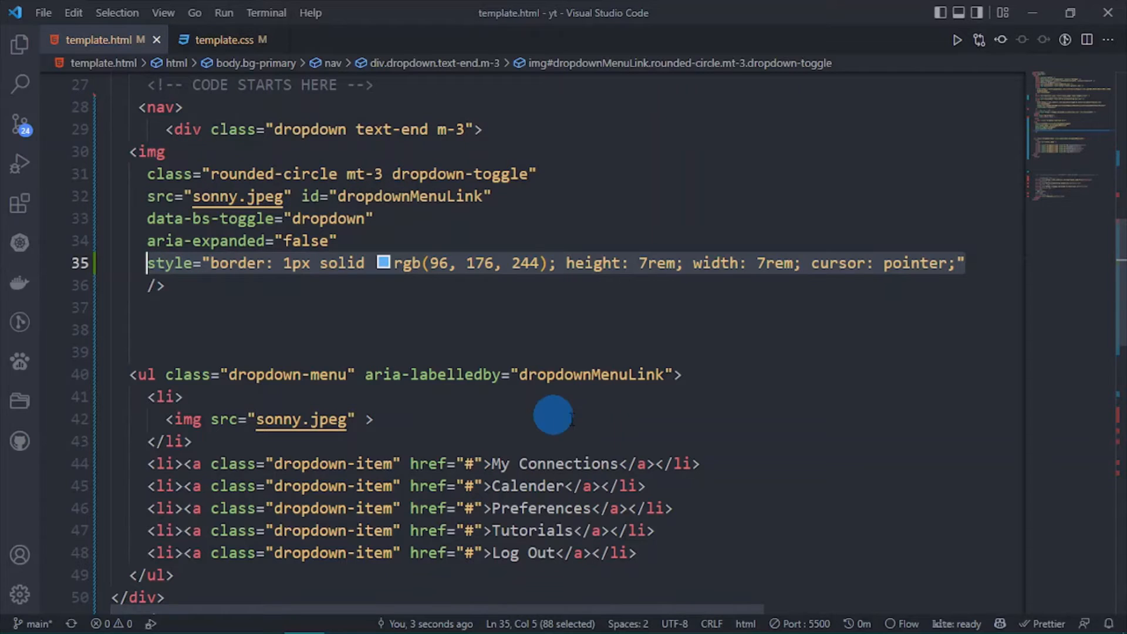
pyautogui.click(359, 420)
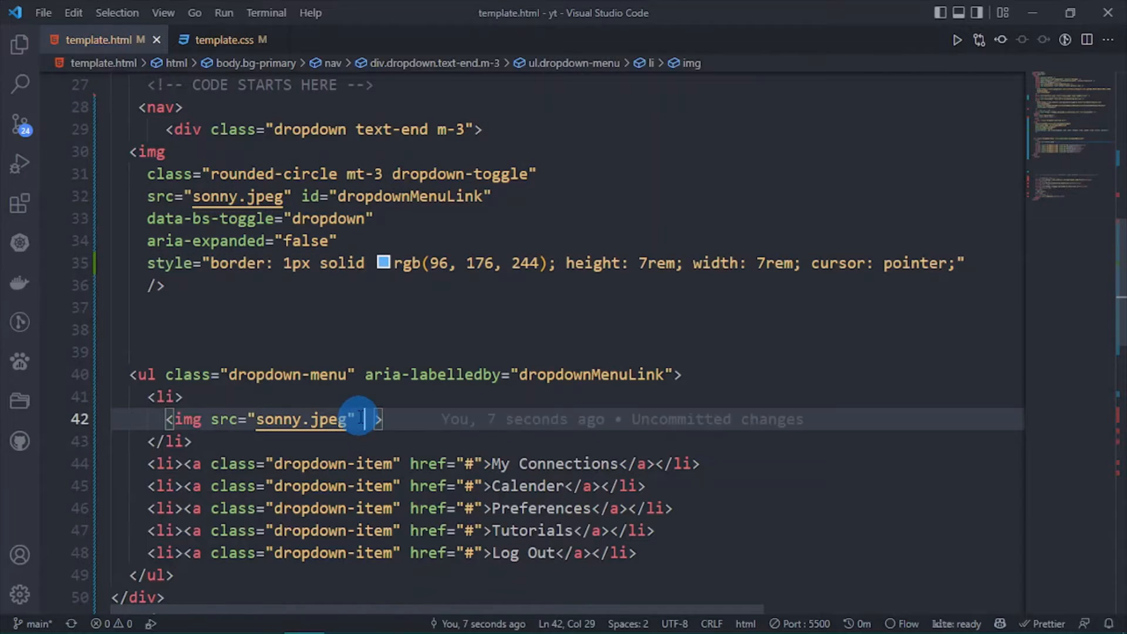
pyautogui.write('style="border: 1px solid rgb(96, 176, 244); height: 7rem; width: 7rem; cursor: pointer;" cla')
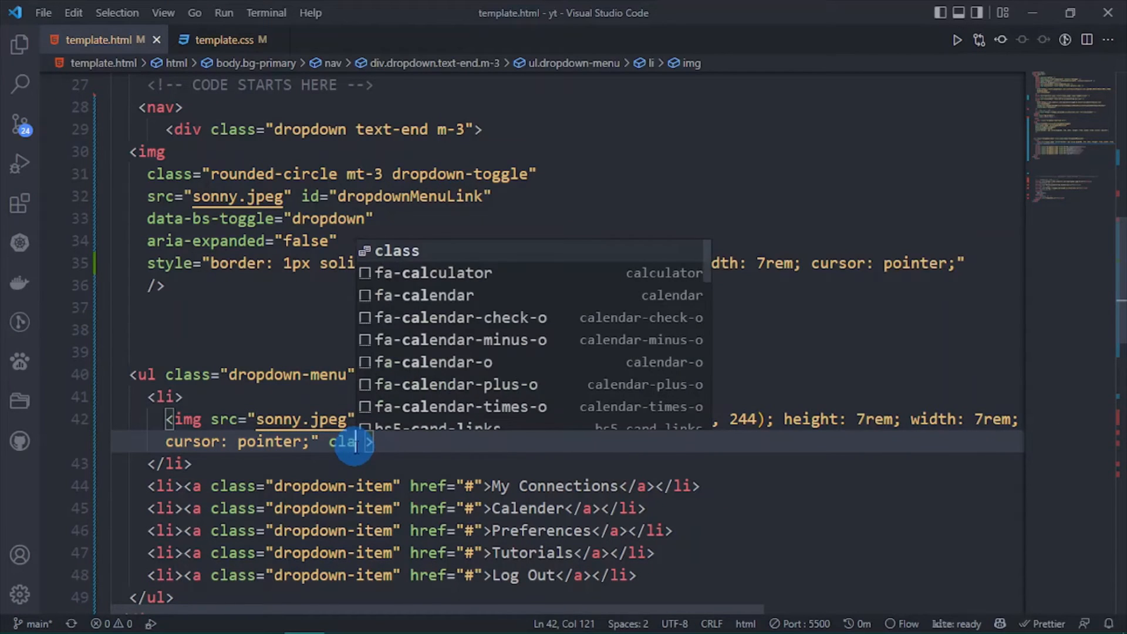
pyautogui.write('round"')
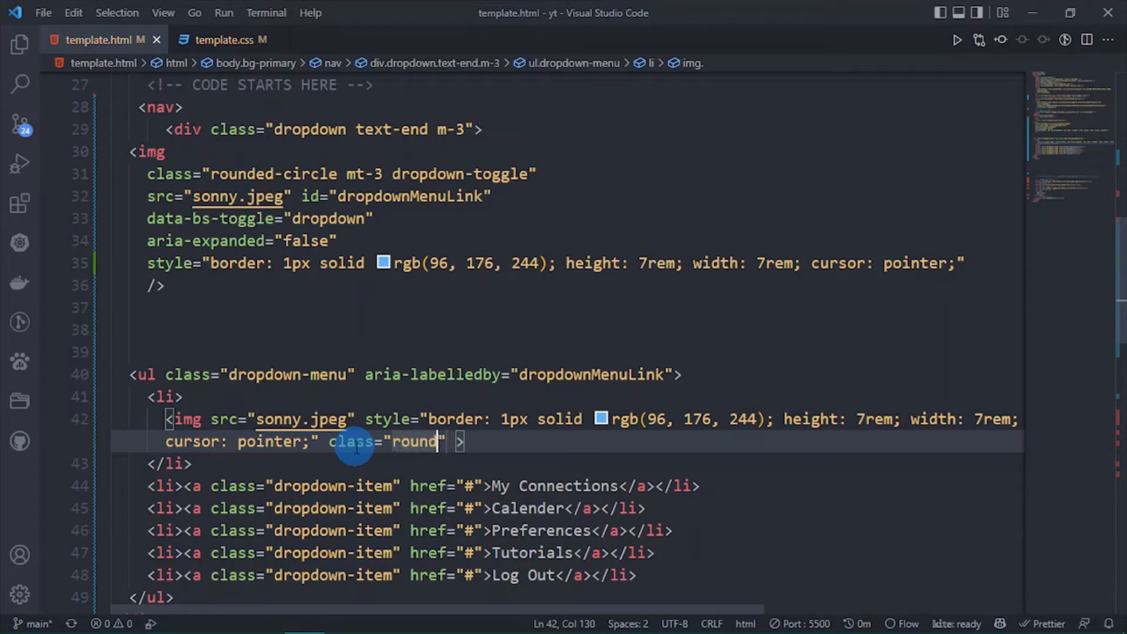
pyautogui.write('ed')
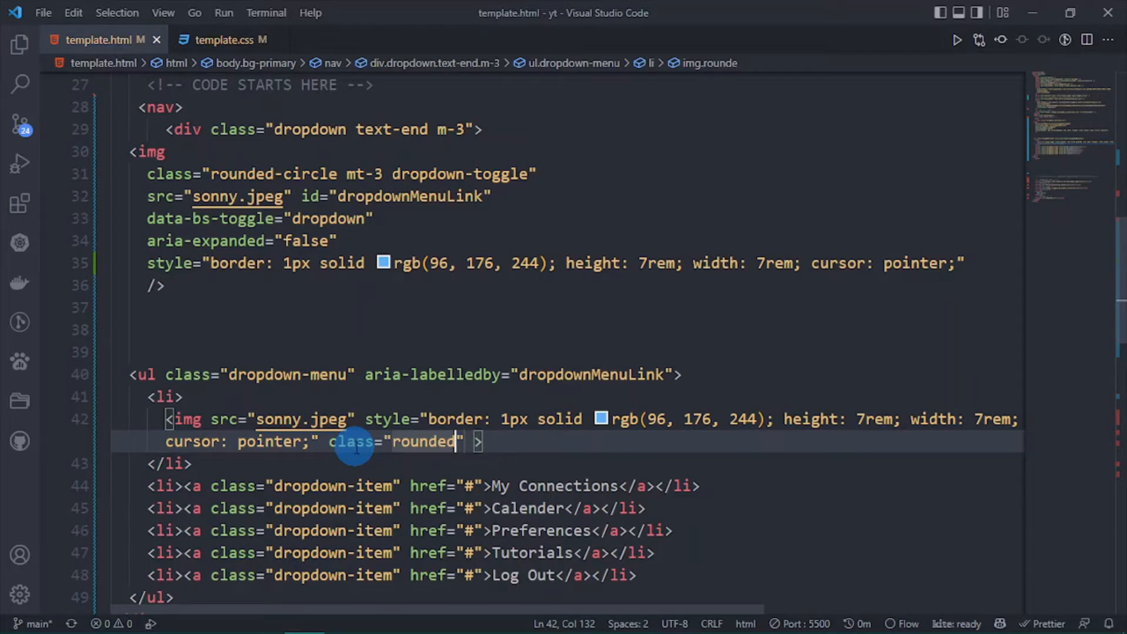
pyautogui.write('-circle text-start')
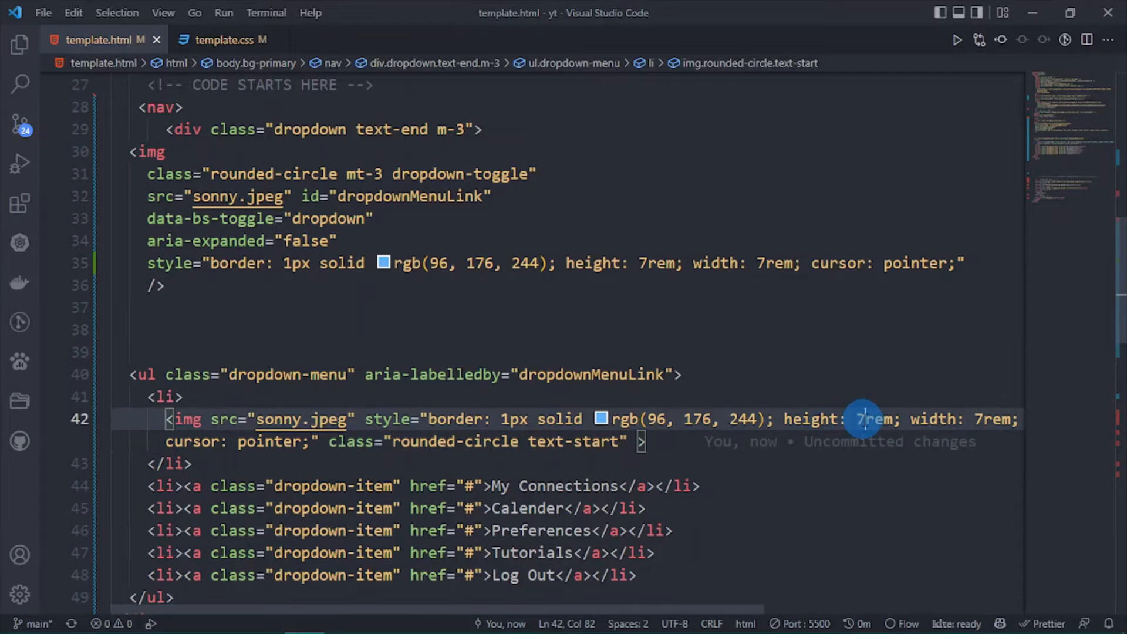
# Step: Change the menu avatar's size to 6rem and add the m-3 class, cancelling the launch picker
pyautogui.write('6')
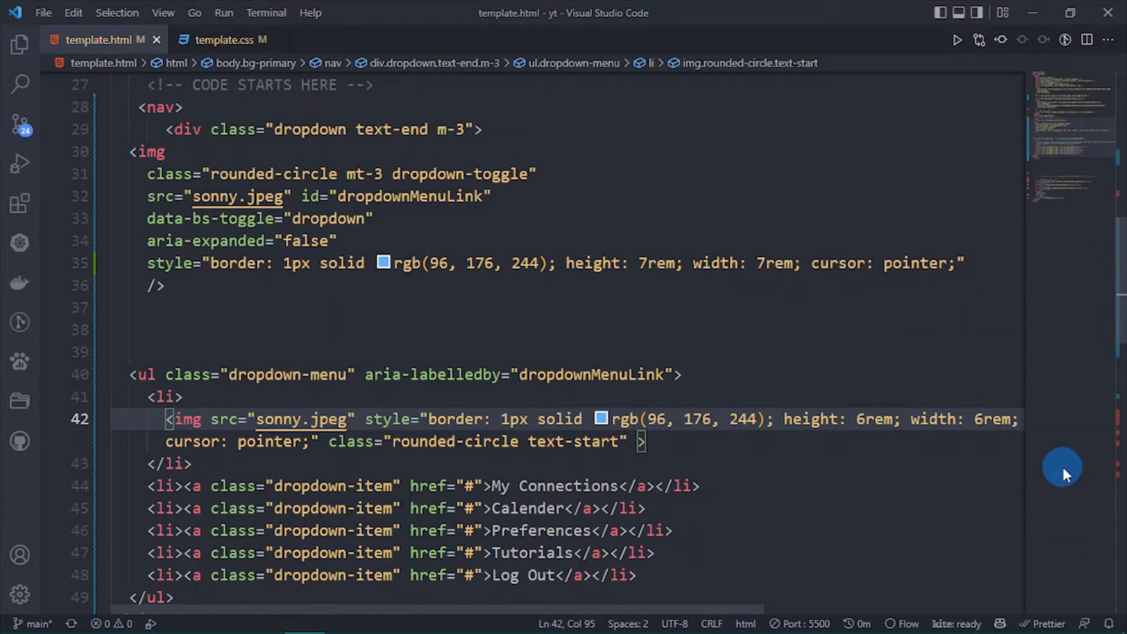
pyautogui.click(957, 40)
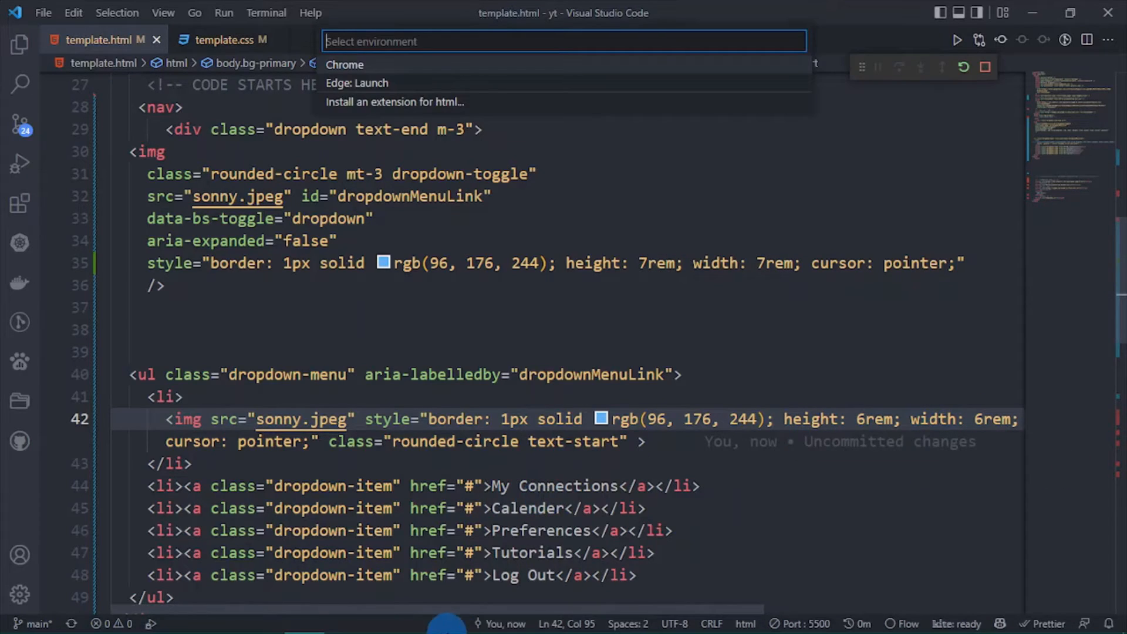
pyautogui.click(620, 442)
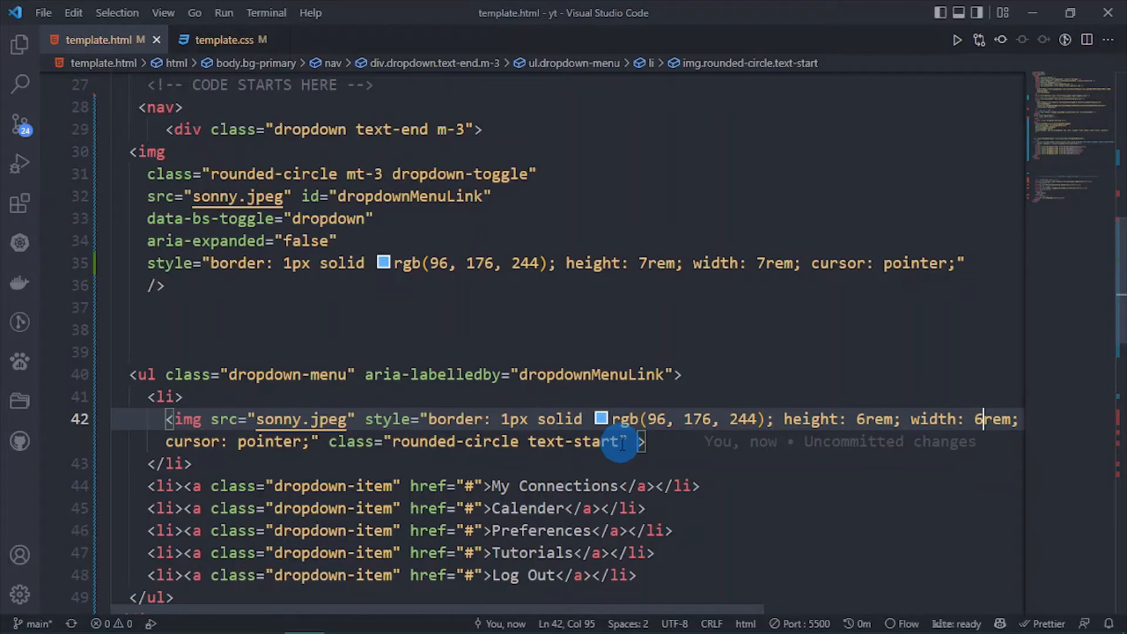
pyautogui.write('m-3')
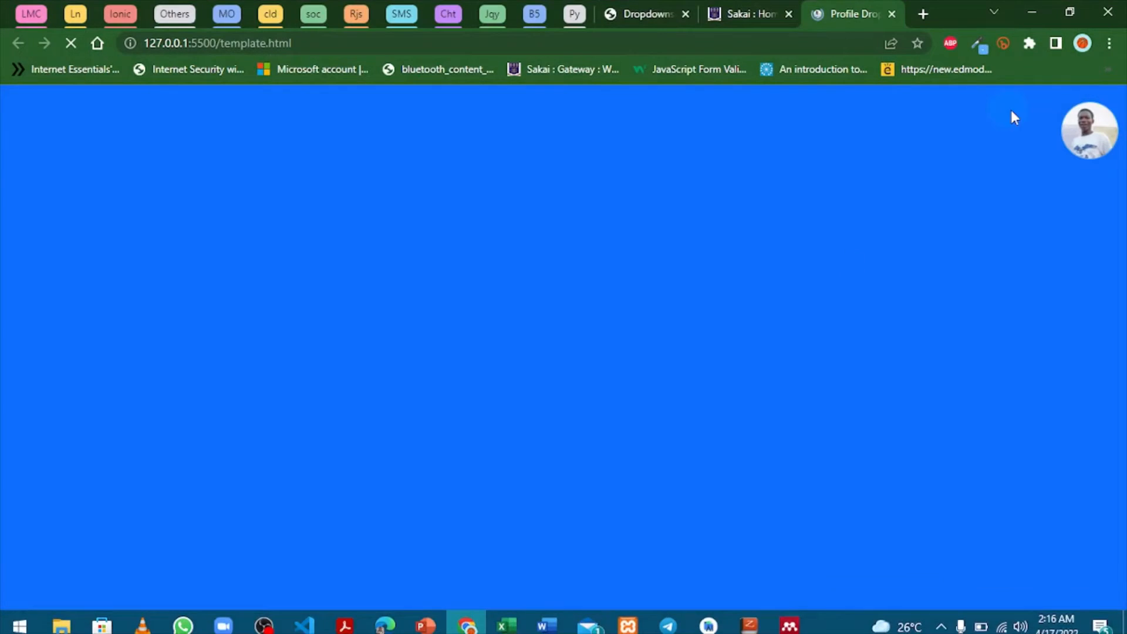
# Step: Add a span containing 'JOHN DOE' below the menu avatar image
pyautogui.click(303, 626)
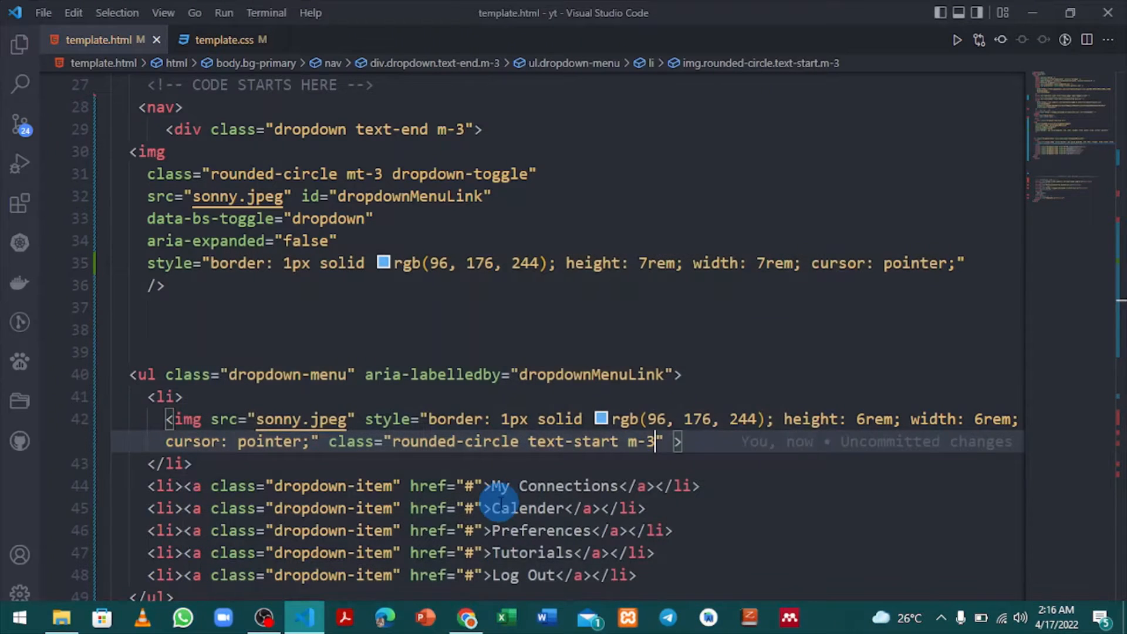
pyautogui.scroll(-3)
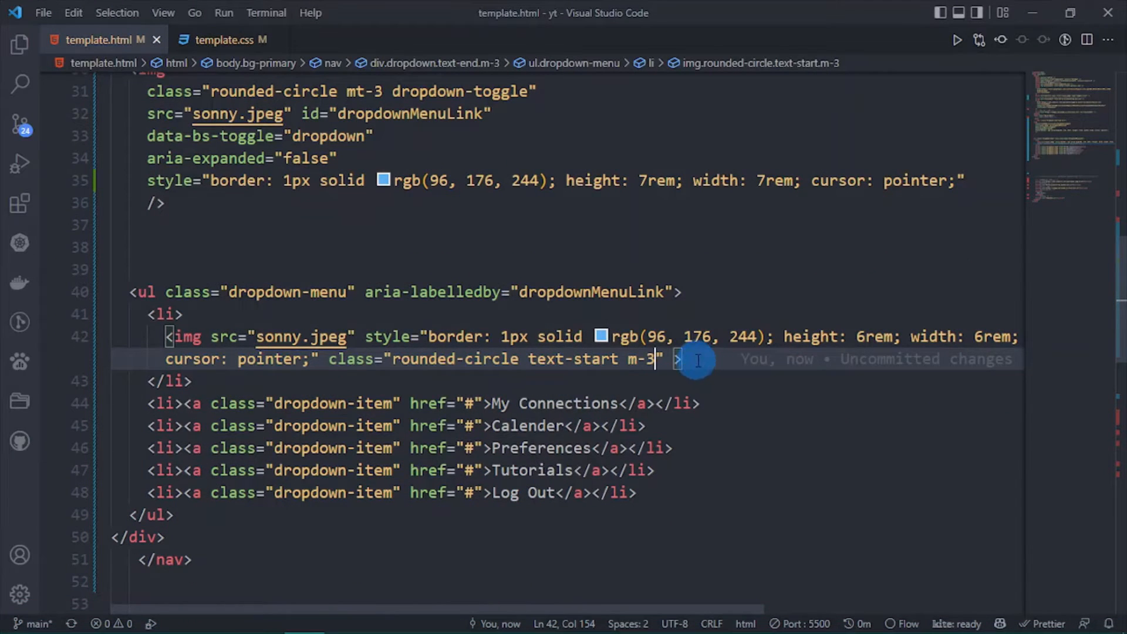
pyautogui.write('sp')
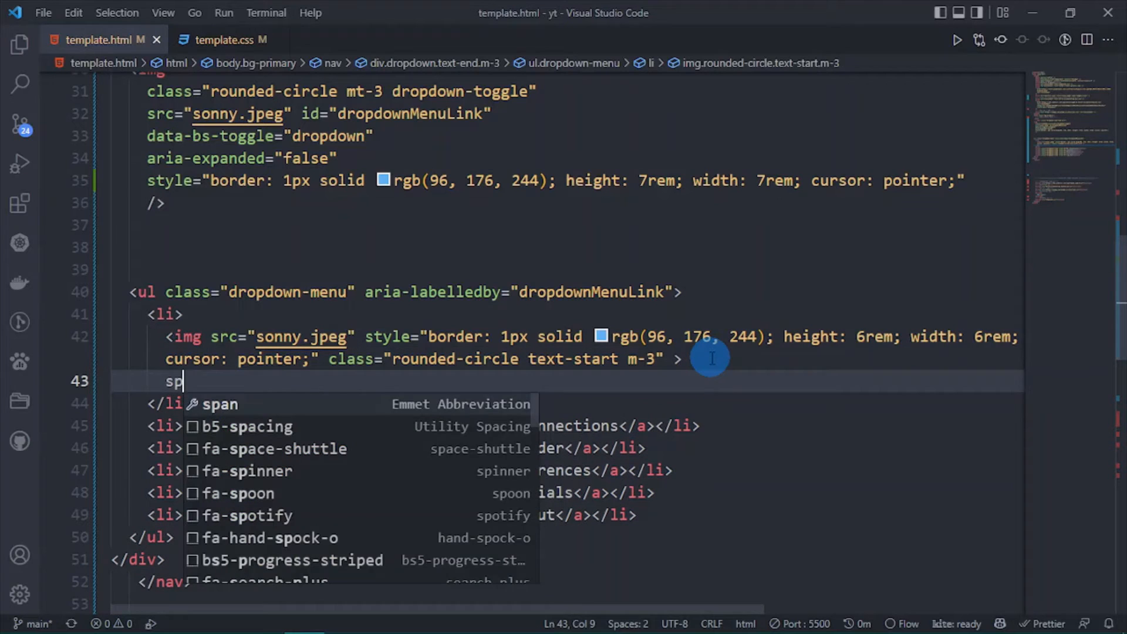
pyautogui.write('an>J</span>')
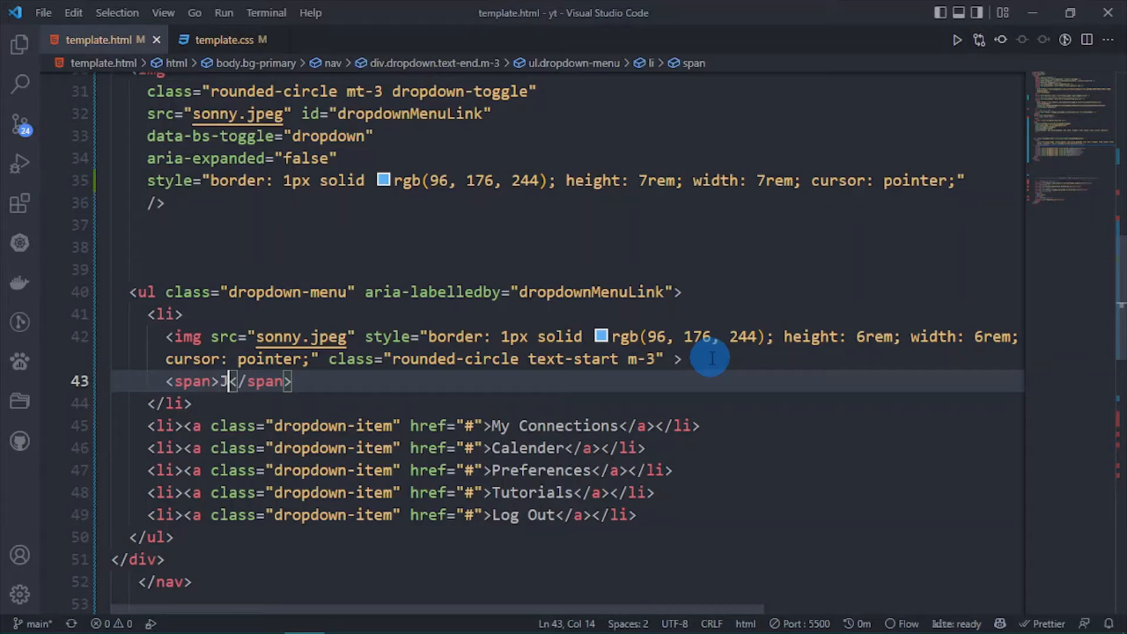
pyautogui.write('ohn')
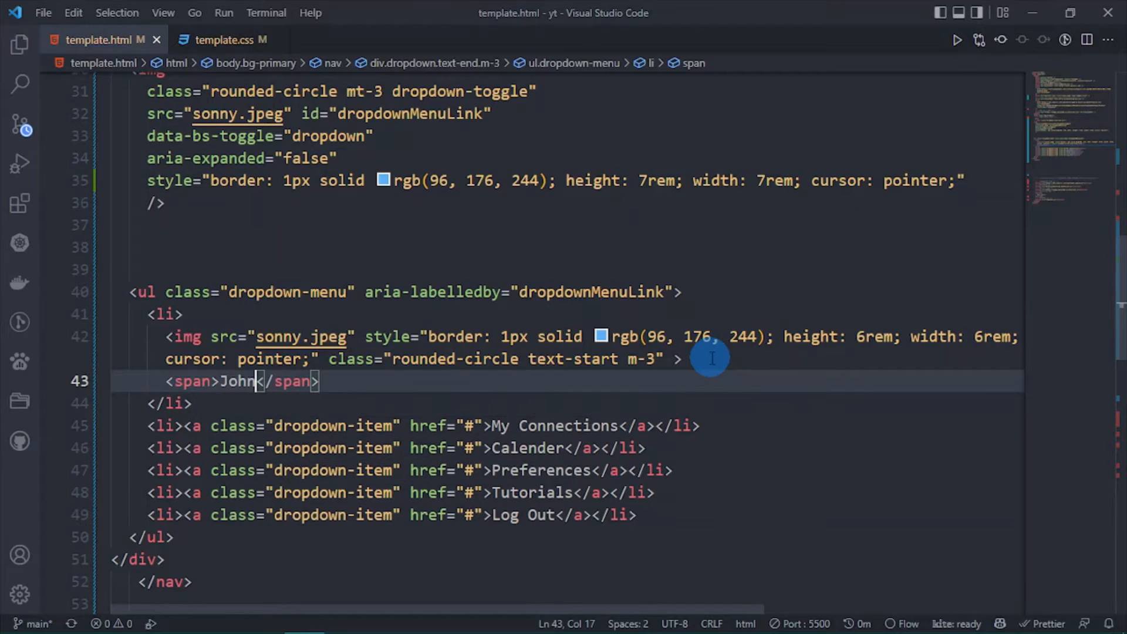
pyautogui.press('Backspace')
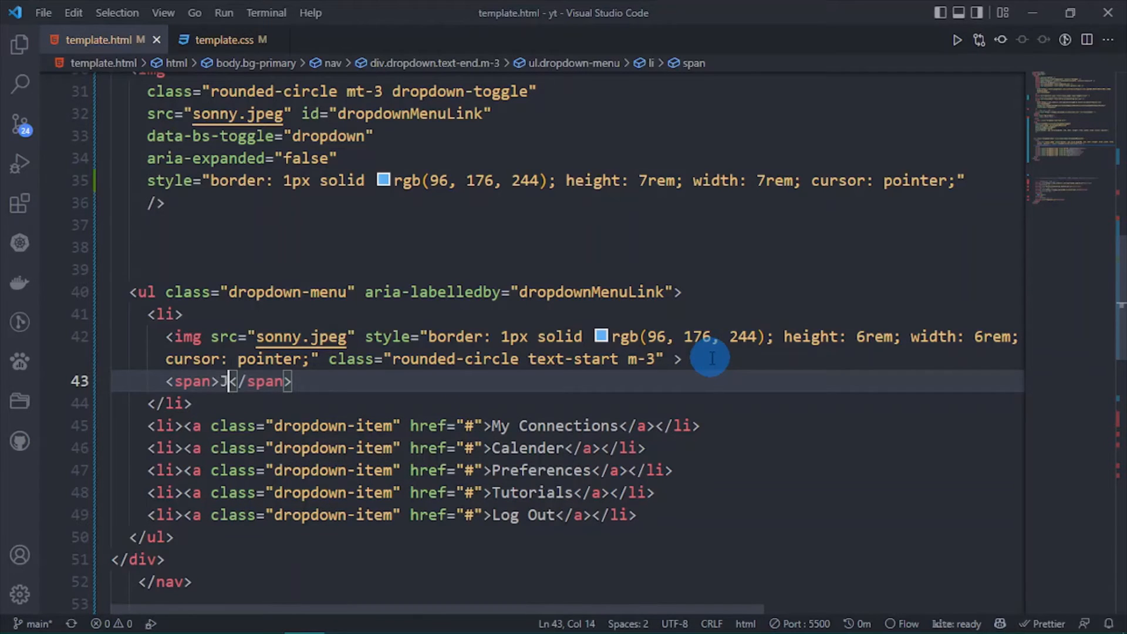
pyautogui.write('OHN')
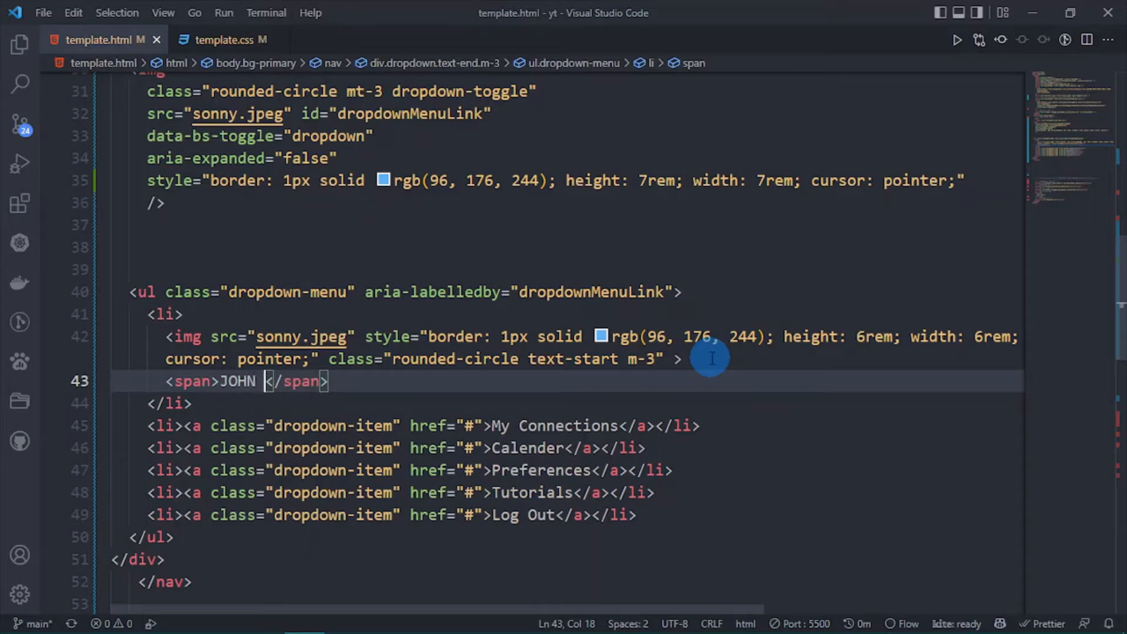
pyautogui.write('DOE')
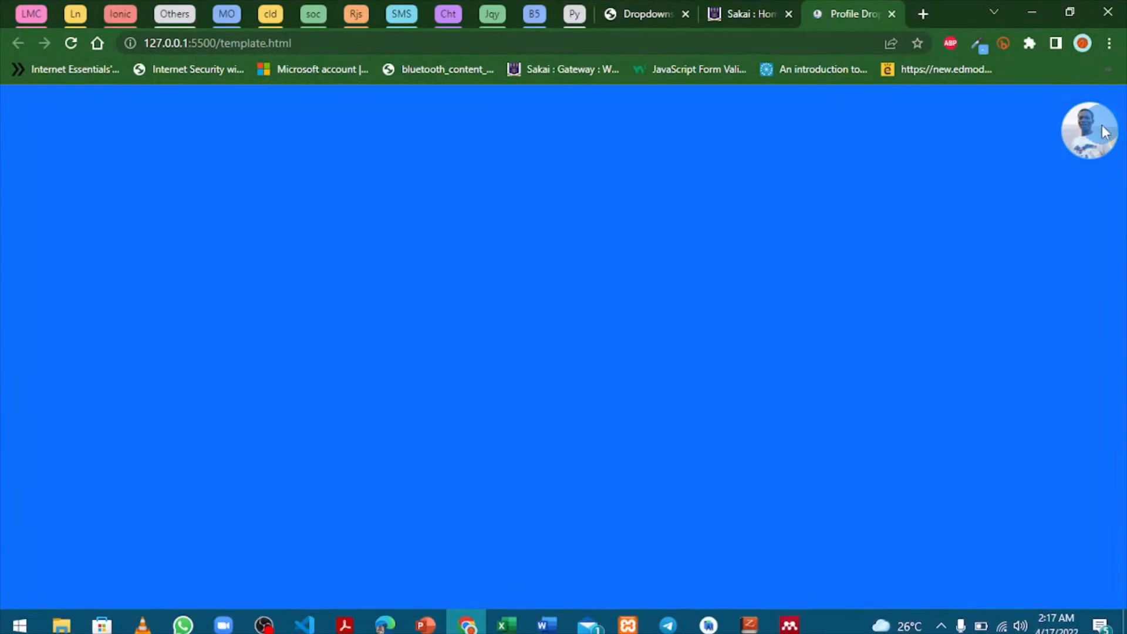
# Step: Add class="pe-3 fs-3" to the JOHN DOE span
pyautogui.click(1090, 131)
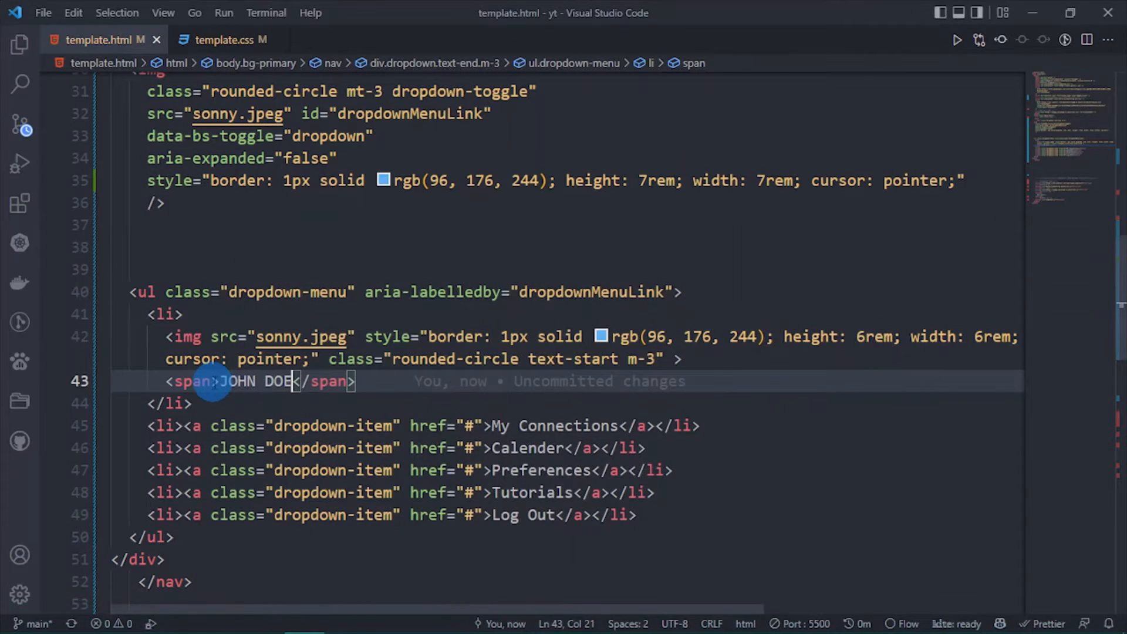
pyautogui.write('CL')
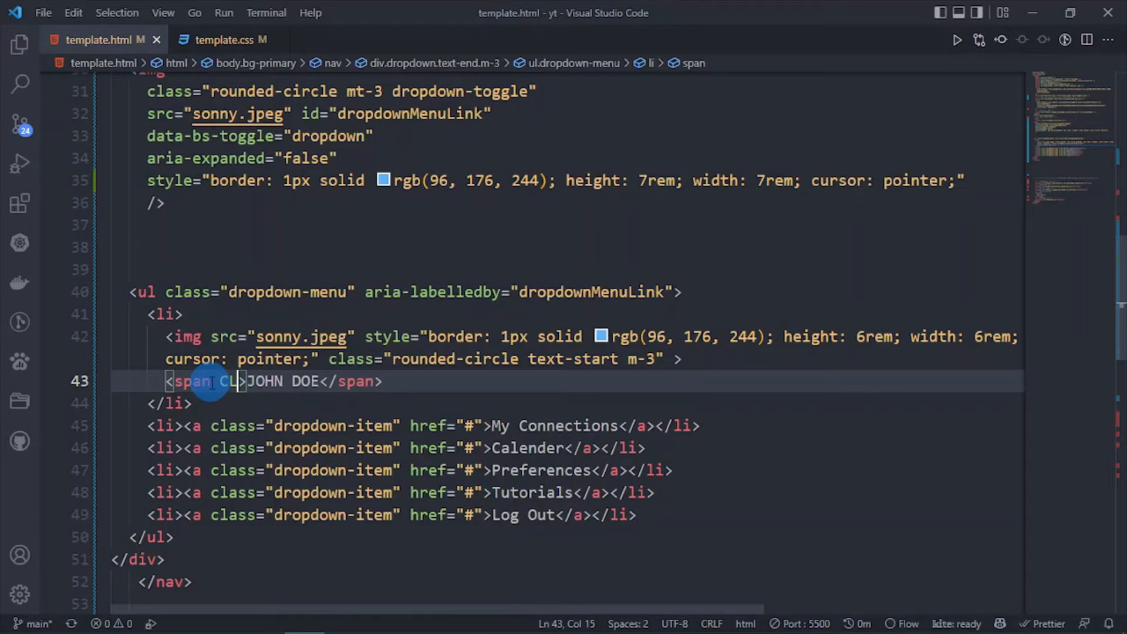
pyautogui.write('class="m-')
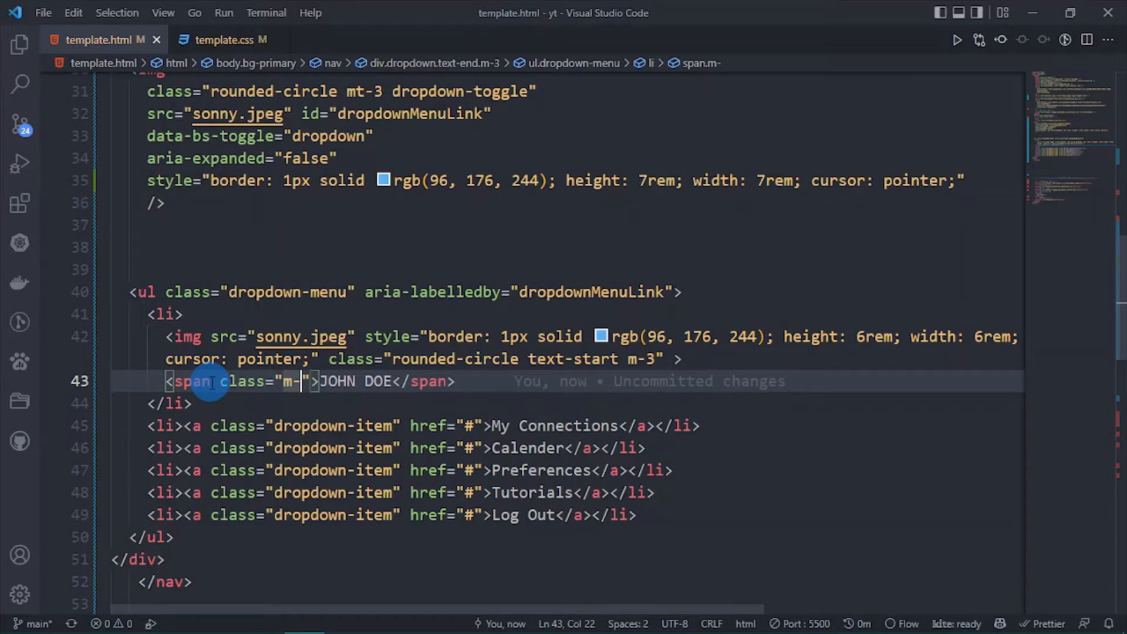
pyautogui.write('p')
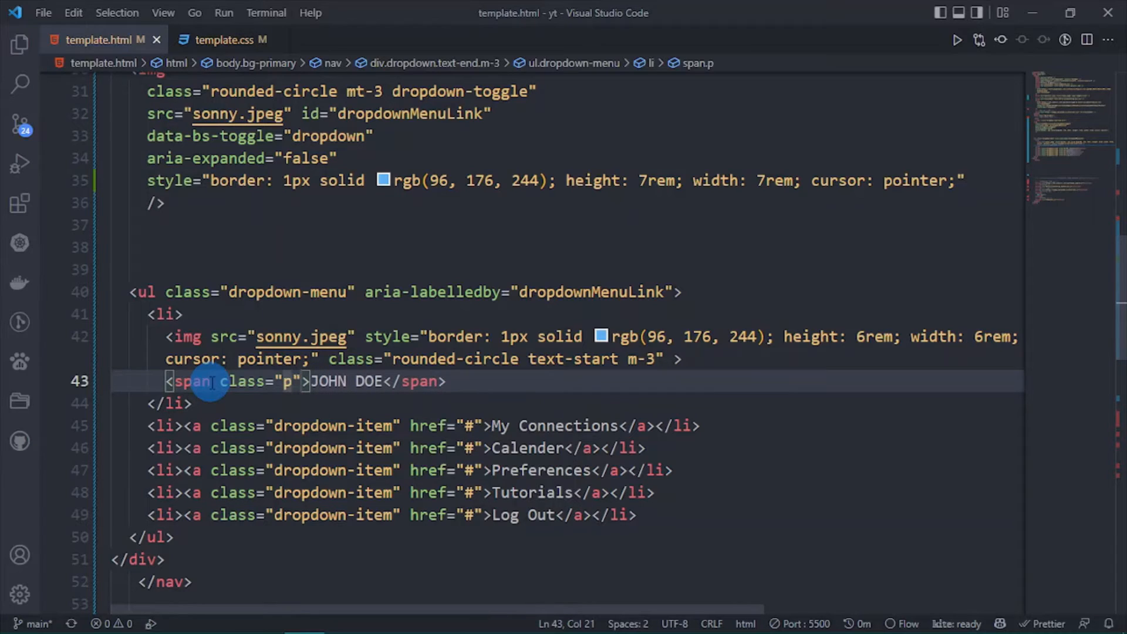
pyautogui.write('e-')
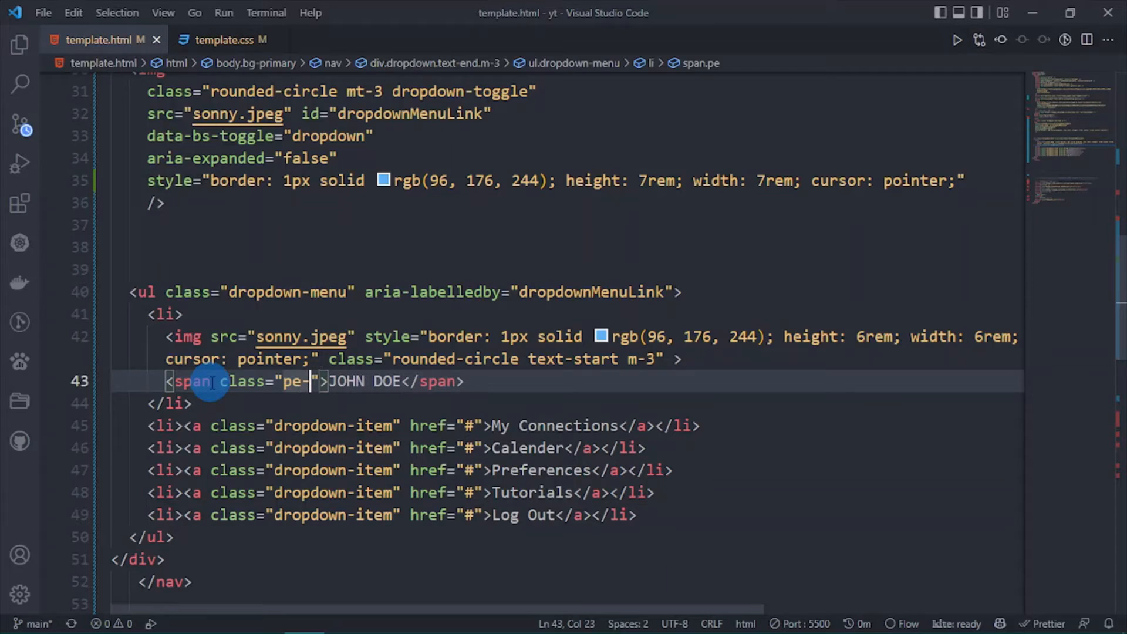
pyautogui.write('3')
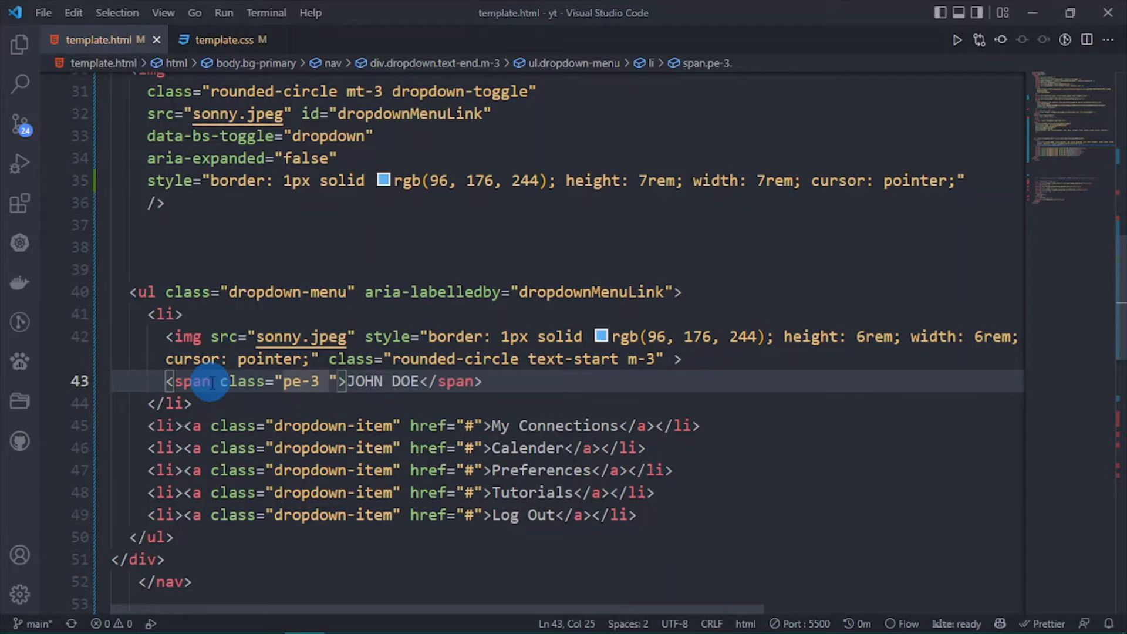
pyautogui.write('fs')
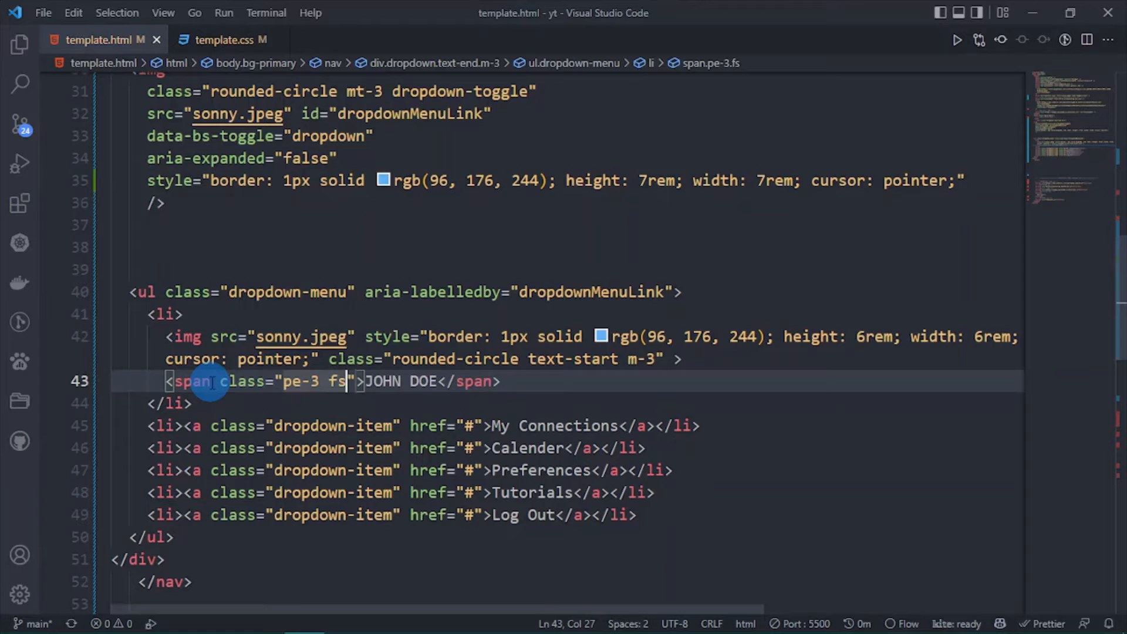
pyautogui.write('-3')
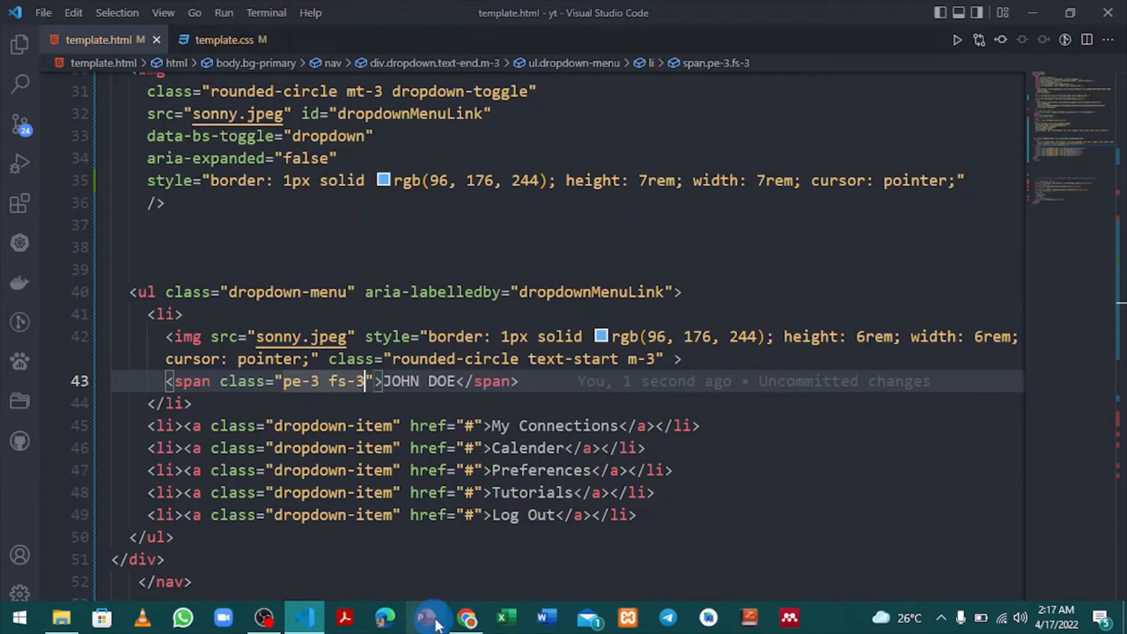
# Step: Switch to Chrome and review the menu's avatar, JOHN DOE label and links
pyautogui.click(466, 617)
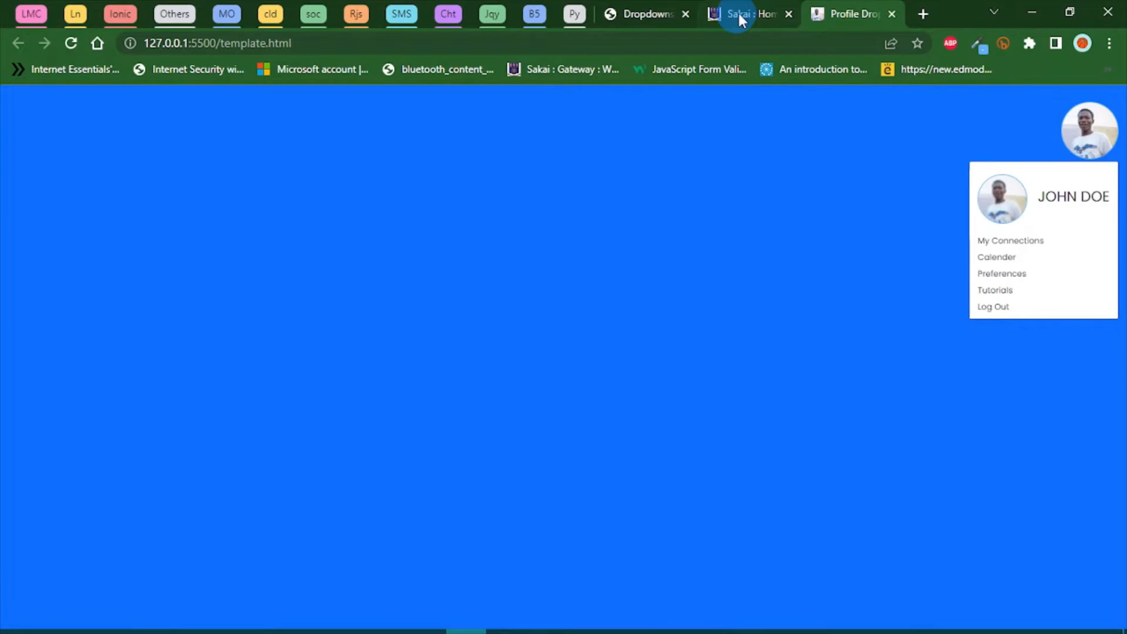
pyautogui.click(747, 13)
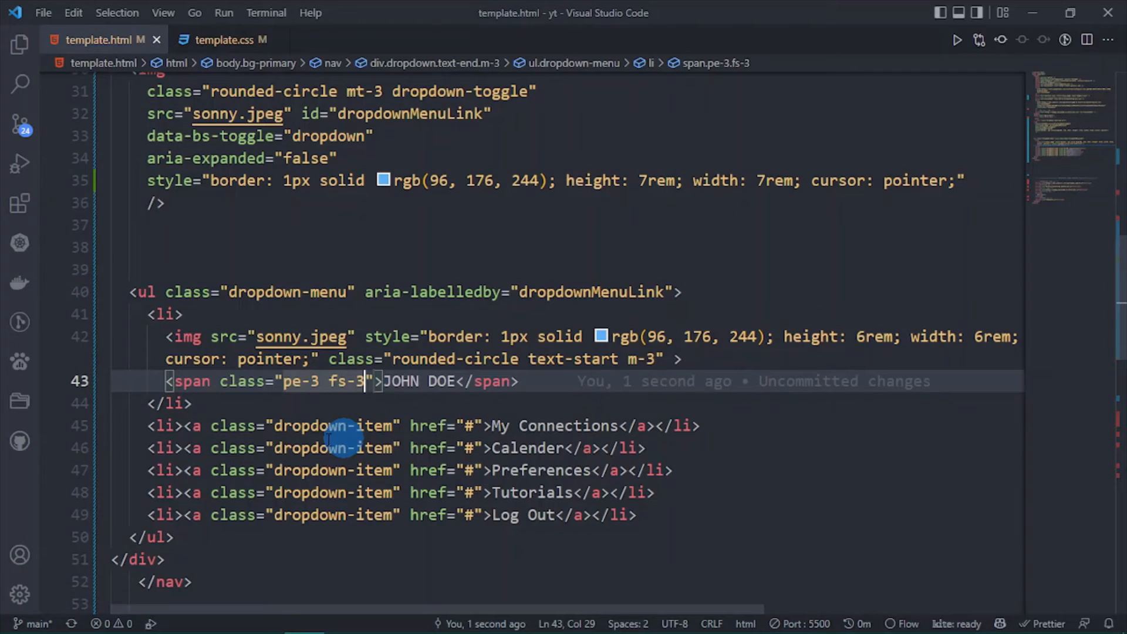
# Step: Type 'Profile' into the list item after JOHN DOE, comparing with Sakai's menu
pyautogui.click(957, 39)
pyautogui.write('<li></li>')
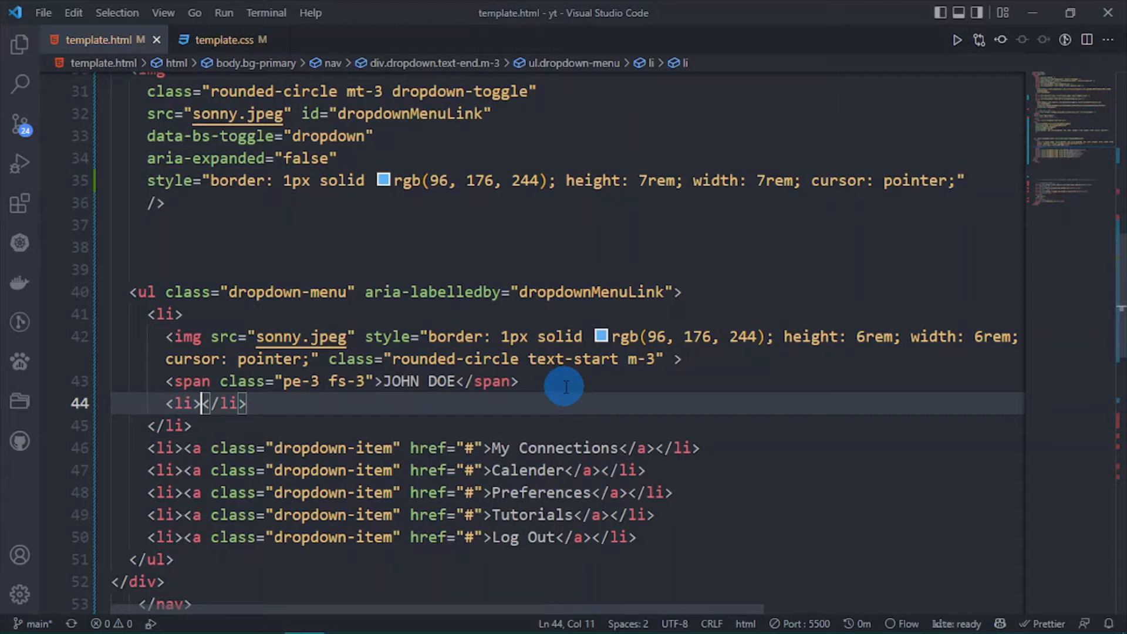
pyautogui.write('Profil')
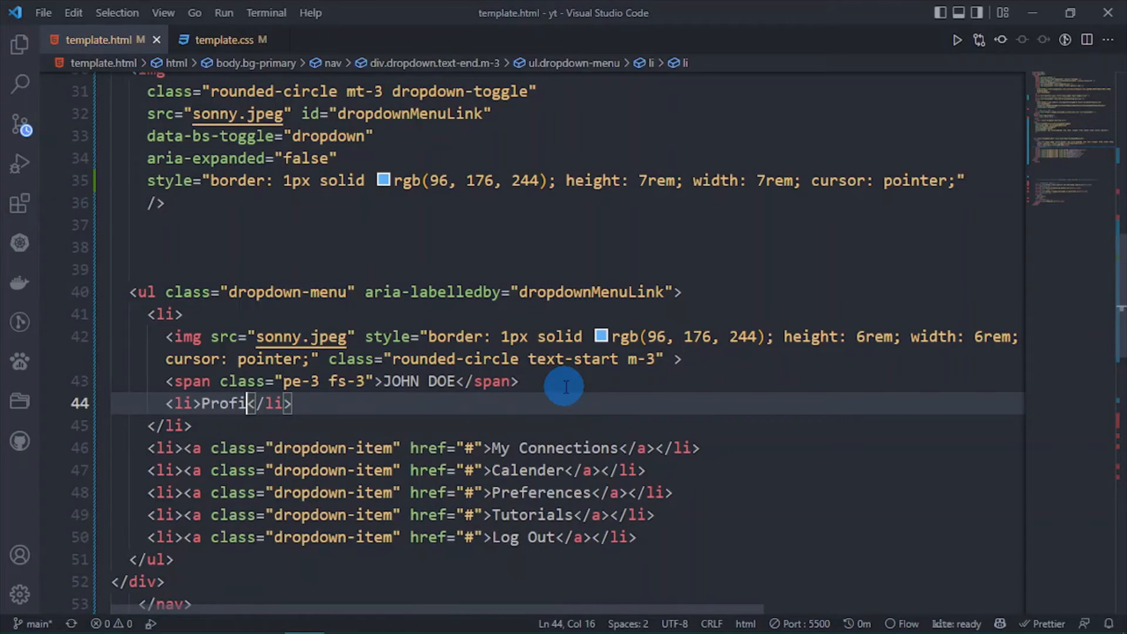
pyautogui.write('e')
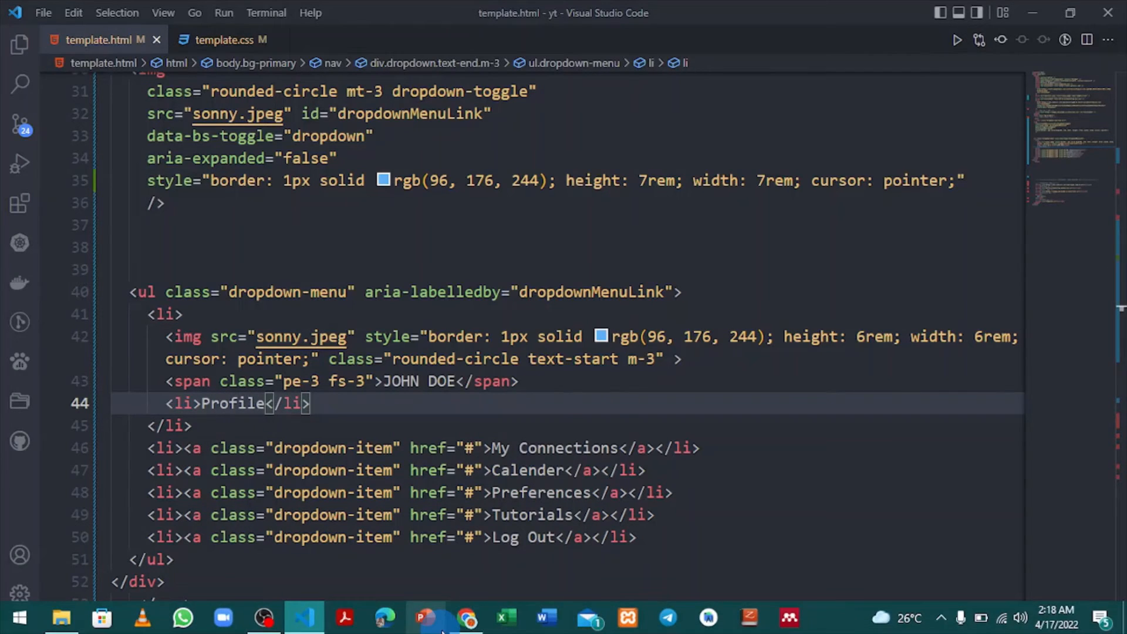
pyautogui.click(848, 14)
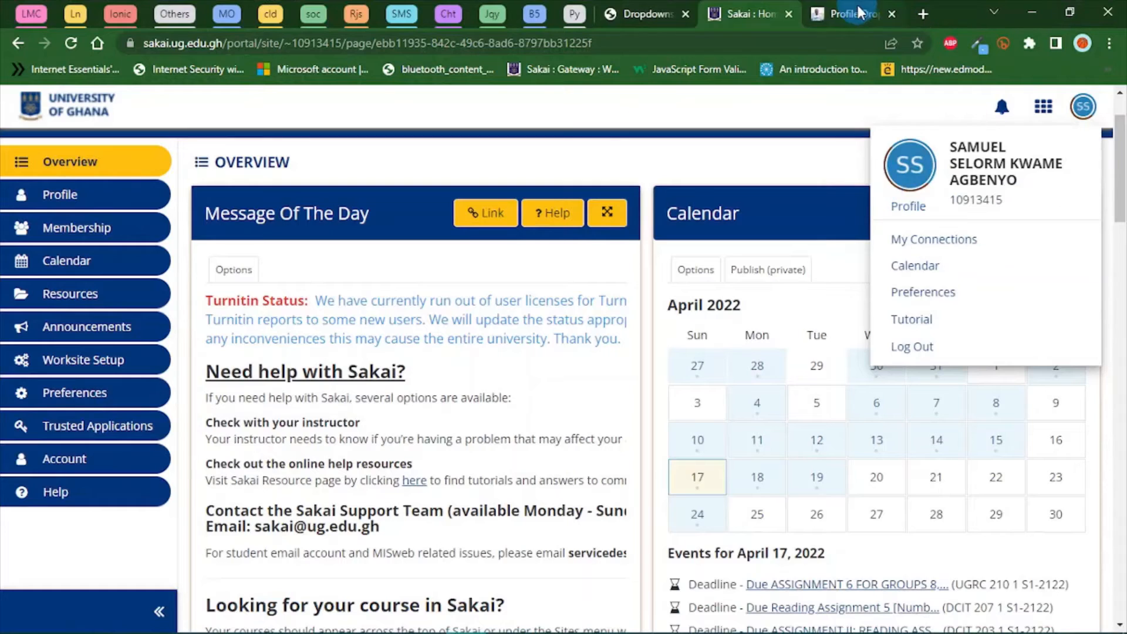
pyautogui.click(849, 14)
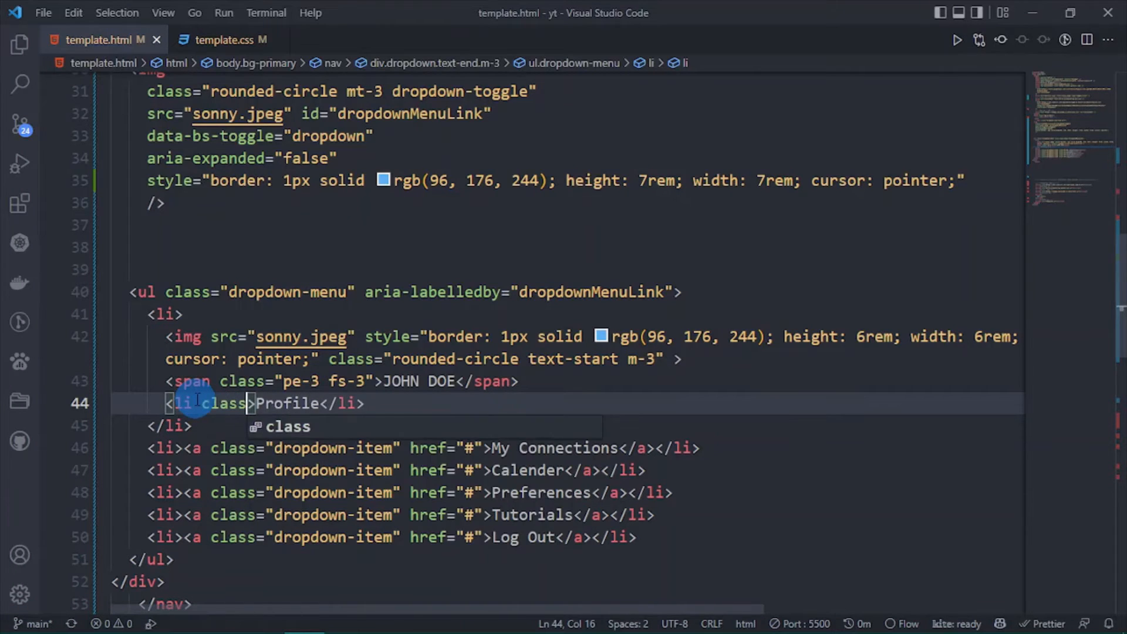
# Step: Give the Profile list item the classes ms-4 and fs-3
pyautogui.write('="')
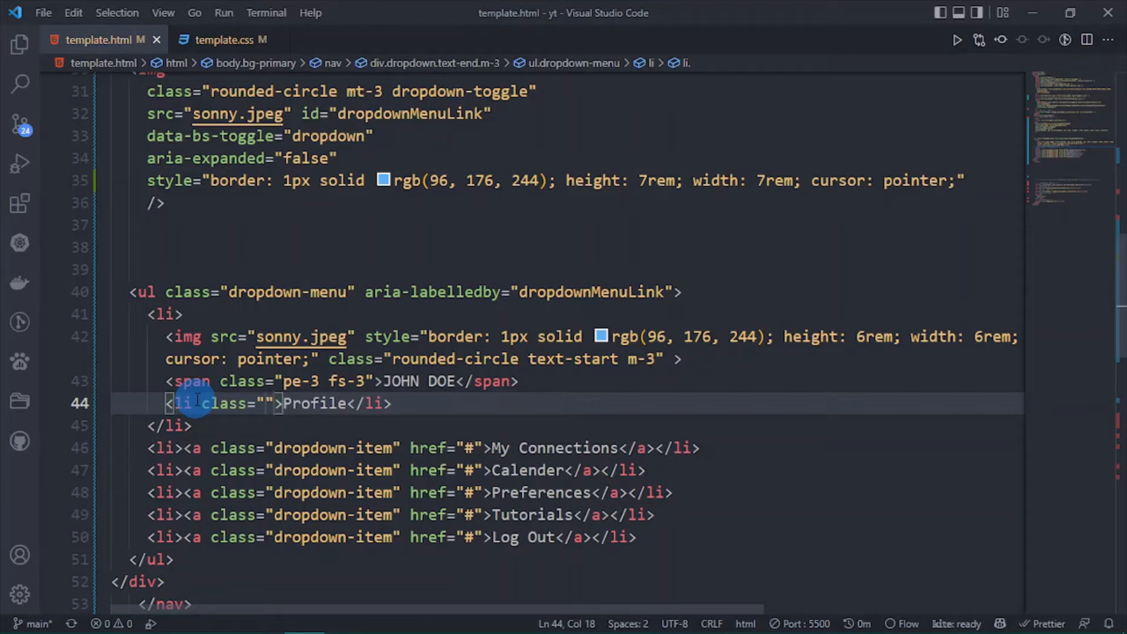
pyautogui.write('ms-')
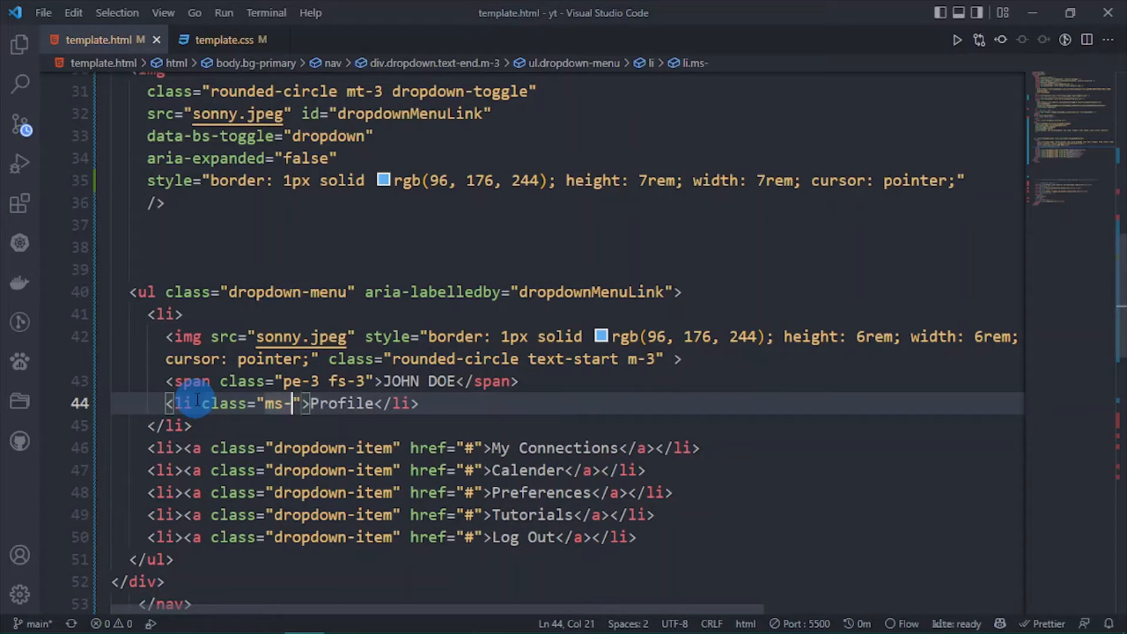
pyautogui.write('4')
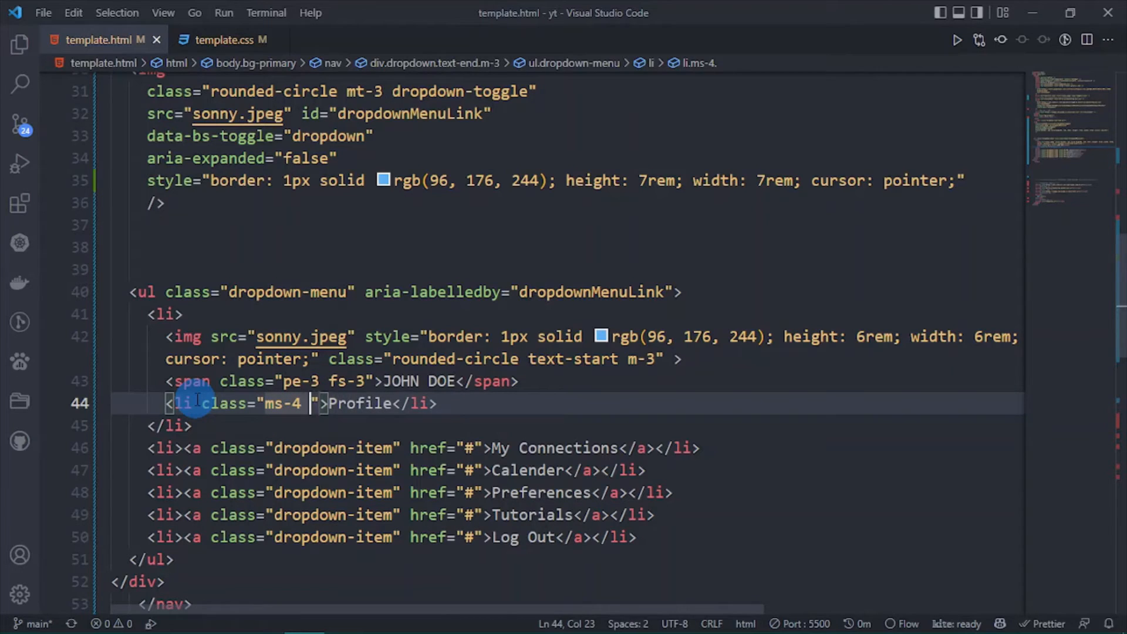
pyautogui.write('fs-')
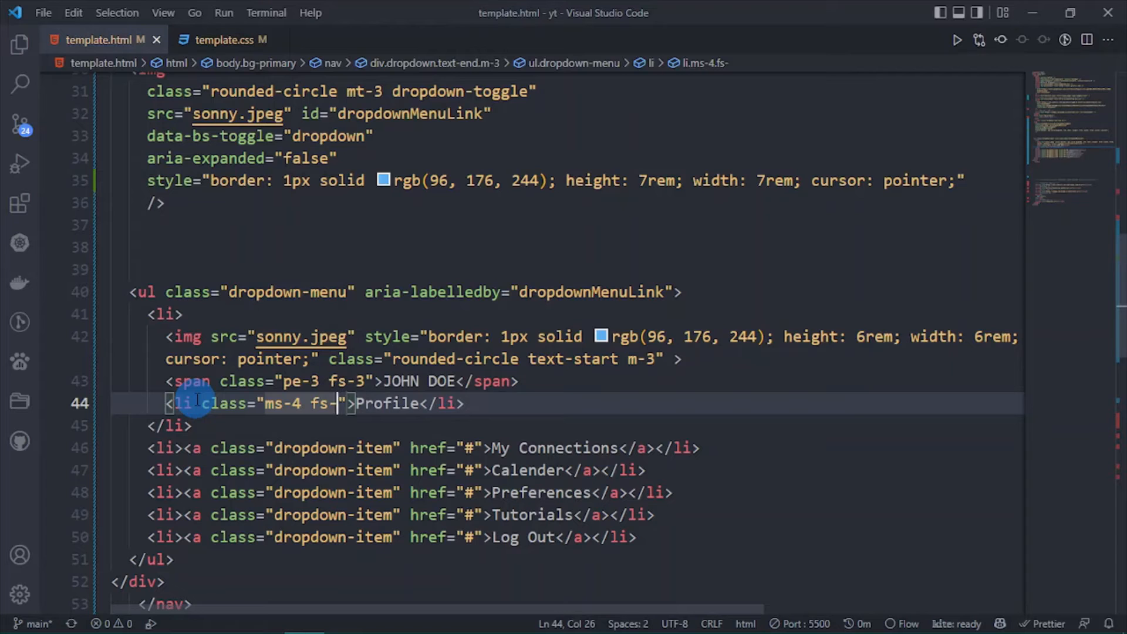
pyautogui.write('3')
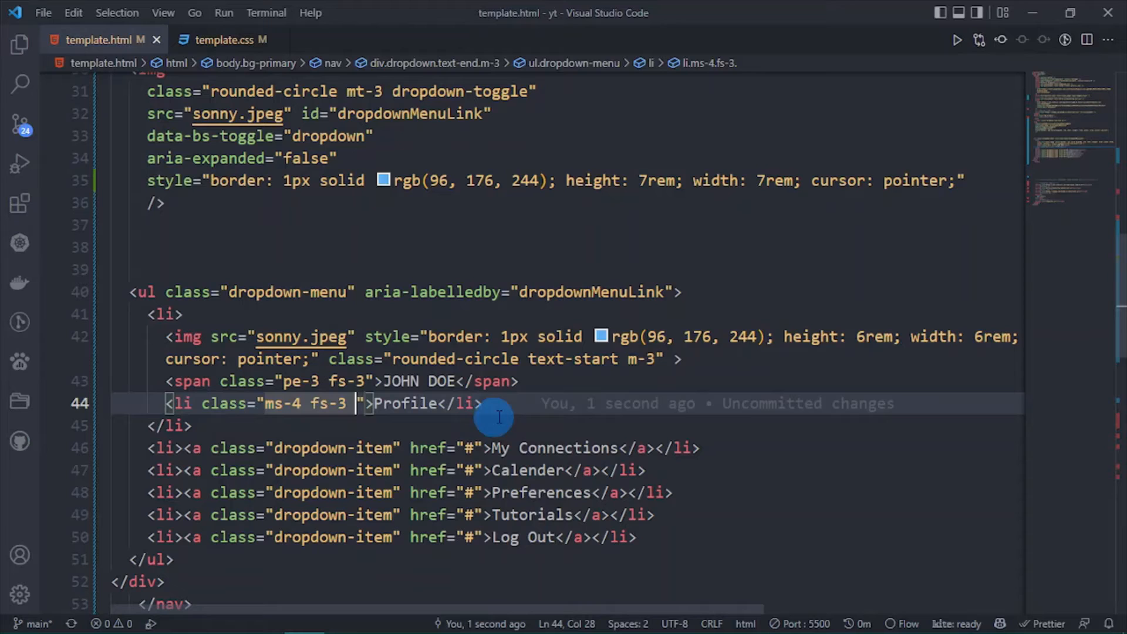
# Step: Move the Profile line out below the JOHN DOE item's closing tag
pyautogui.click(178, 425)
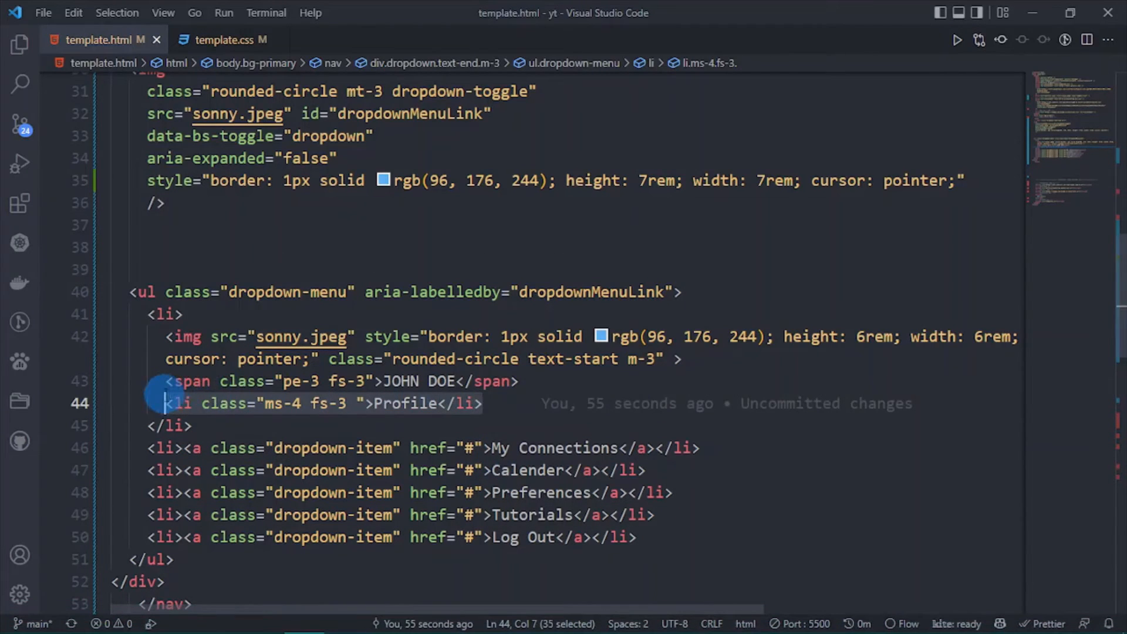
pyautogui.press('Delete')
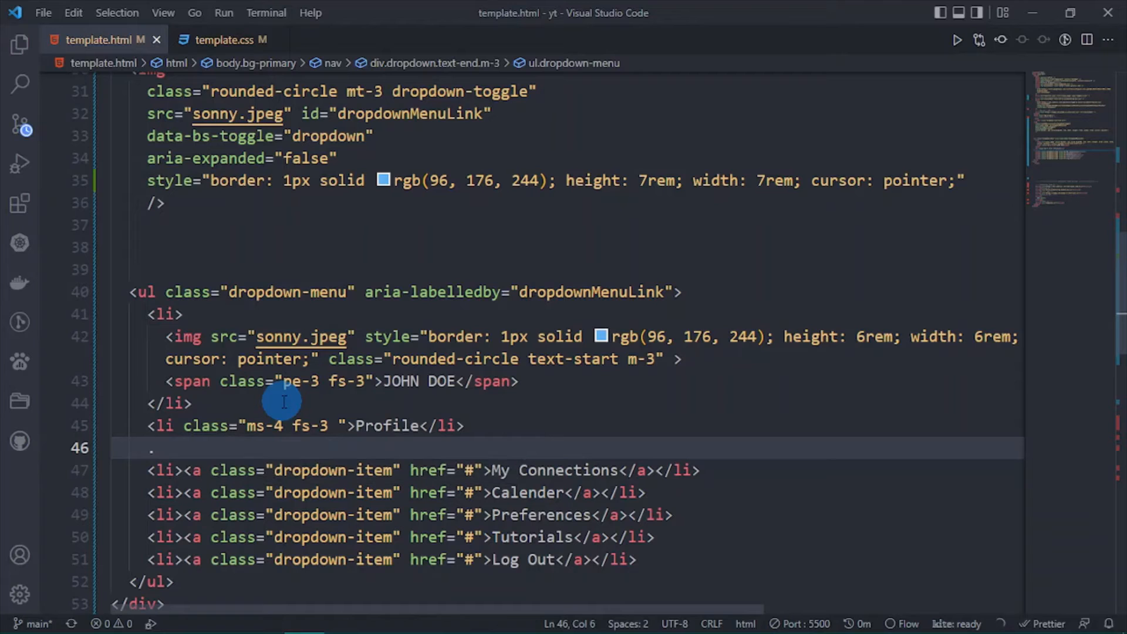
# Step: Expand the Emmet abbreviation .dropdown-divider into a divider div after Profile
pyautogui.write('.drop')
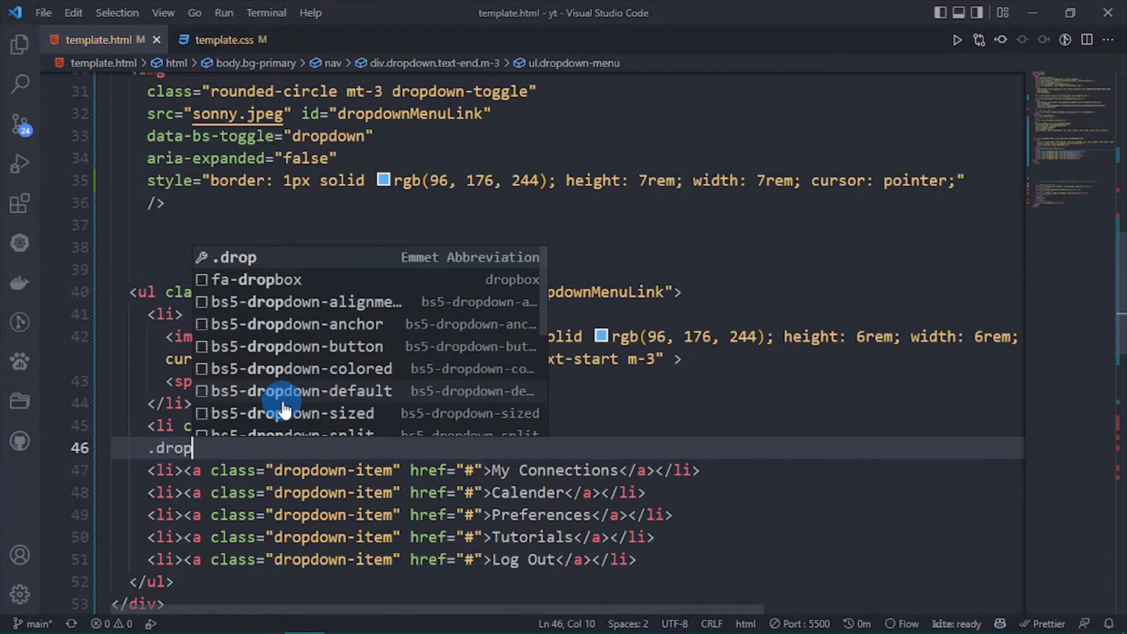
pyautogui.write('down-')
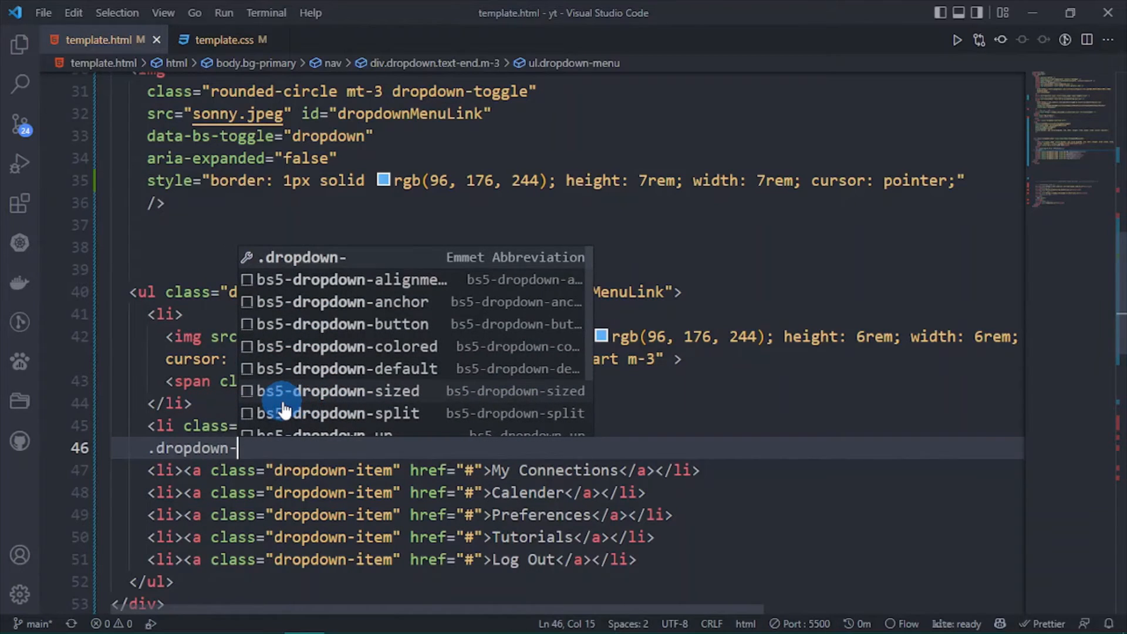
pyautogui.write('div')
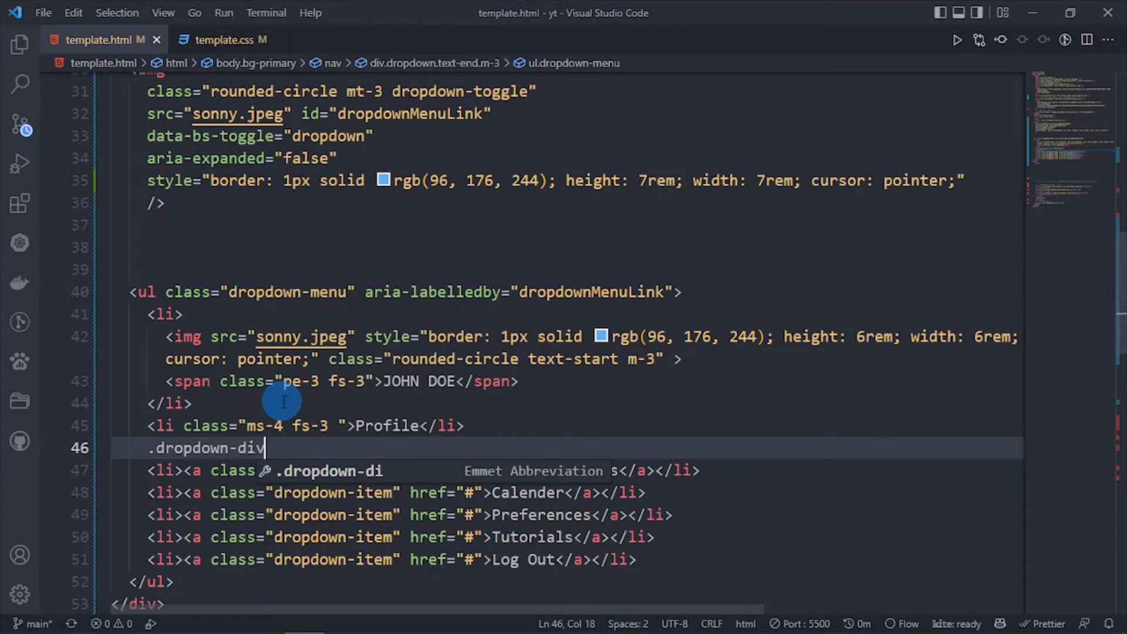
pyautogui.press('Tab')
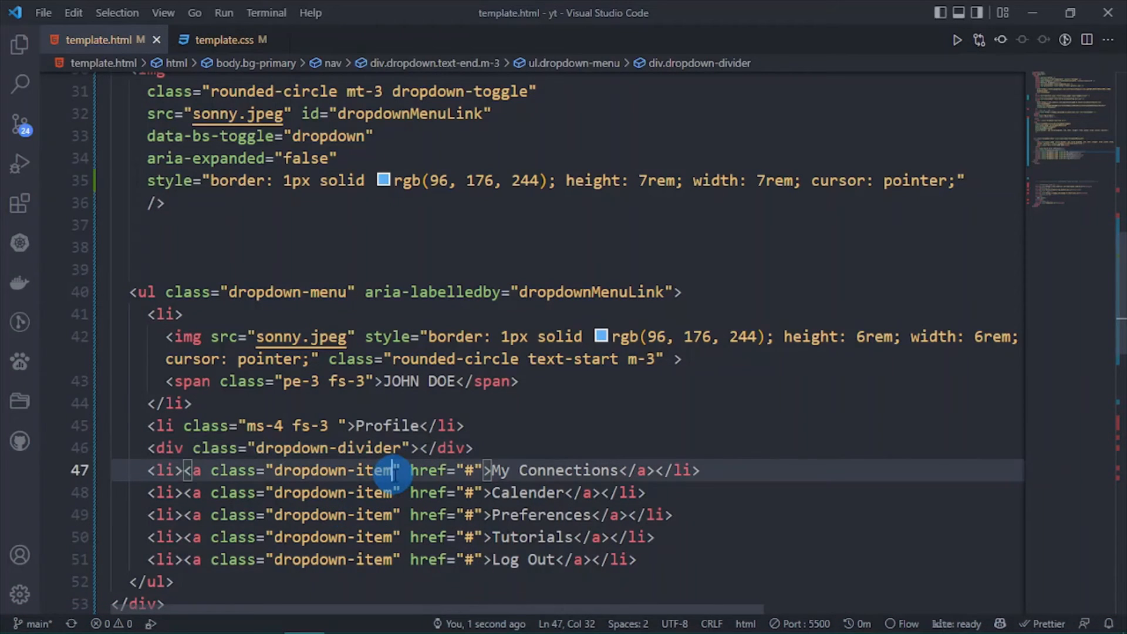
pyautogui.click(391, 470)
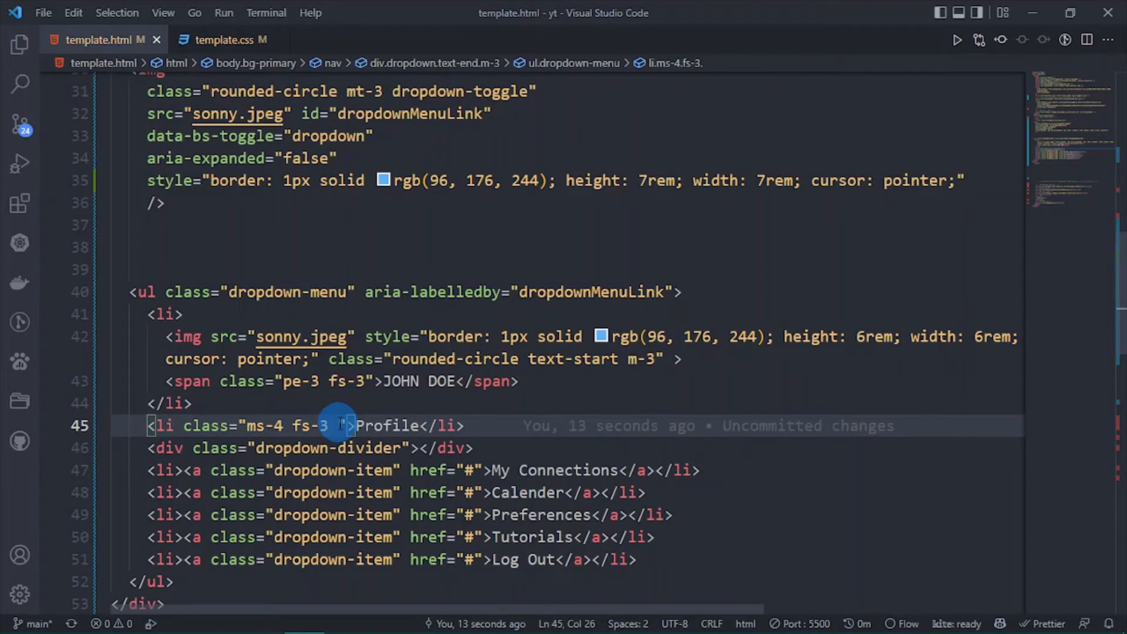
# Step: Add 'color' to Profile and replace dropdown-item with 'color ms-4 fs-3' on five links
pyautogui.write('color')
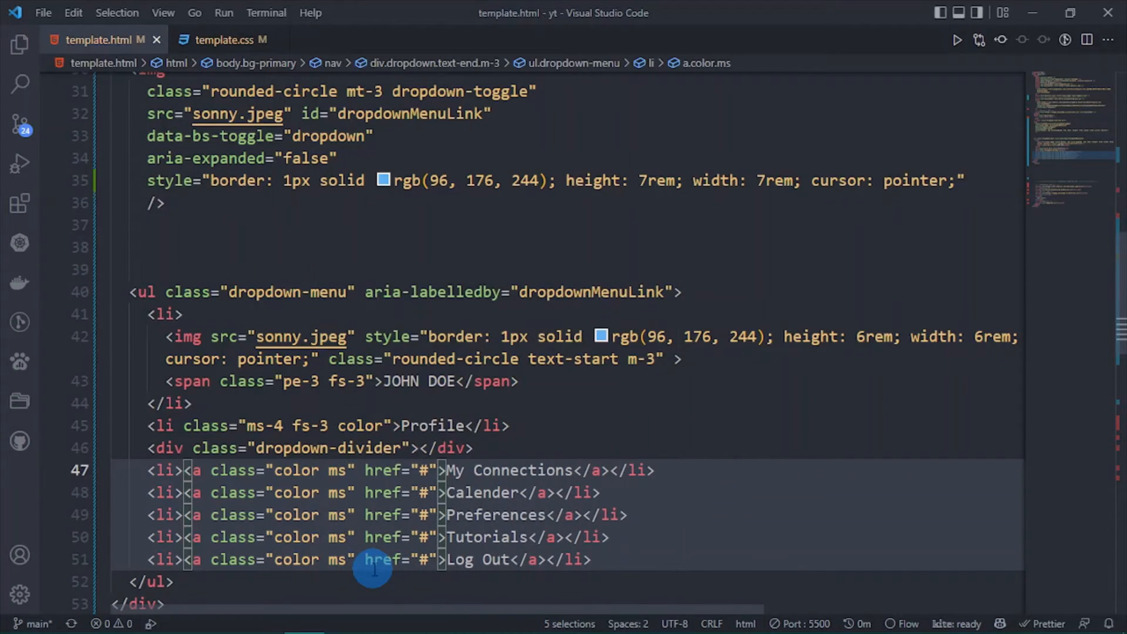
pyautogui.write('-4')
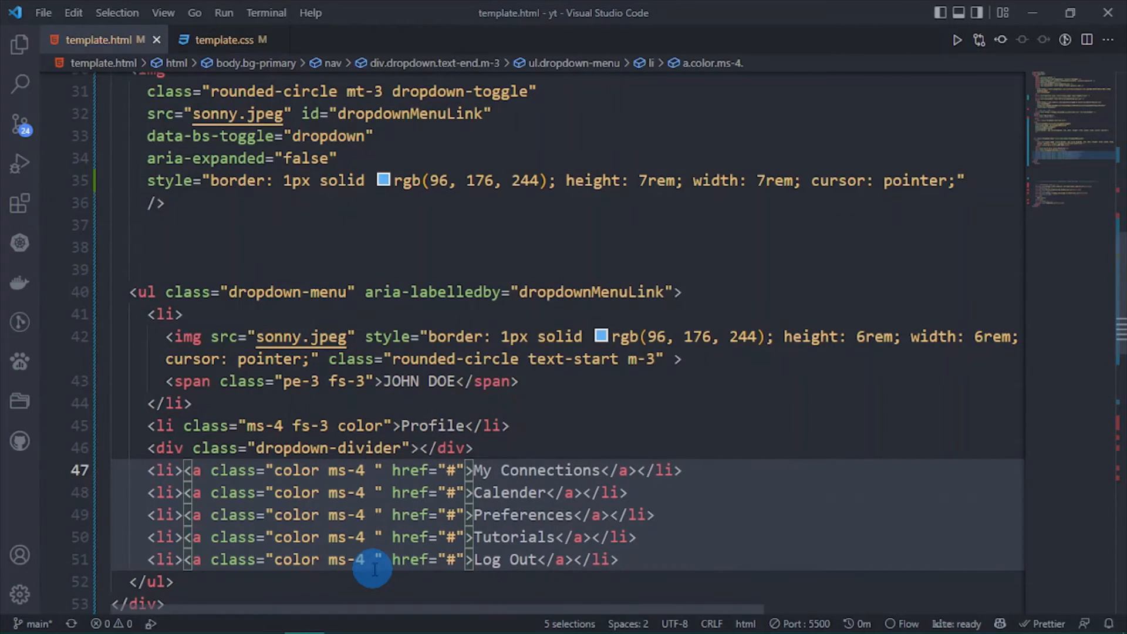
pyautogui.write('fs-3')
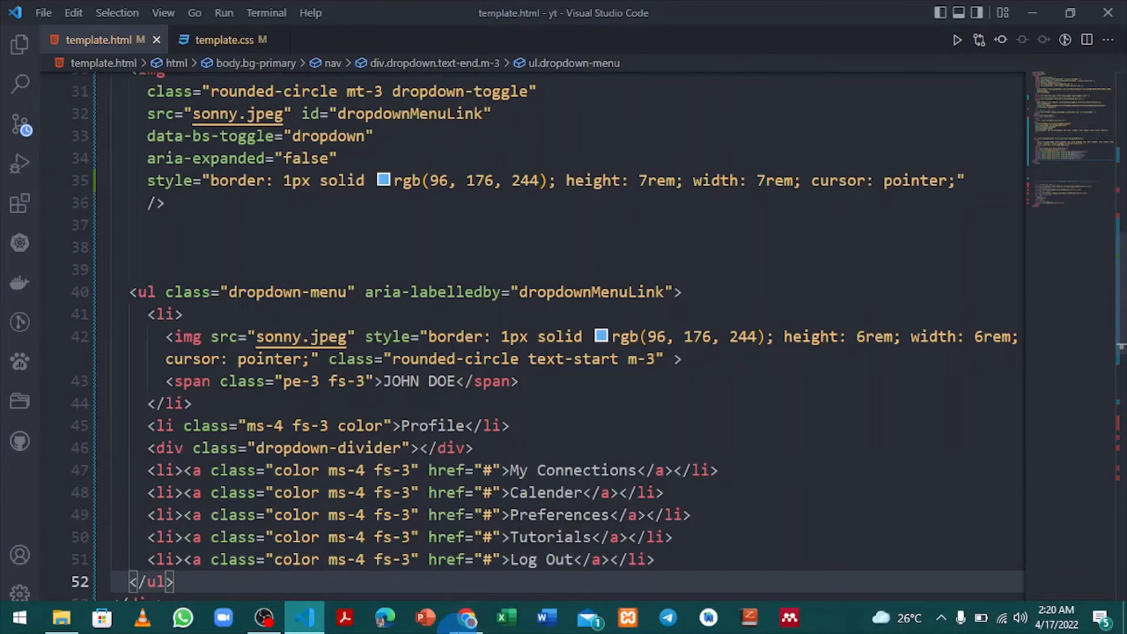
# Step: Bring up Sakai's open profile menu in Chrome for comparison
pyautogui.click(303, 617)
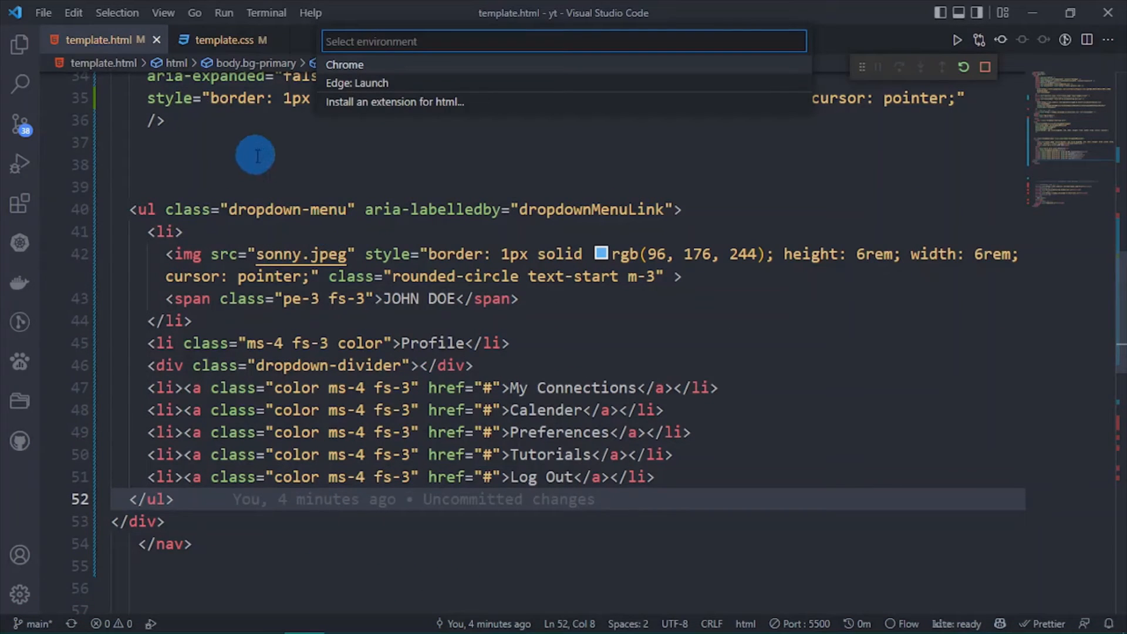
pyautogui.click(231, 40)
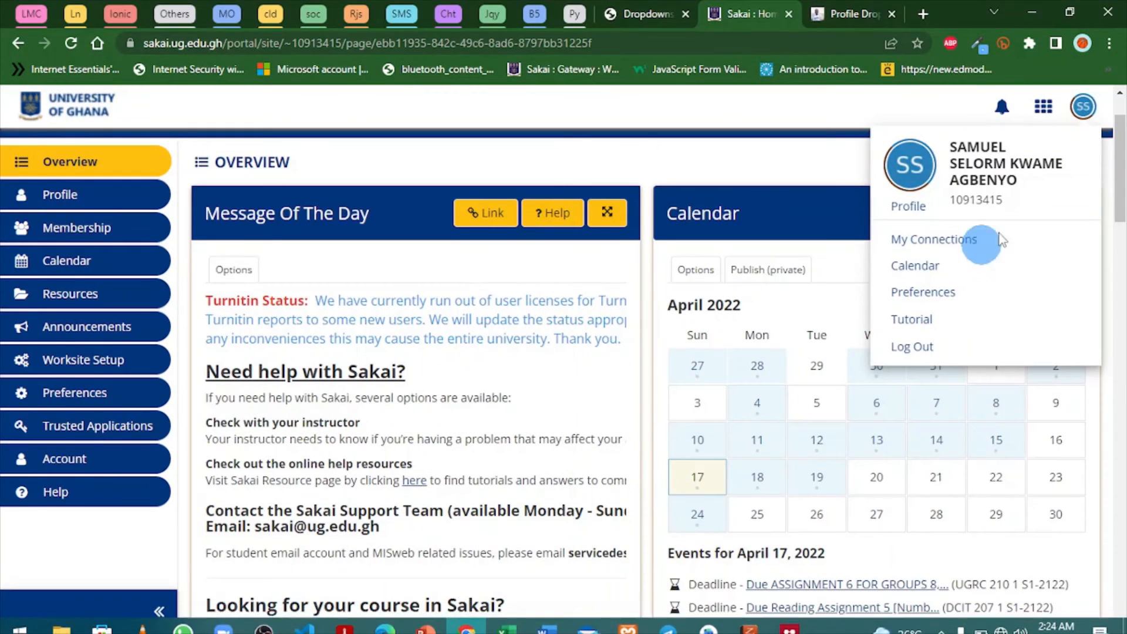
# Step: Return to VS Code to work on template.css
pyautogui.click(852, 13)
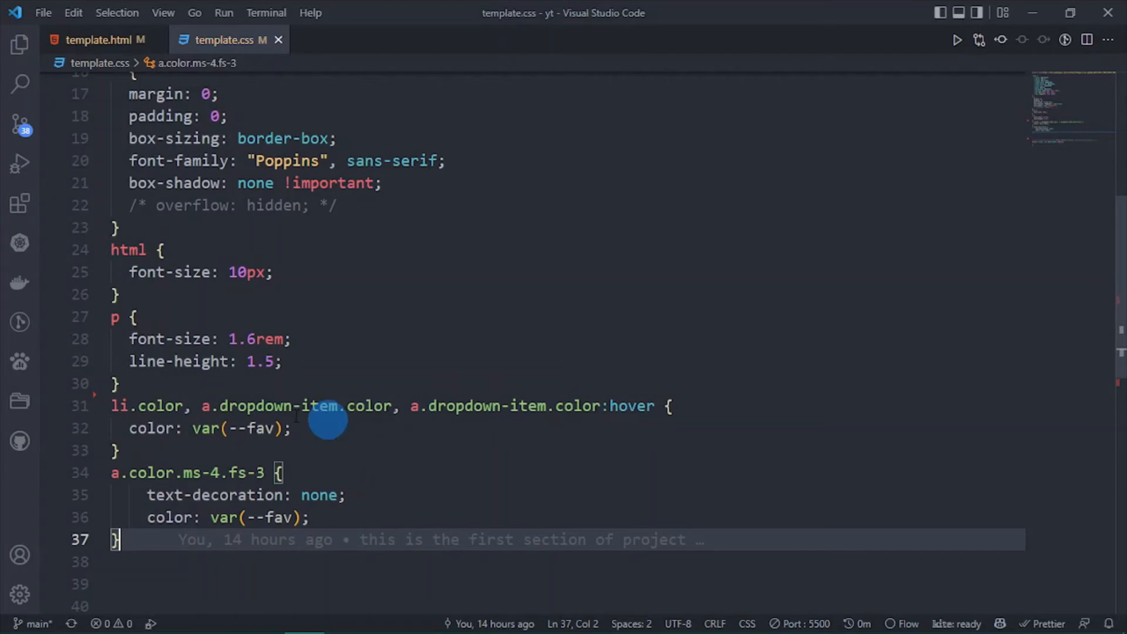
# Step: Open an empty line in template.css after the li.color rule, rechecking Sakai's menu
pyautogui.click(106, 39)
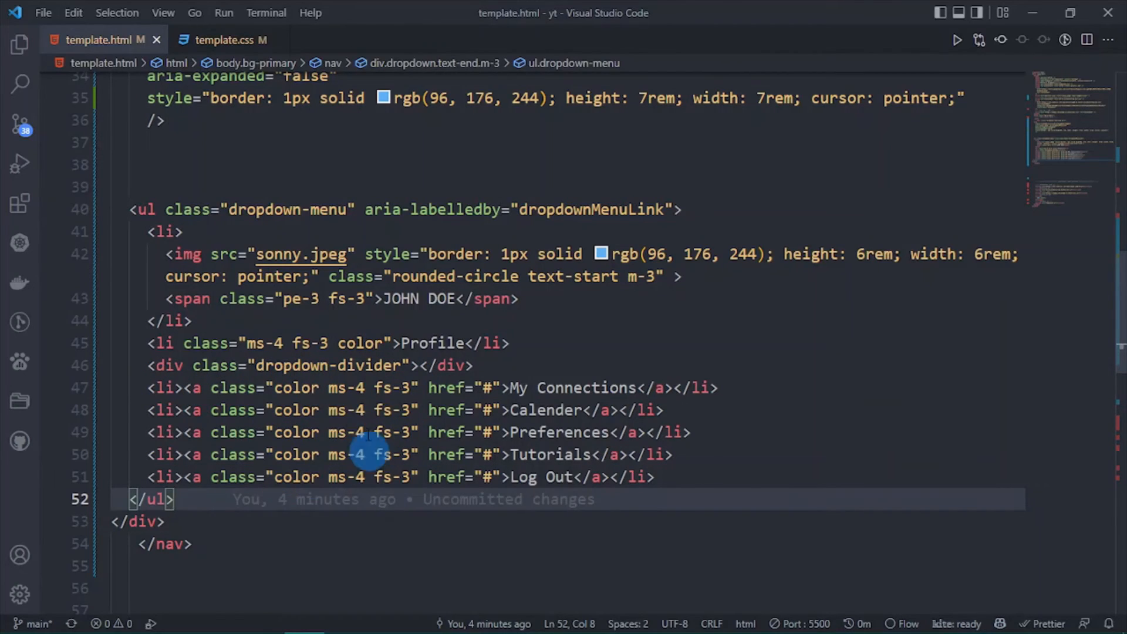
pyautogui.moveTo(359, 477)
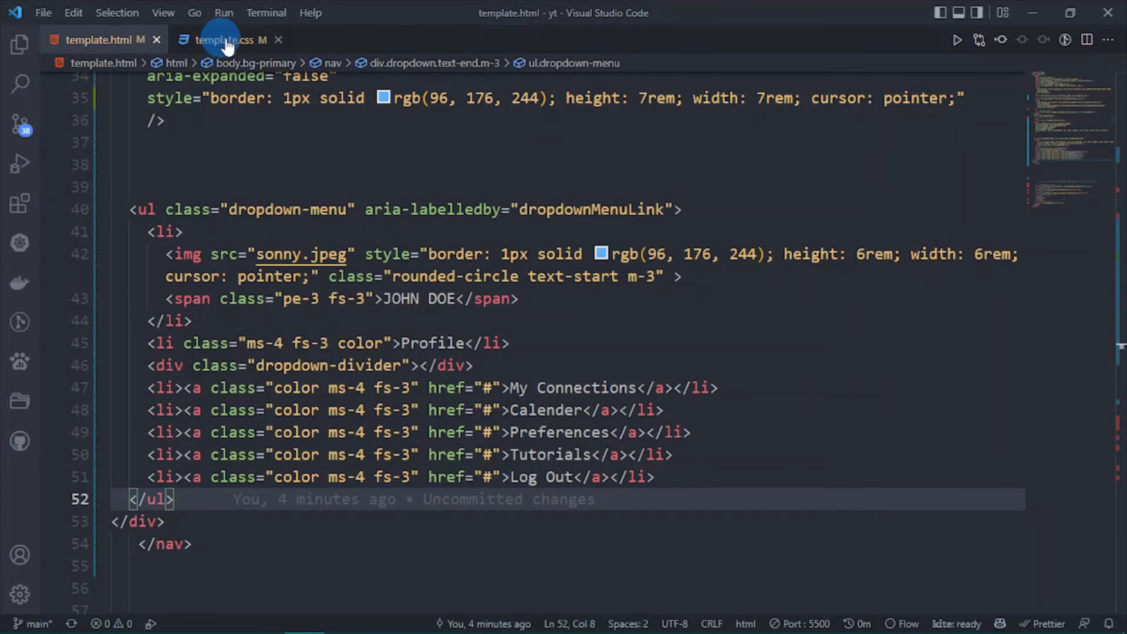
pyautogui.click(230, 39)
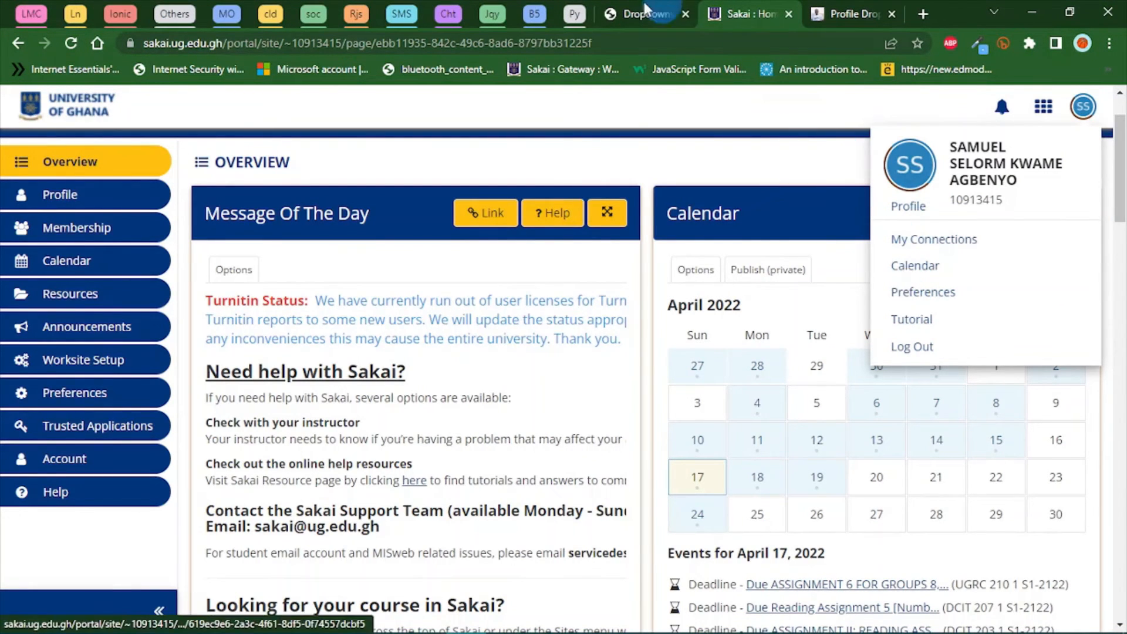
pyautogui.click(848, 14)
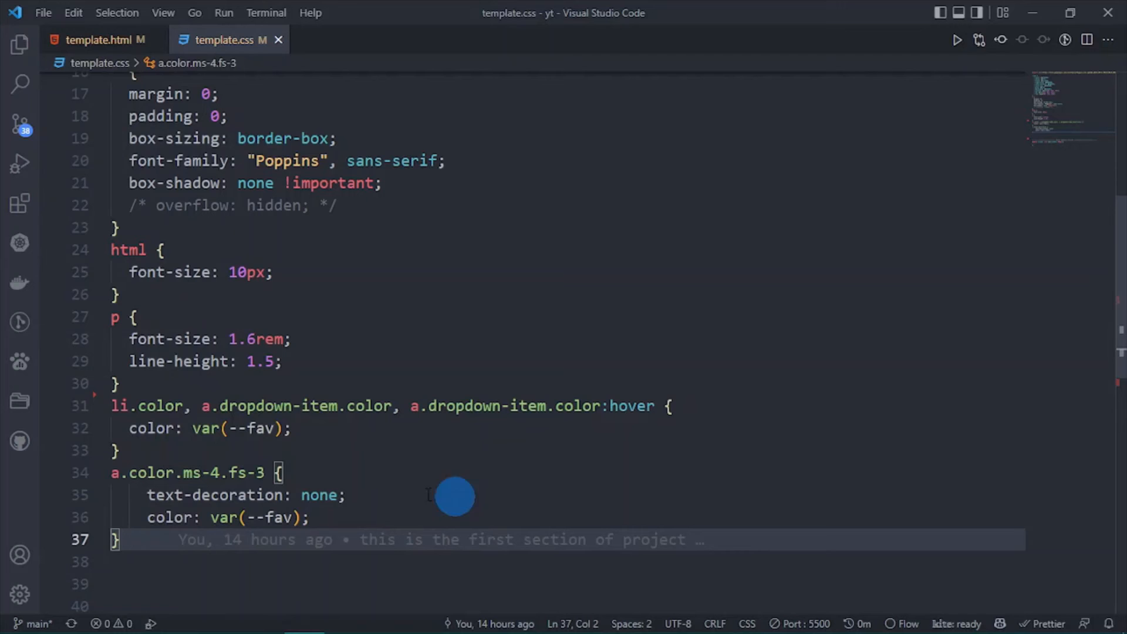
pyautogui.moveTo(97, 39)
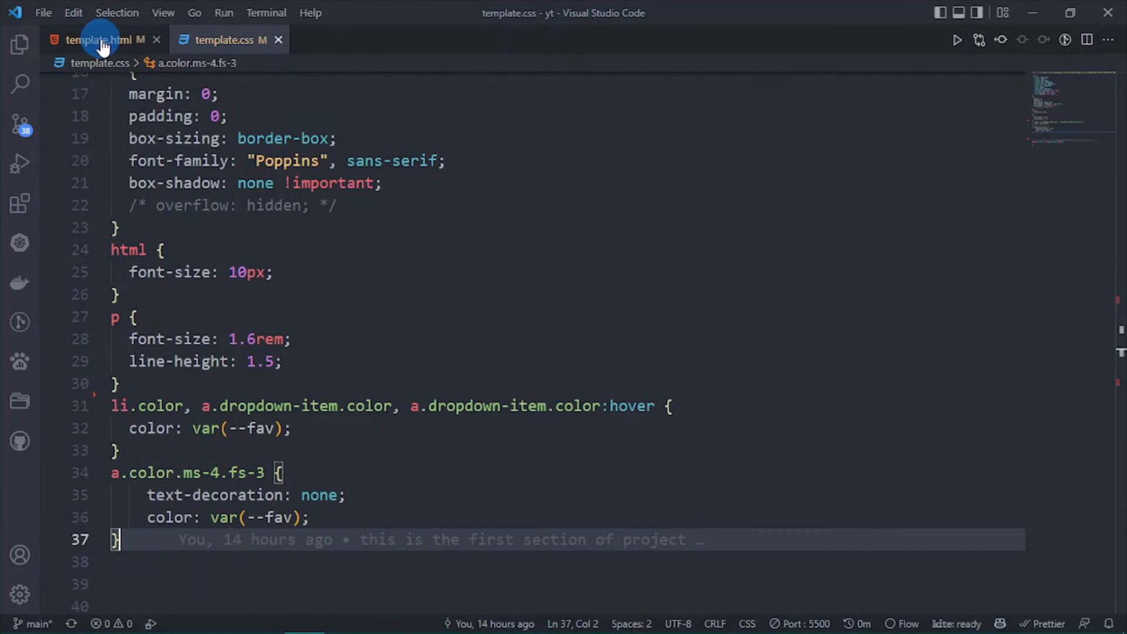
pyautogui.click(99, 39)
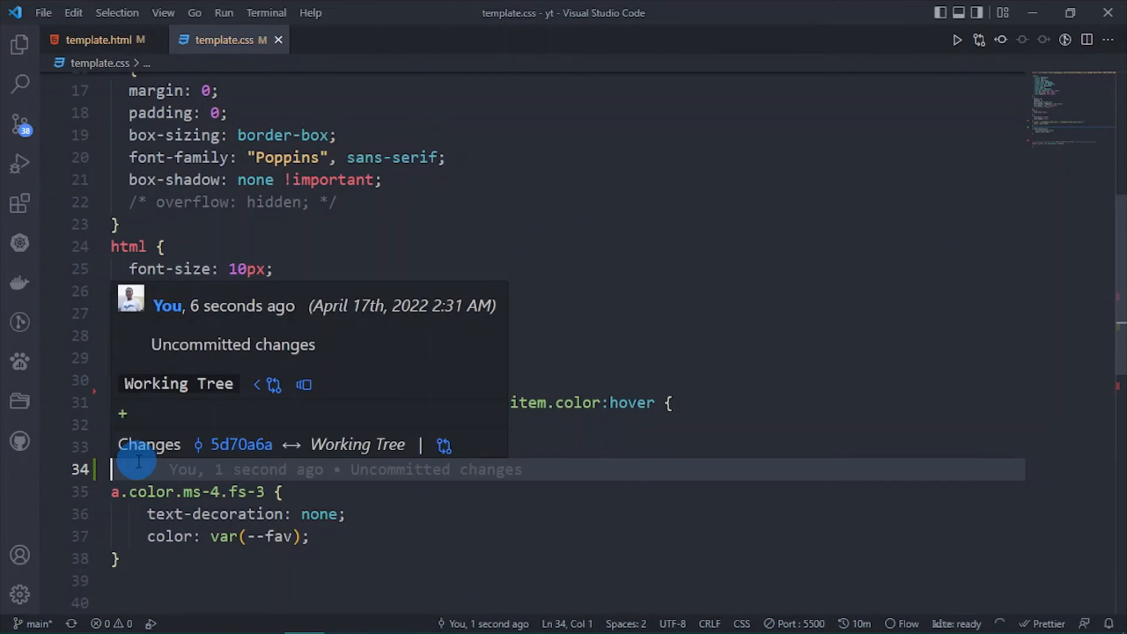
# Step: Start an li.color:hover rule with text-decoration: underline
pyautogui.write('li.co')
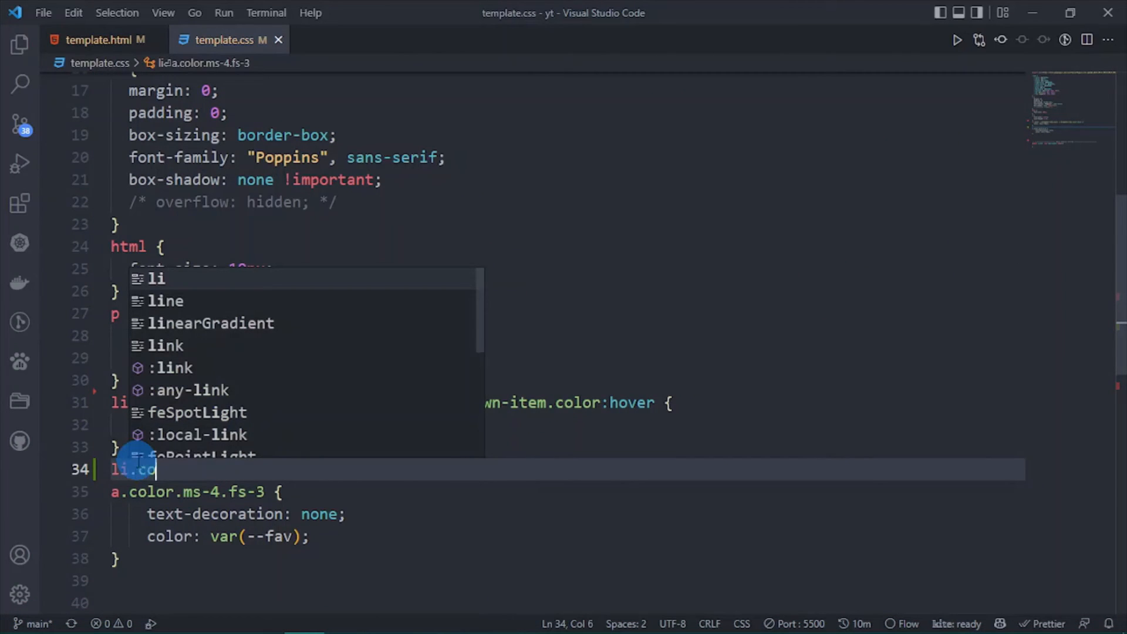
pyautogui.write('lor:')
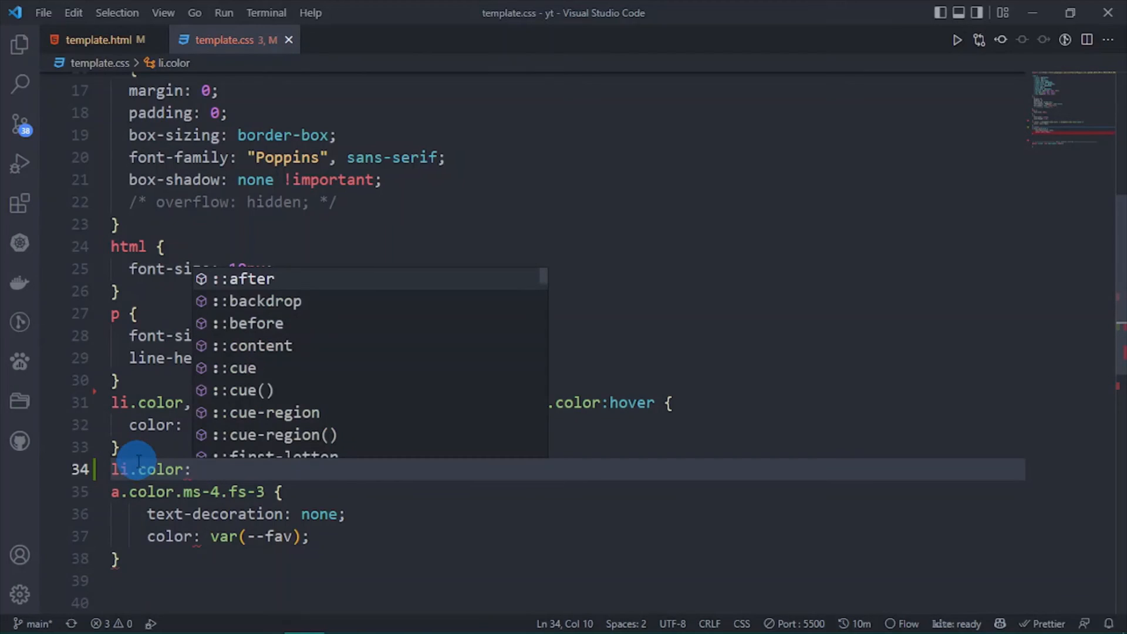
pyautogui.write('hover{')
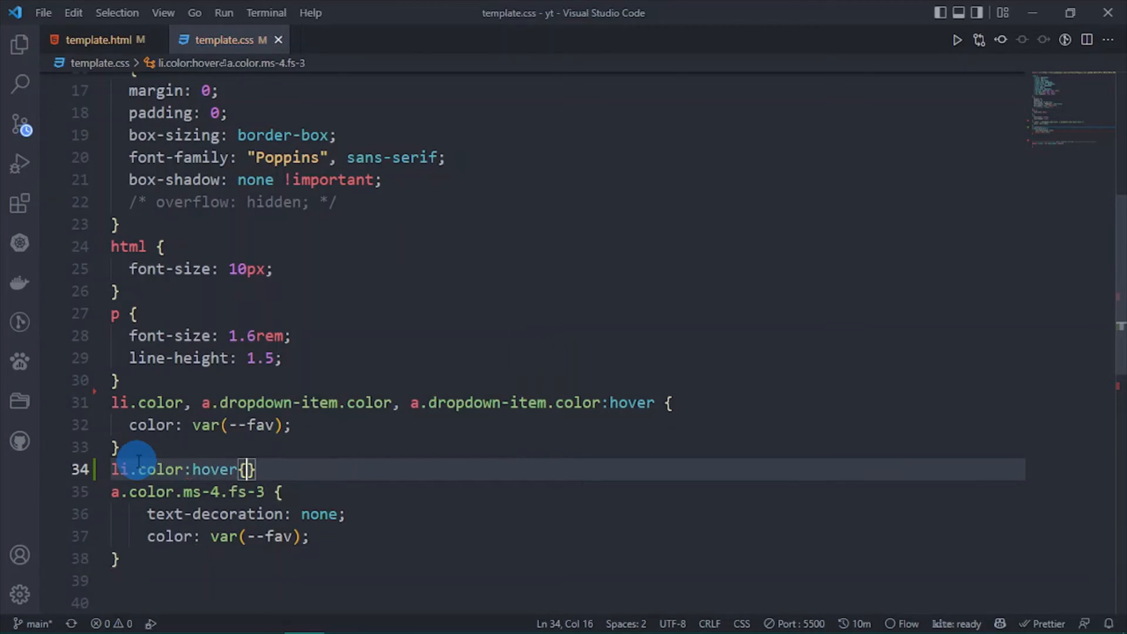
pyautogui.press('Enter')
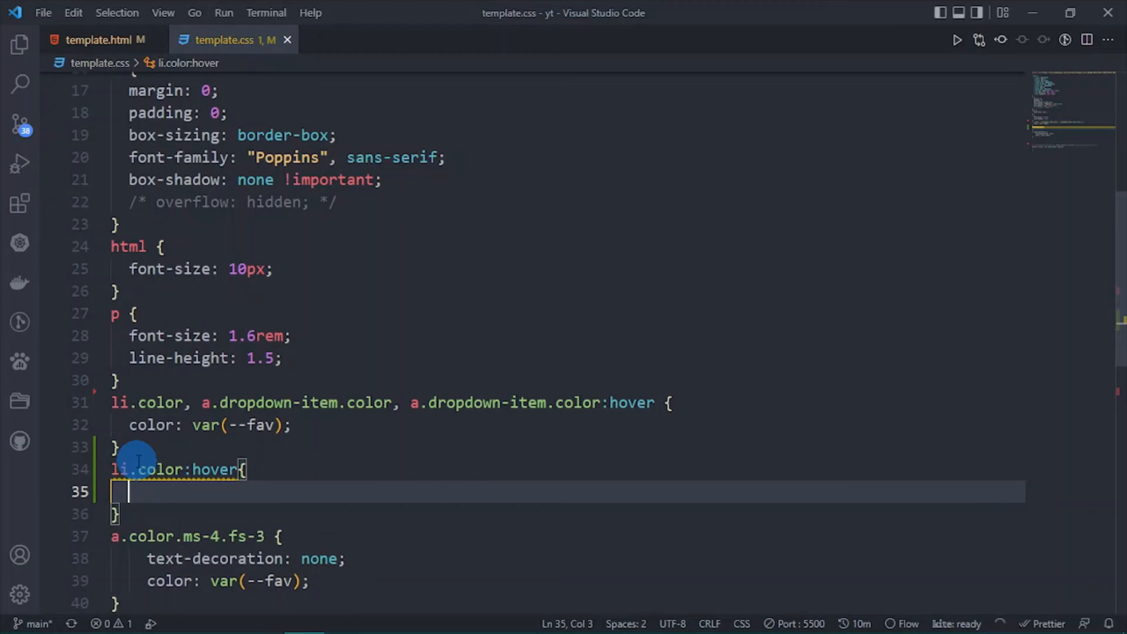
pyautogui.write('td')
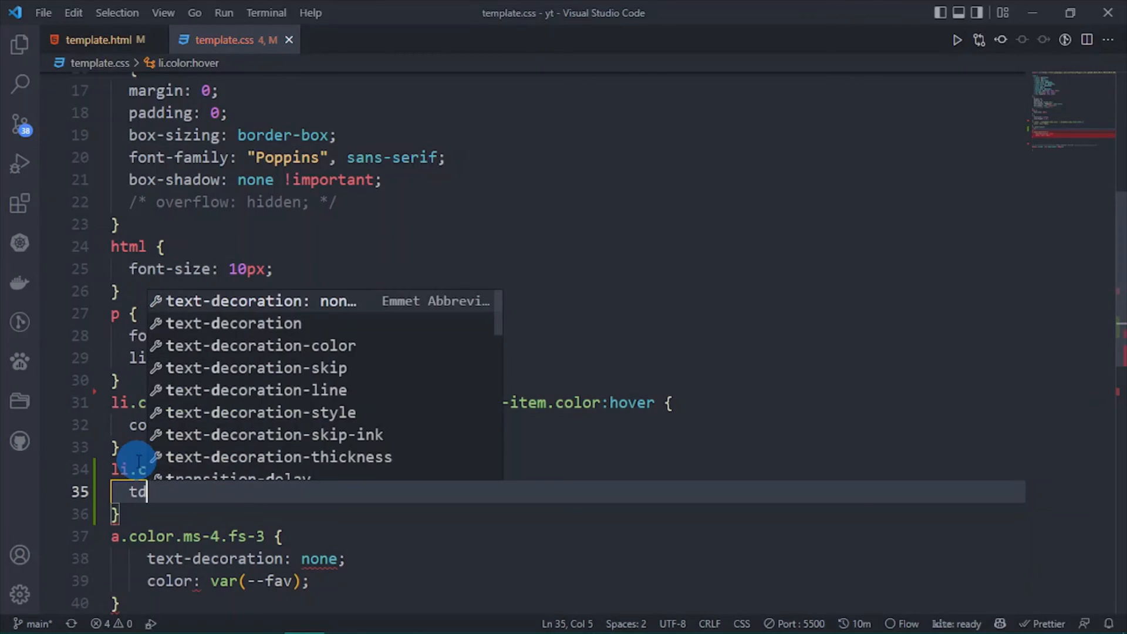
pyautogui.write('text-decoration: underline;')
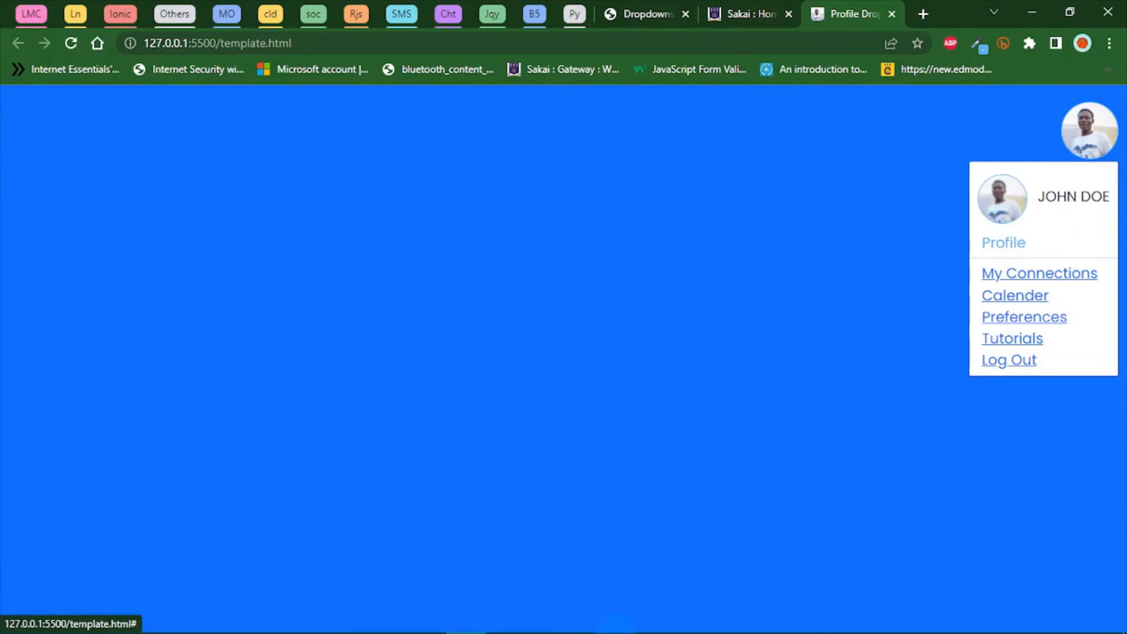
# Step: Add cursor: pointer to the hover rule and check the hover in the preview
pyautogui.click(303, 618)
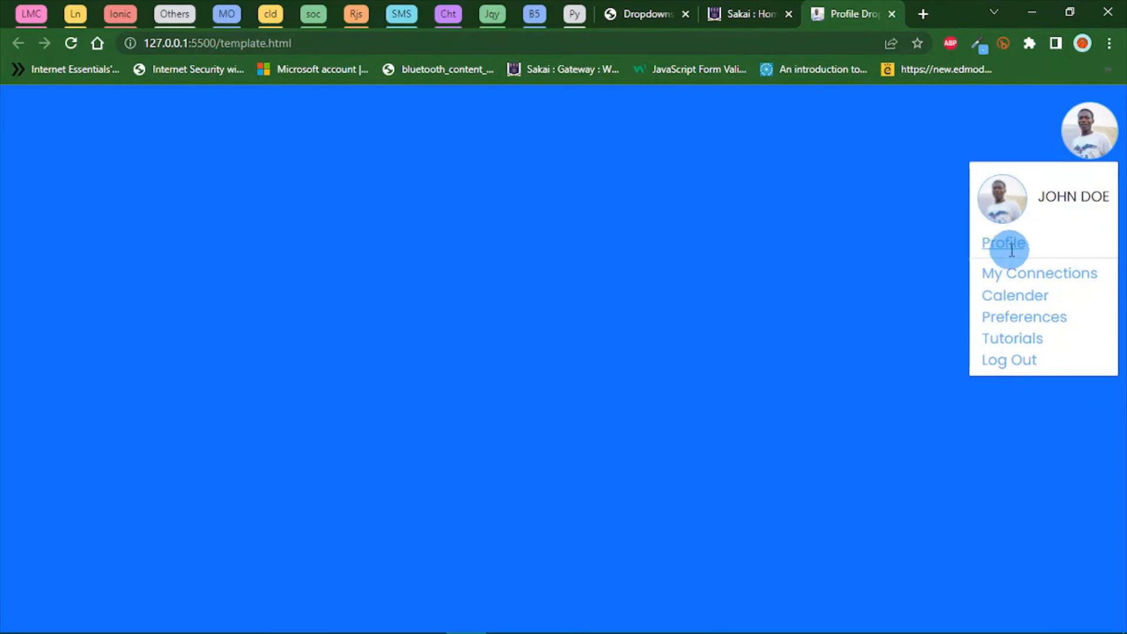
pyautogui.click(303, 618)
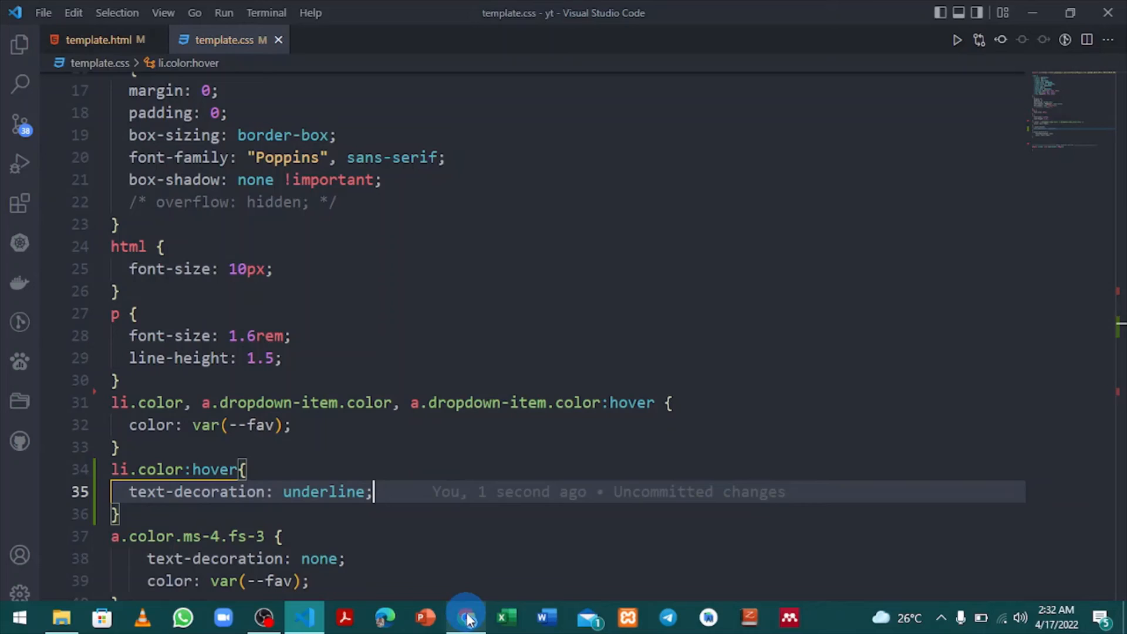
pyautogui.write('cur')
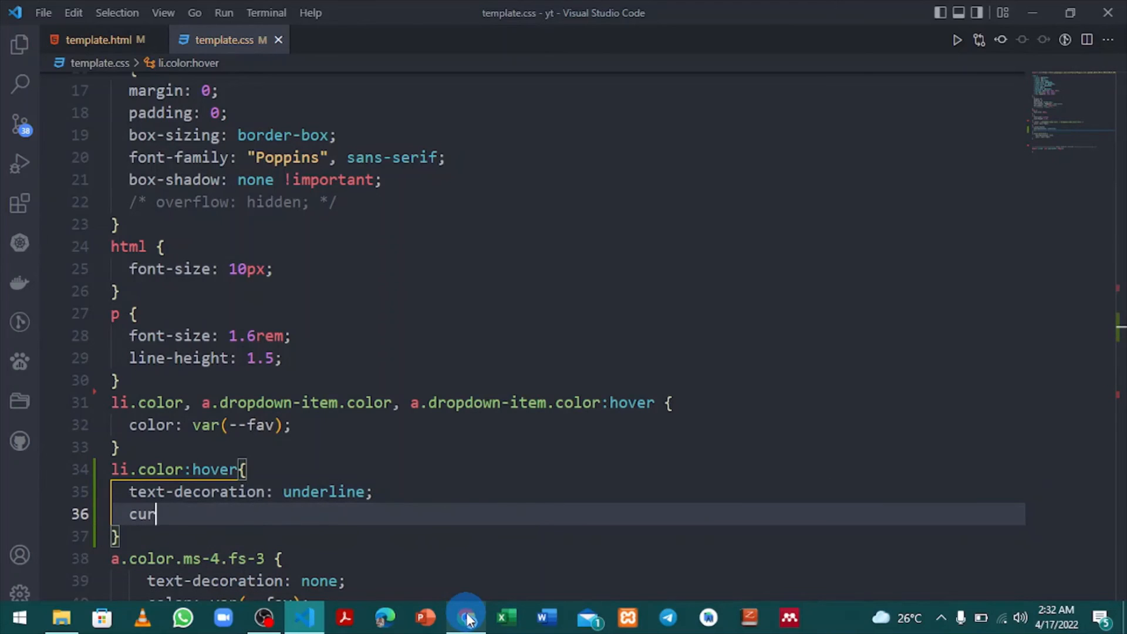
pyautogui.write('sor: pointer;')
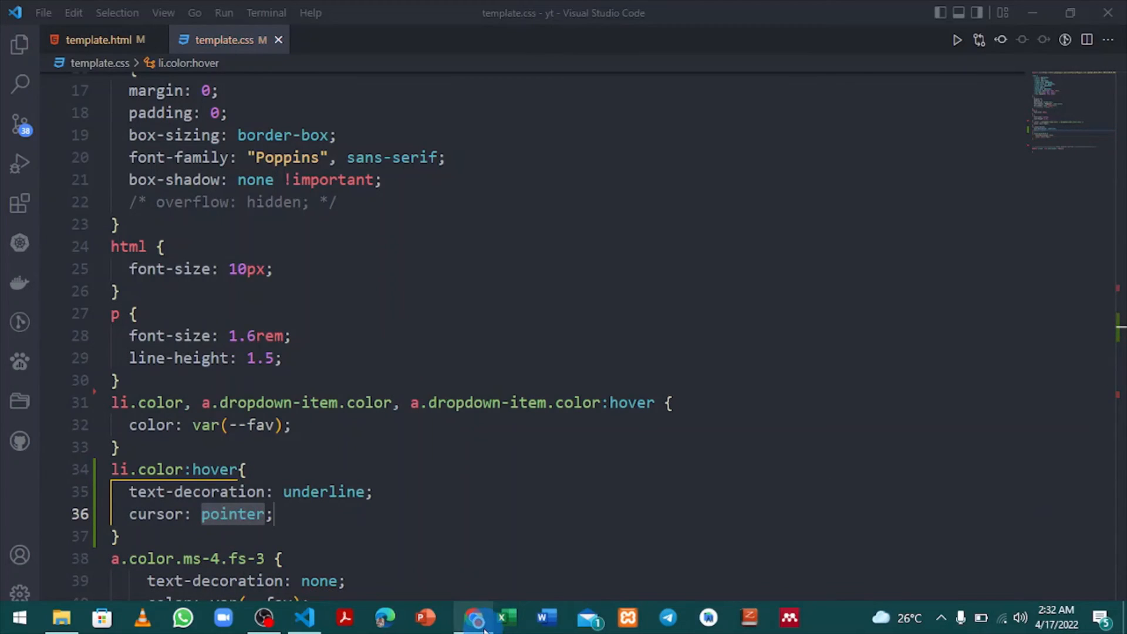
pyautogui.click(474, 617)
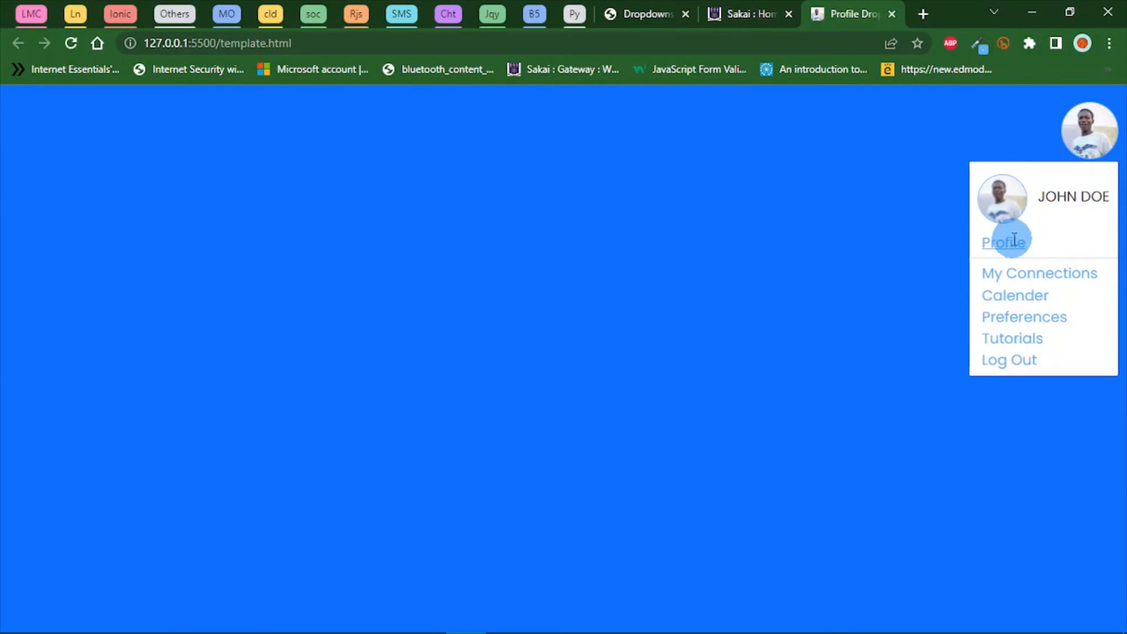
pyautogui.moveTo(1012, 338)
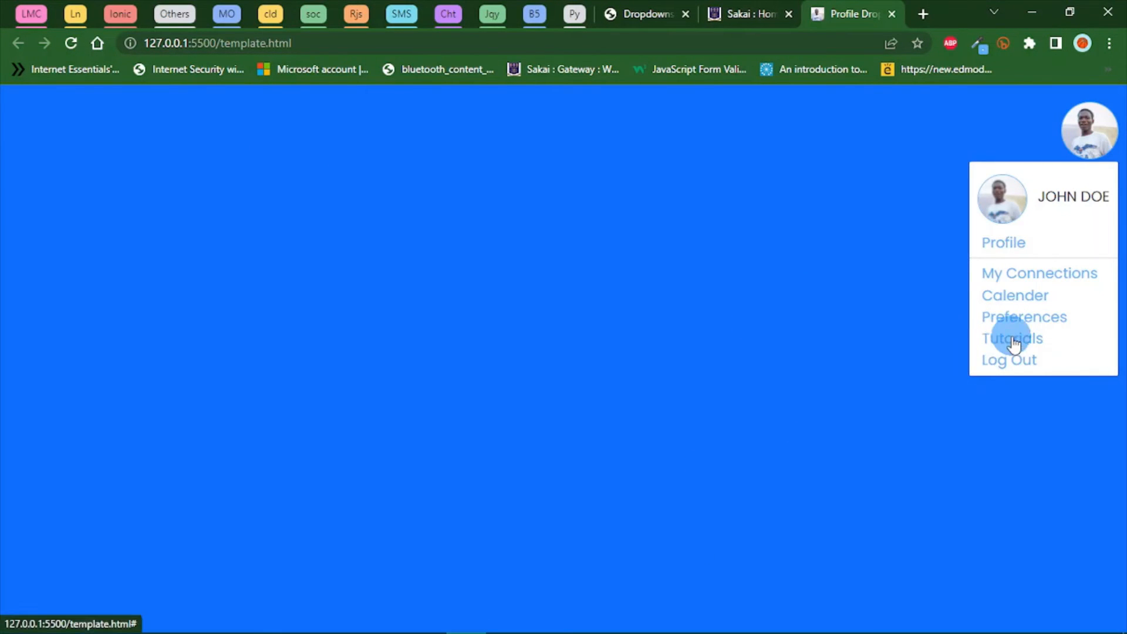
pyautogui.moveTo(1003, 461)
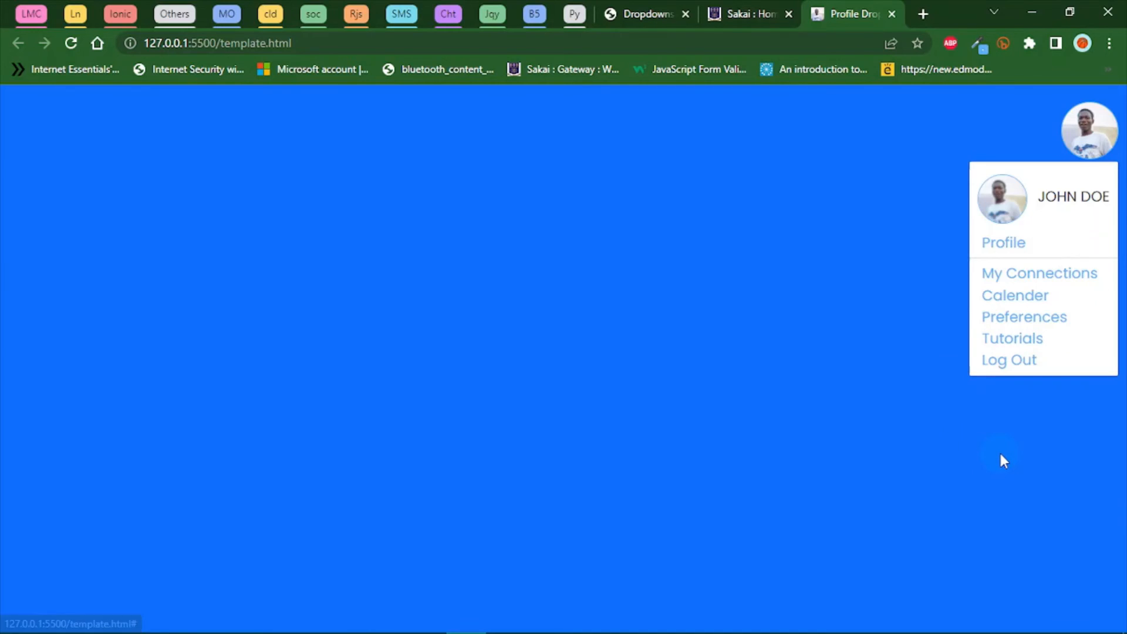
pyautogui.press('F12')
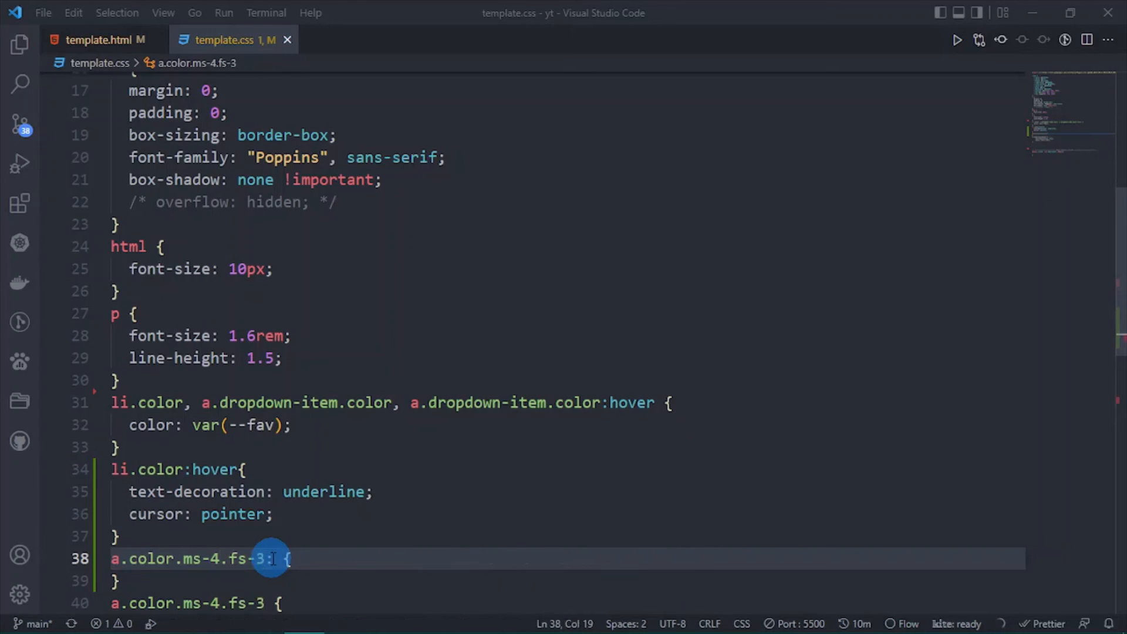
# Step: Turn the a.color.ms-4.fs-3 rule into a :hover rule with text-decoration: underline
pyautogui.write(':hover')
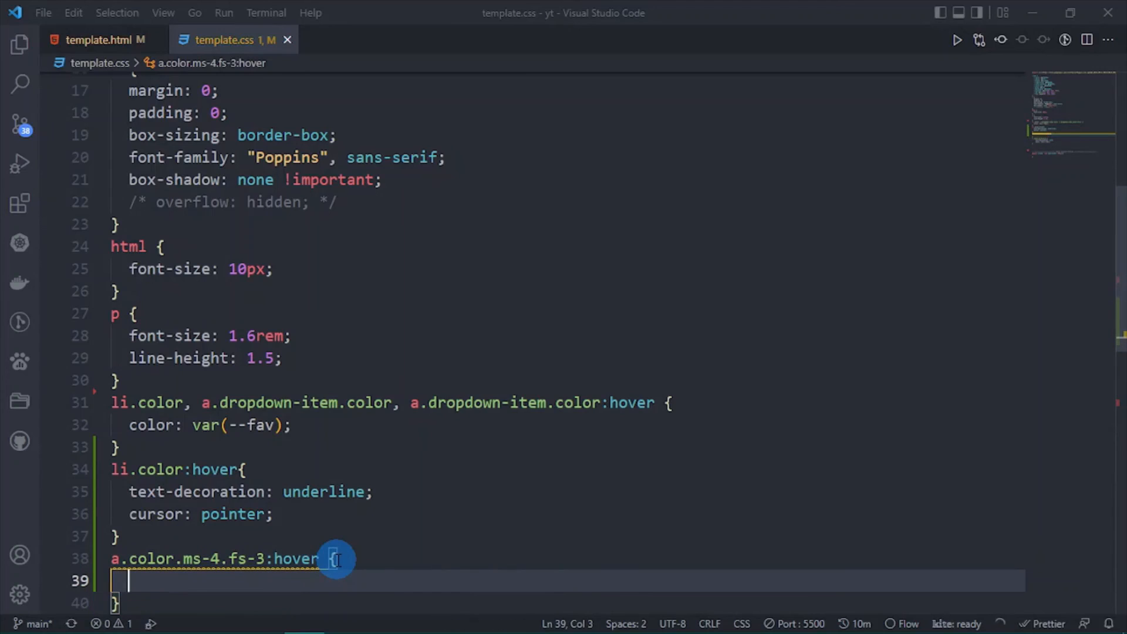
pyautogui.write('tdu')
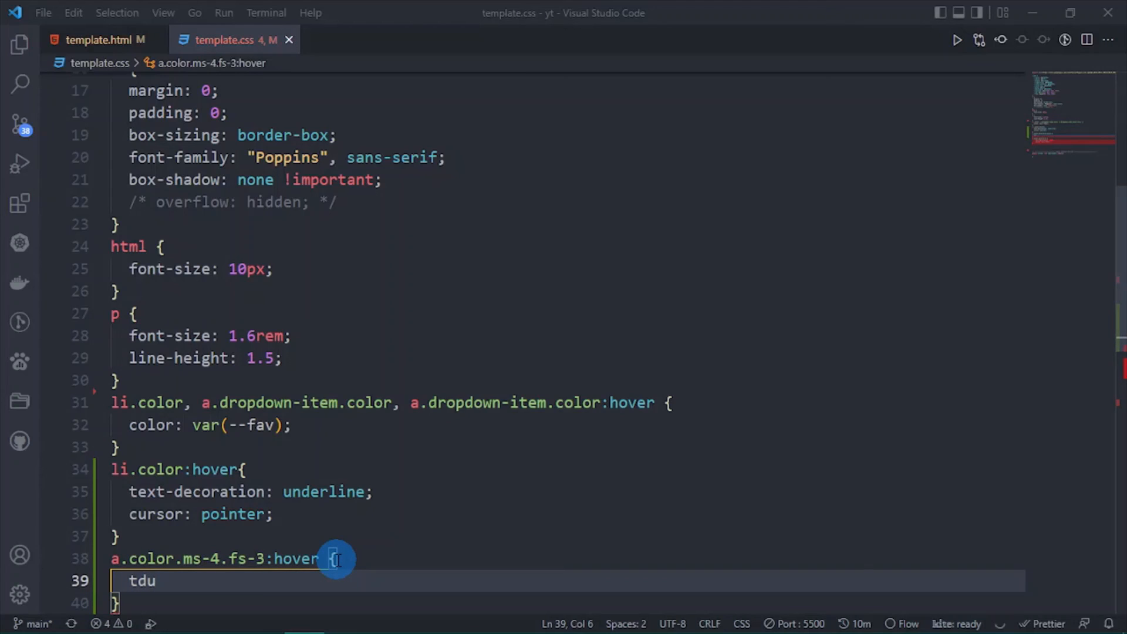
pyautogui.press('Backspace')
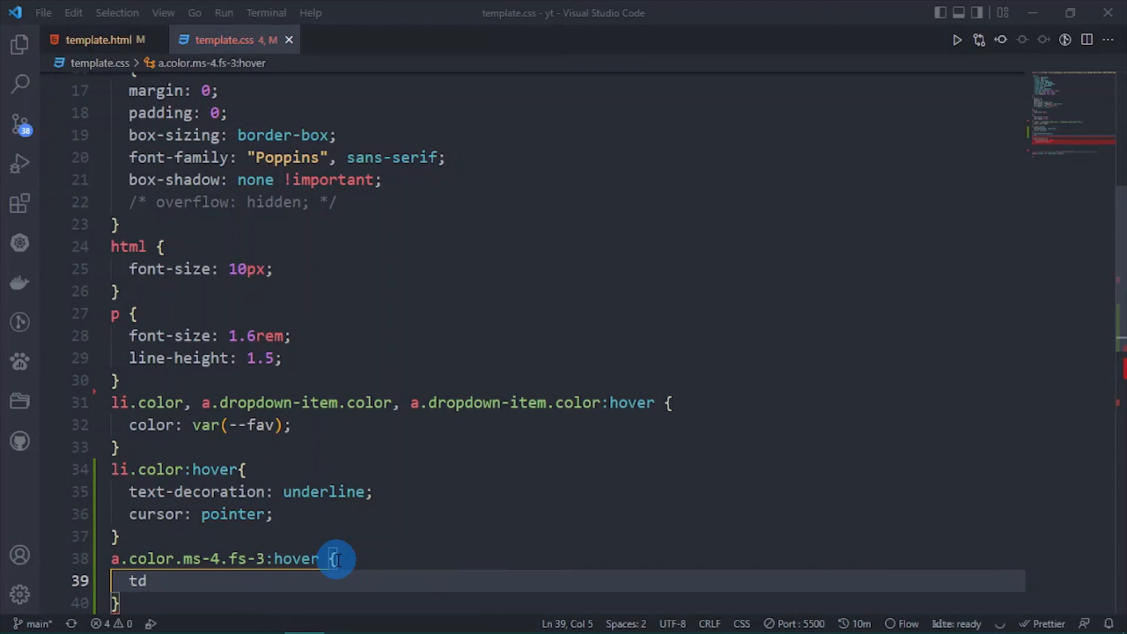
pyautogui.write('u')
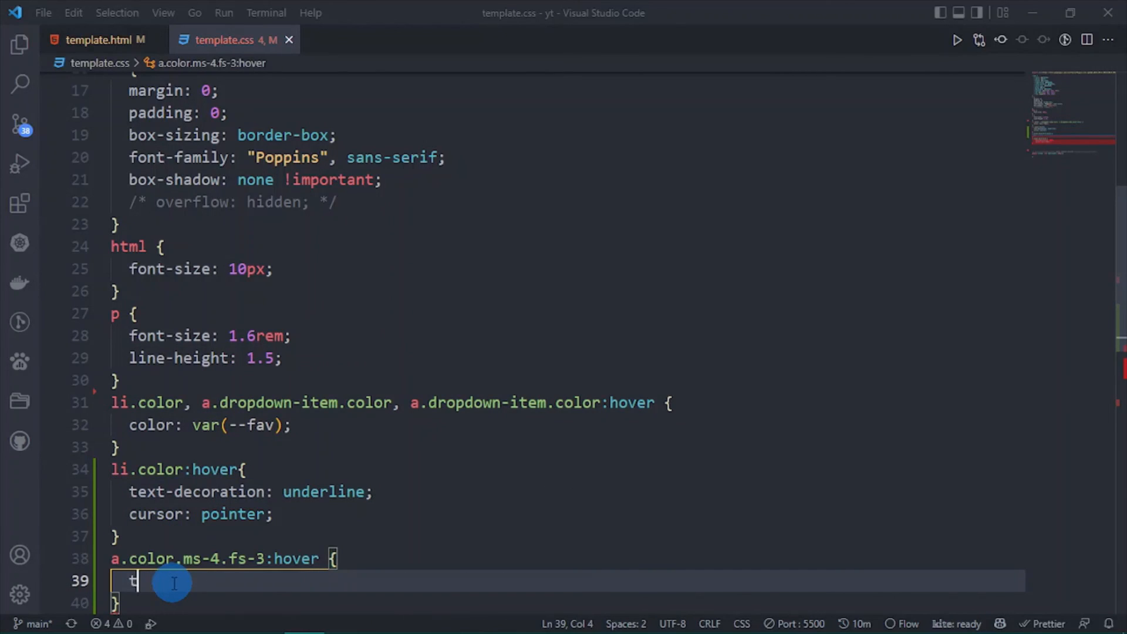
pyautogui.write('ext-decoration: underline;')
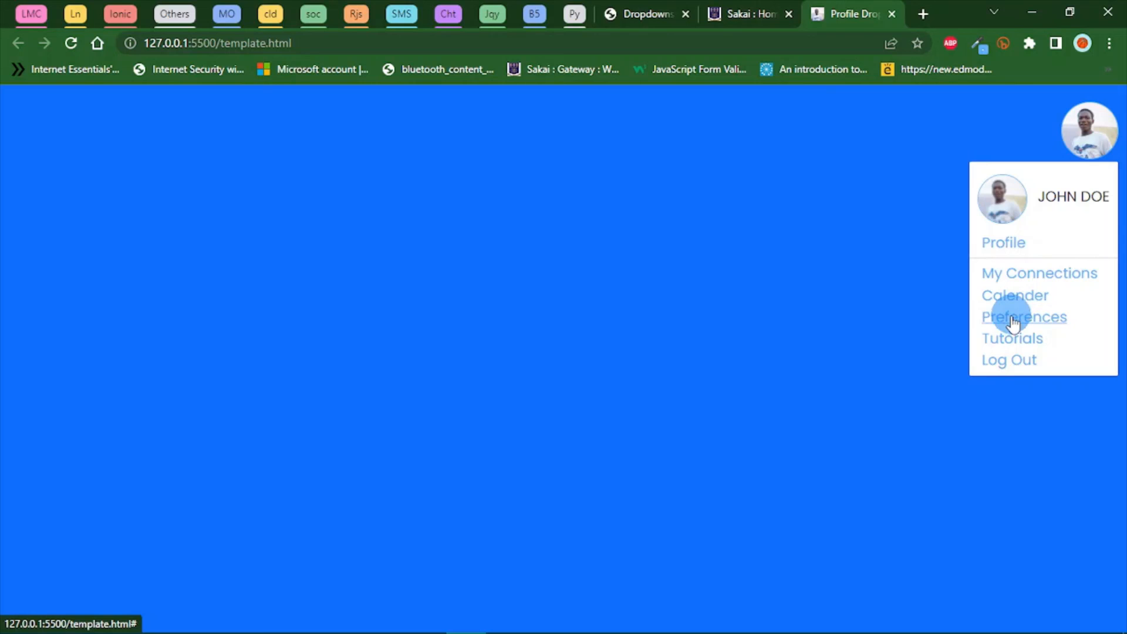
pyautogui.click(747, 14)
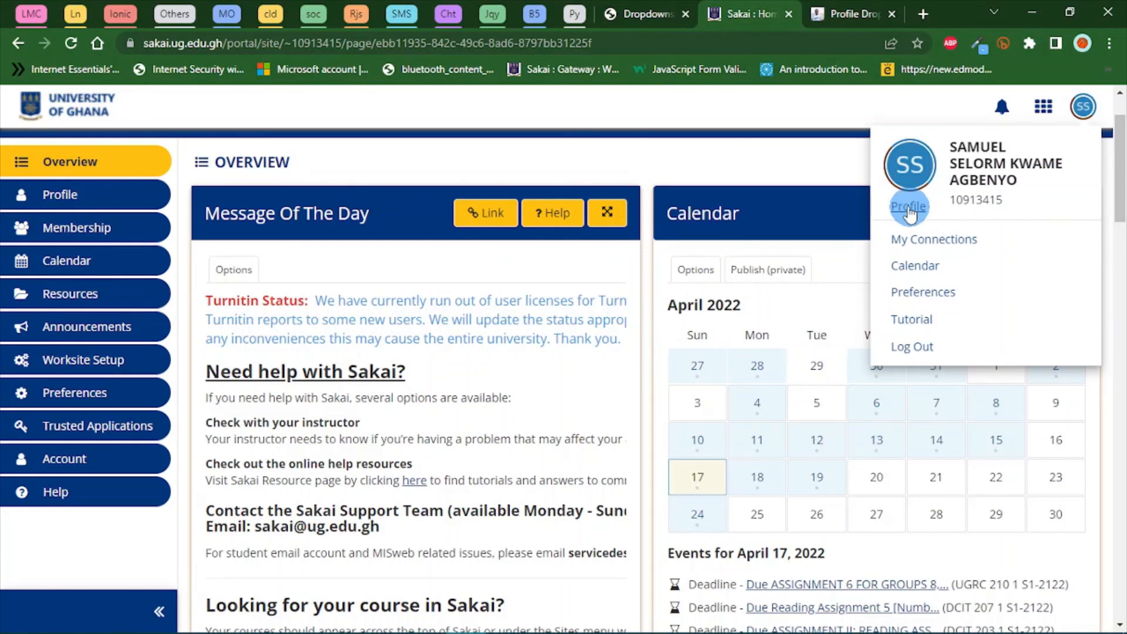
pyautogui.moveTo(949, 371)
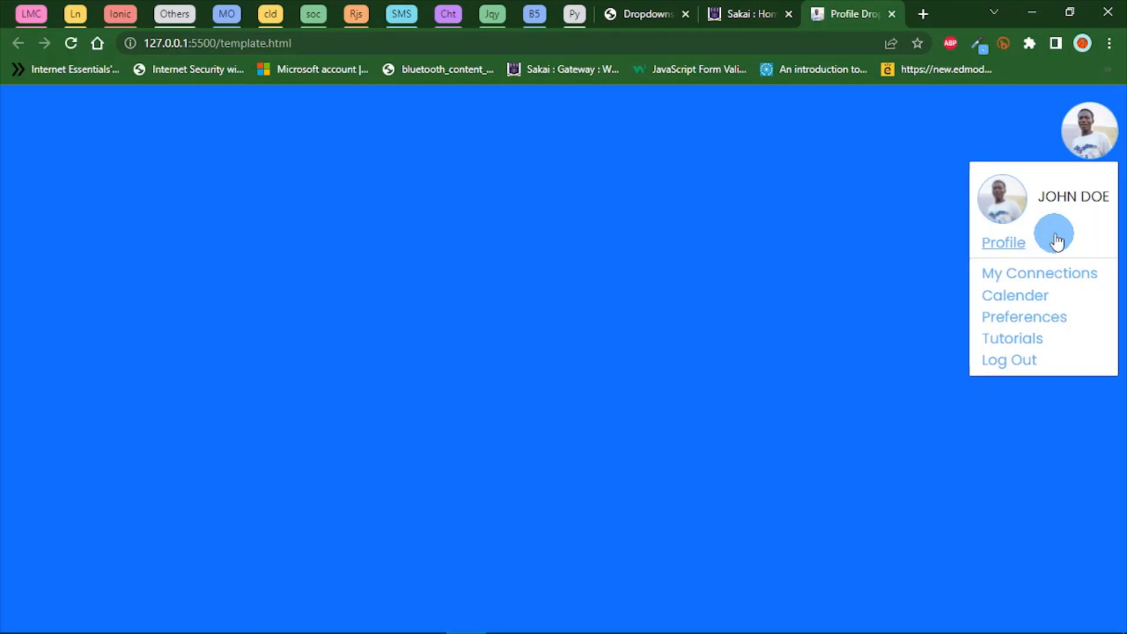
pyautogui.moveTo(560, 305)
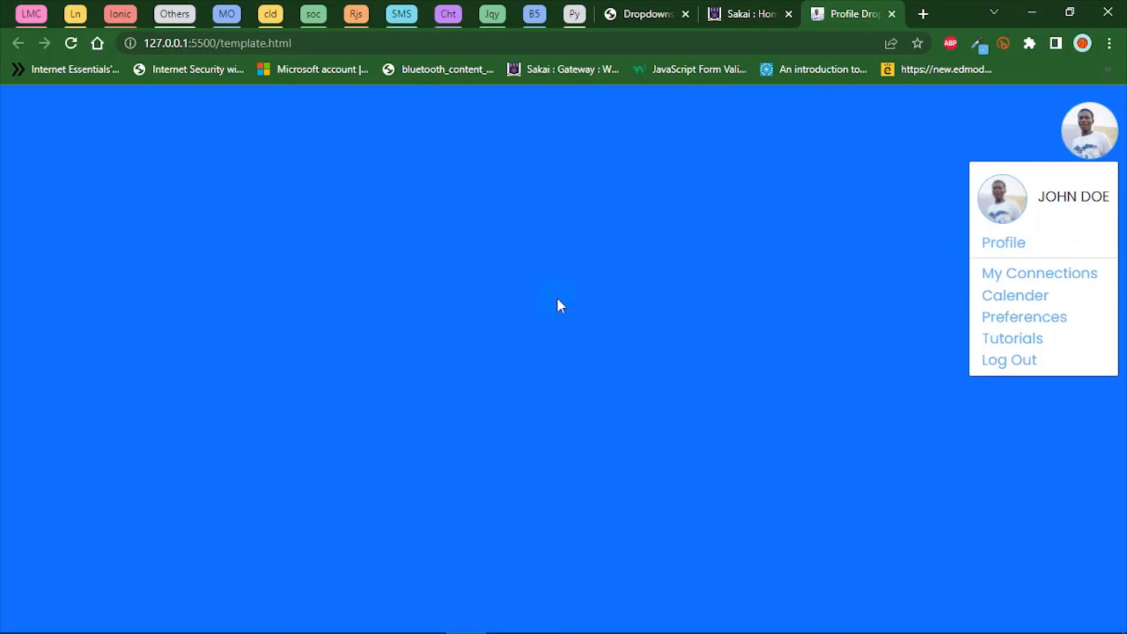